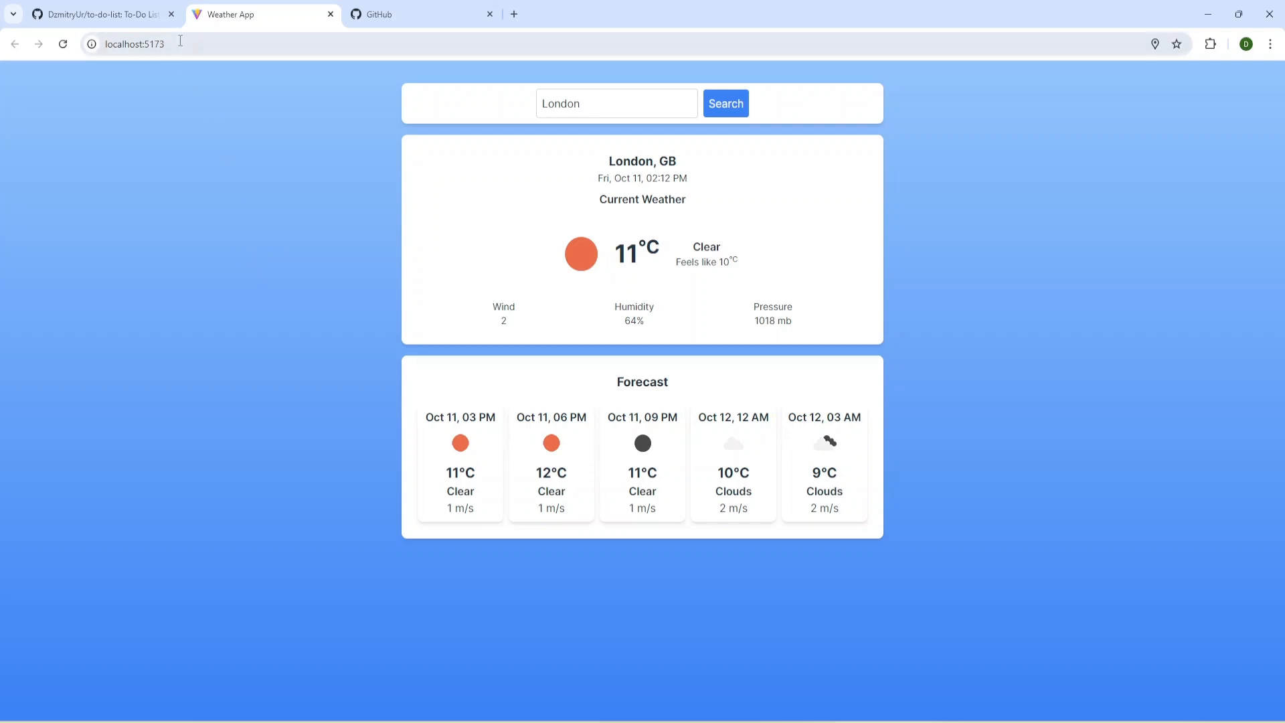
pyautogui.moveTo(192, 166)
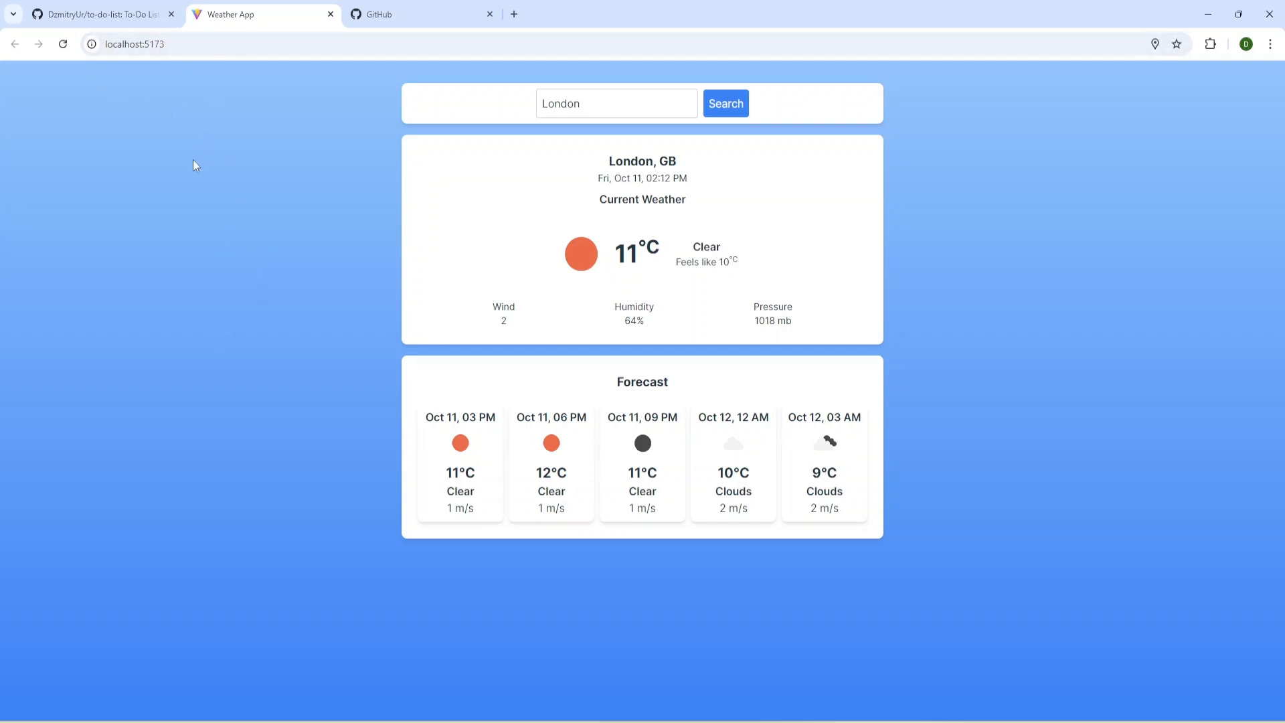
pyautogui.moveTo(256, 246)
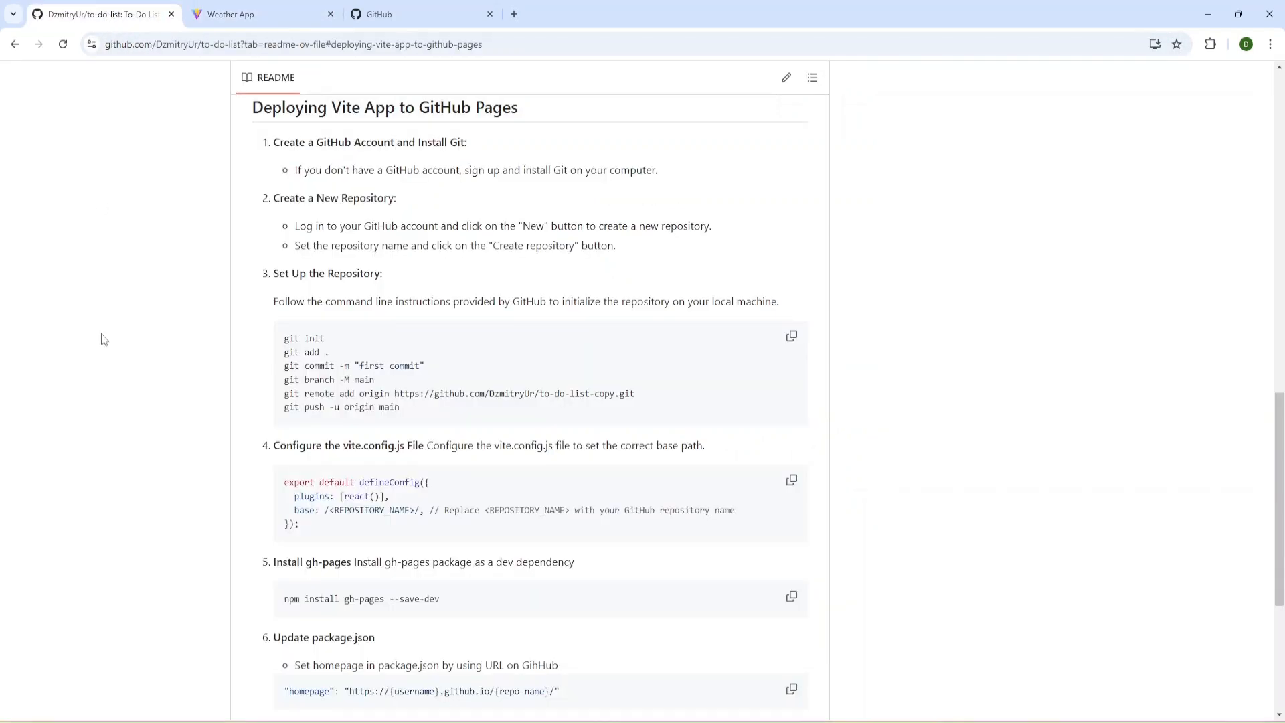
pyautogui.moveTo(206, 160)
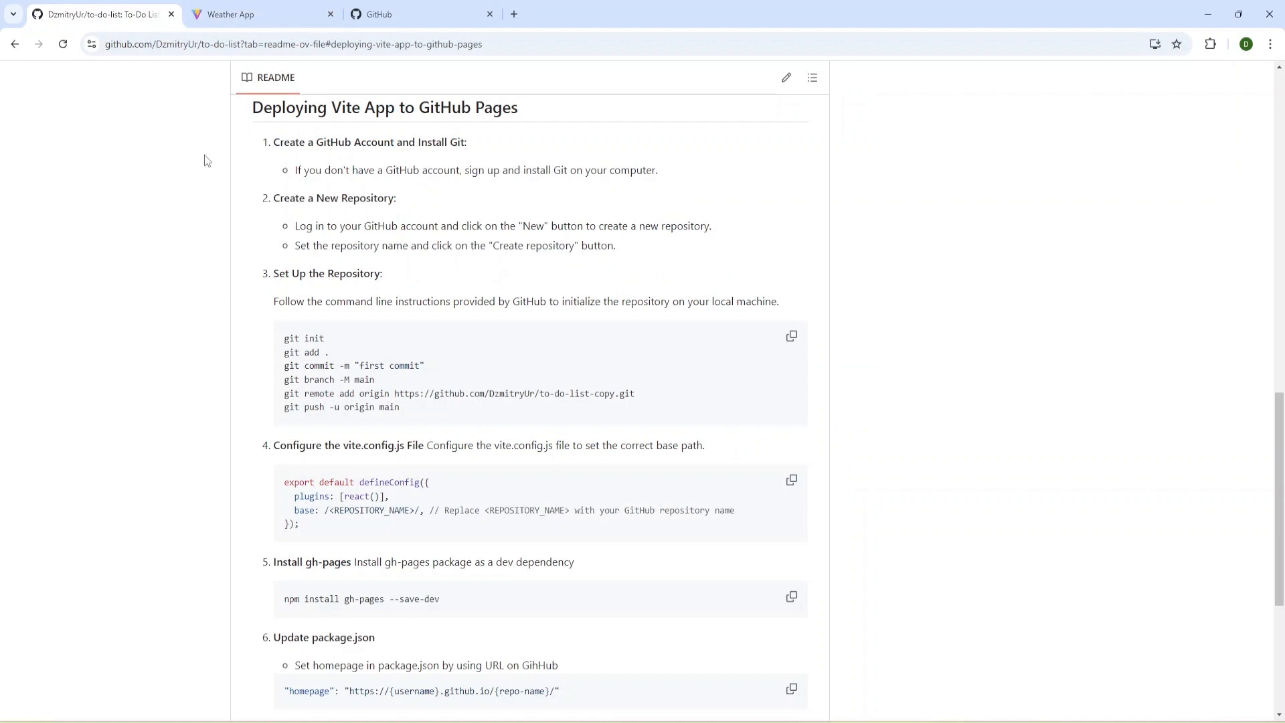
pyautogui.moveTo(418, 206)
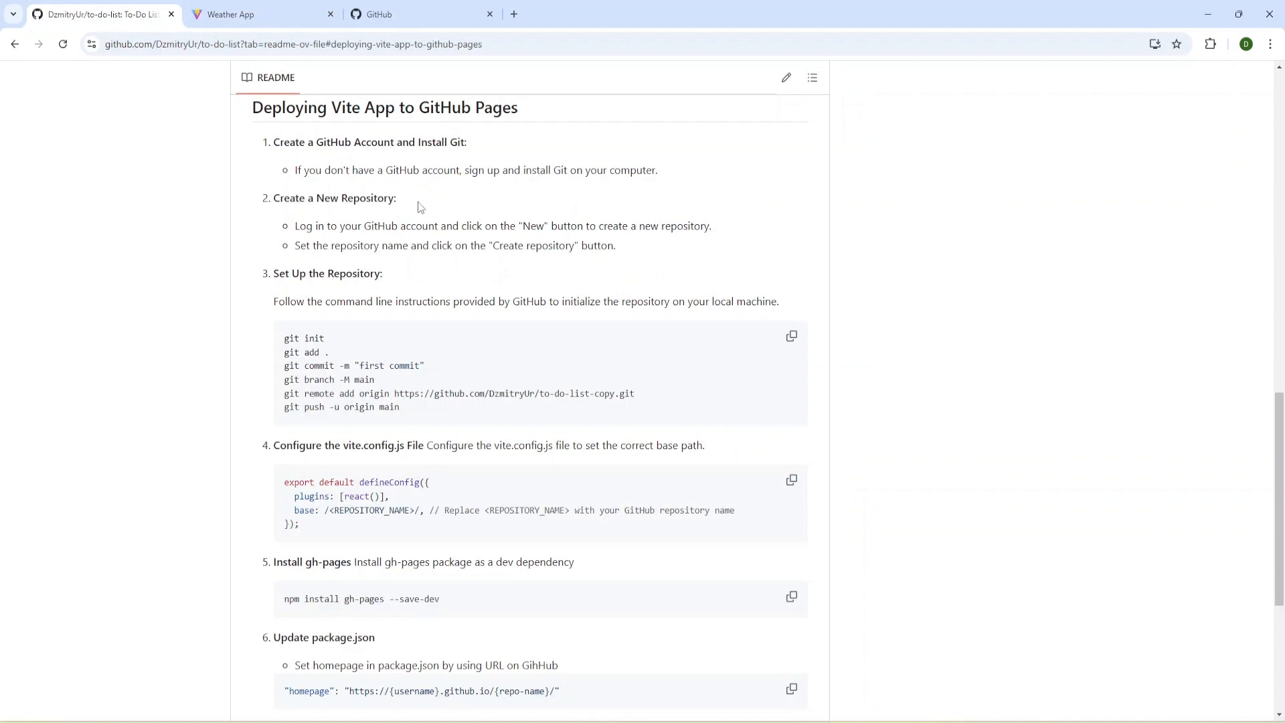
pyautogui.moveTo(194, 244)
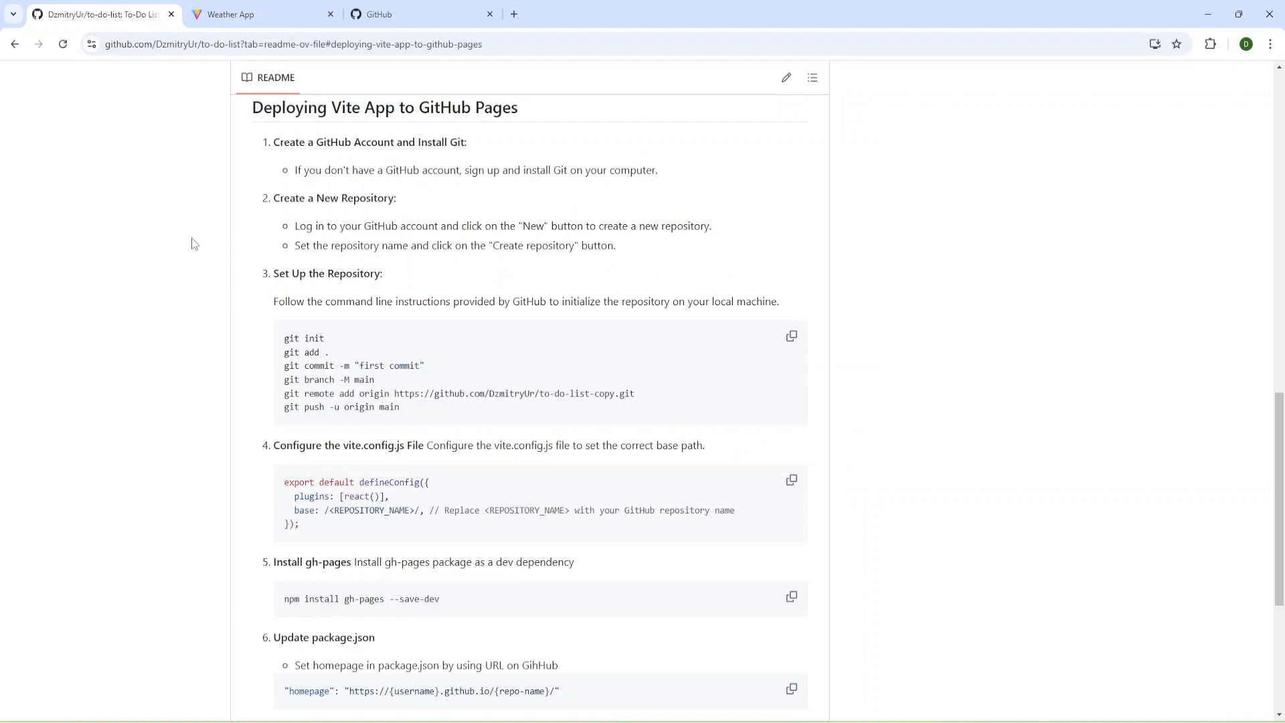
pyautogui.moveTo(814, 459)
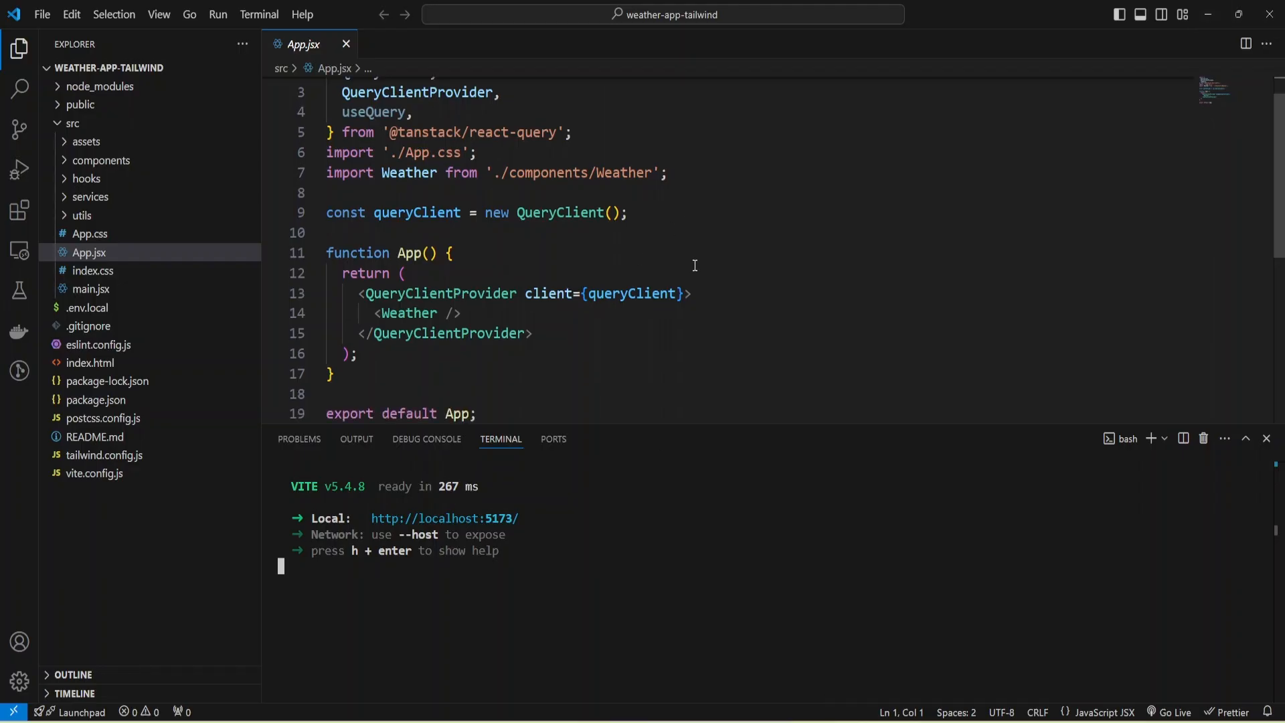
# Stop the running Vite dev server and open the api.js service reading VITE_API_KEY
pyautogui.scroll(3)
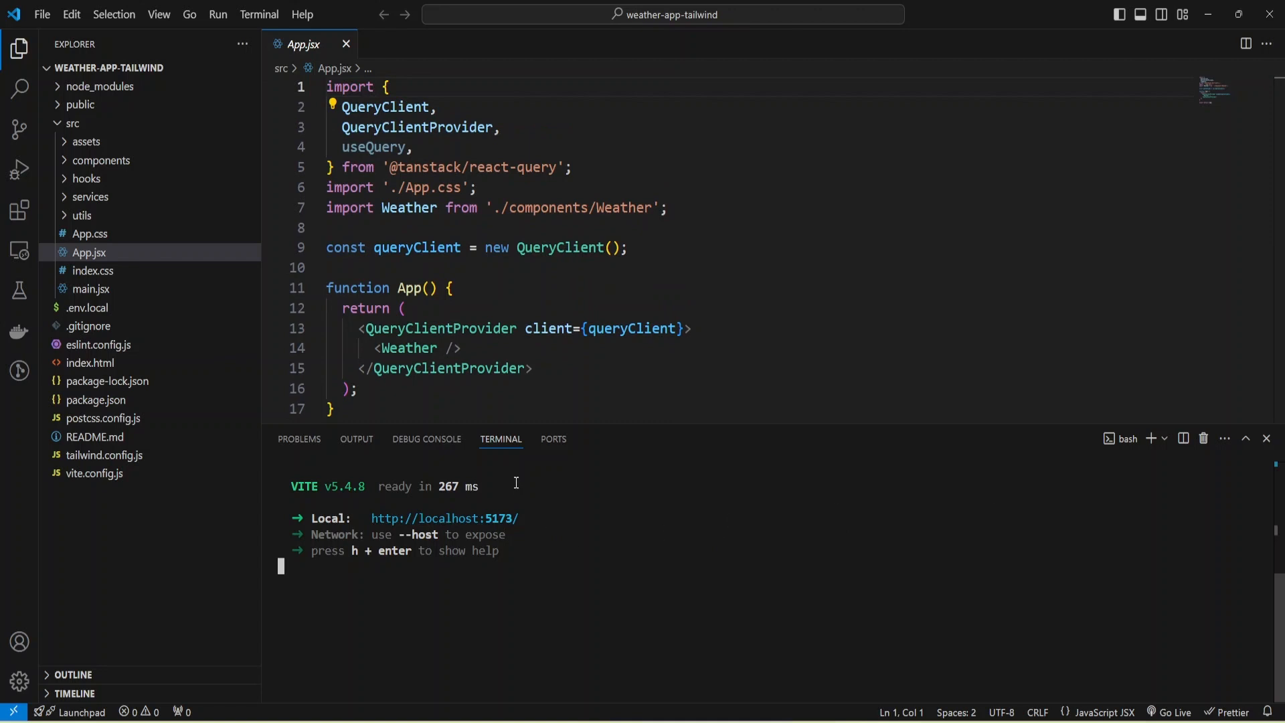
pyautogui.moveTo(1159, 519)
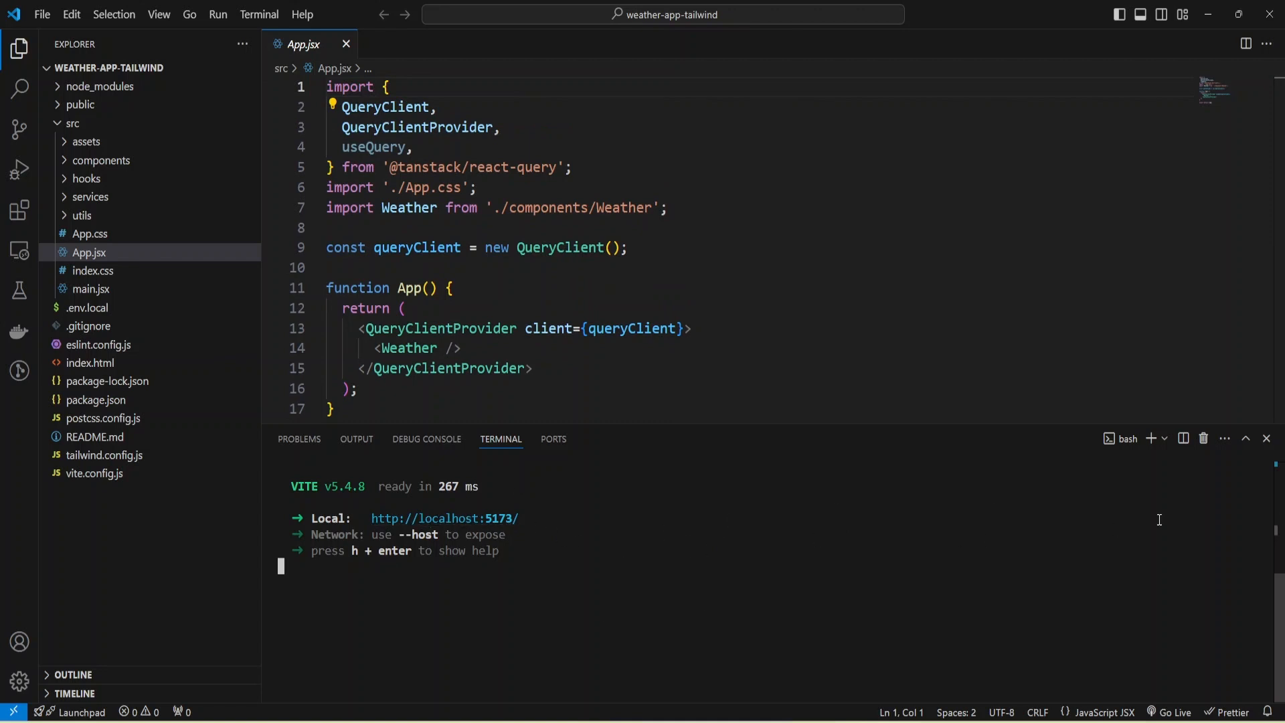
pyautogui.moveTo(706, 539)
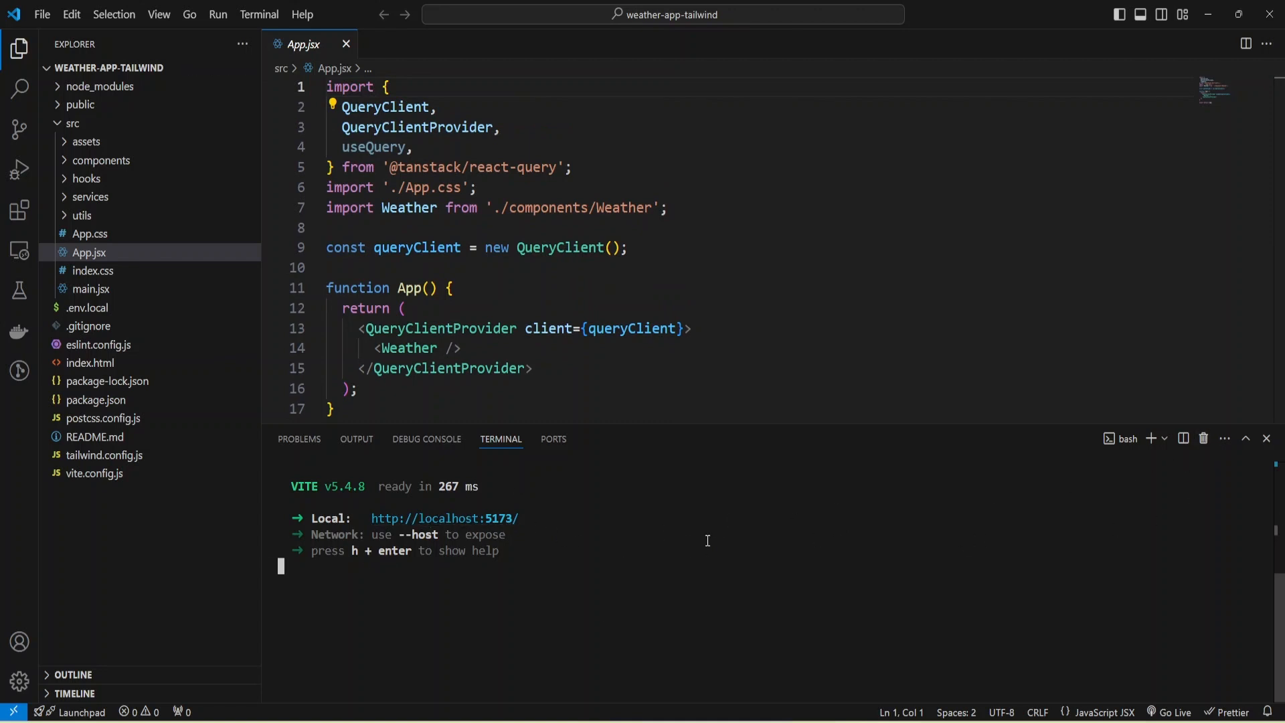
pyautogui.moveTo(1203, 439)
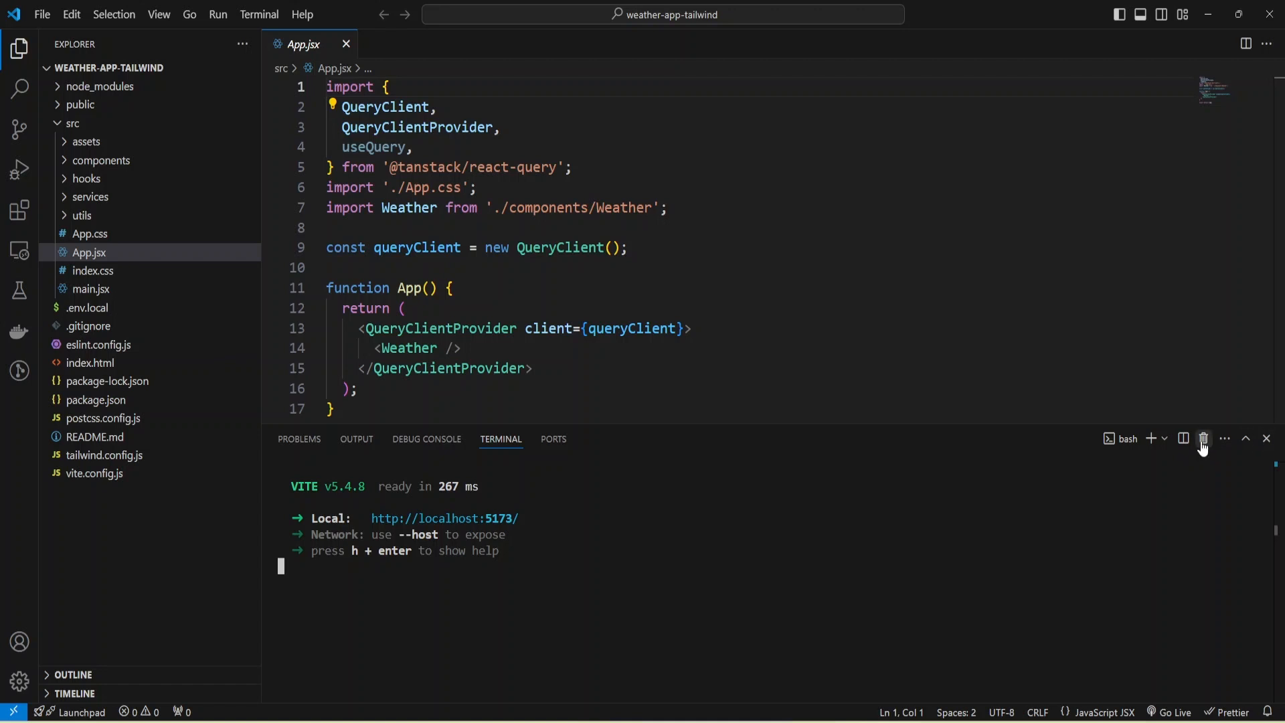
pyautogui.click(1203, 439)
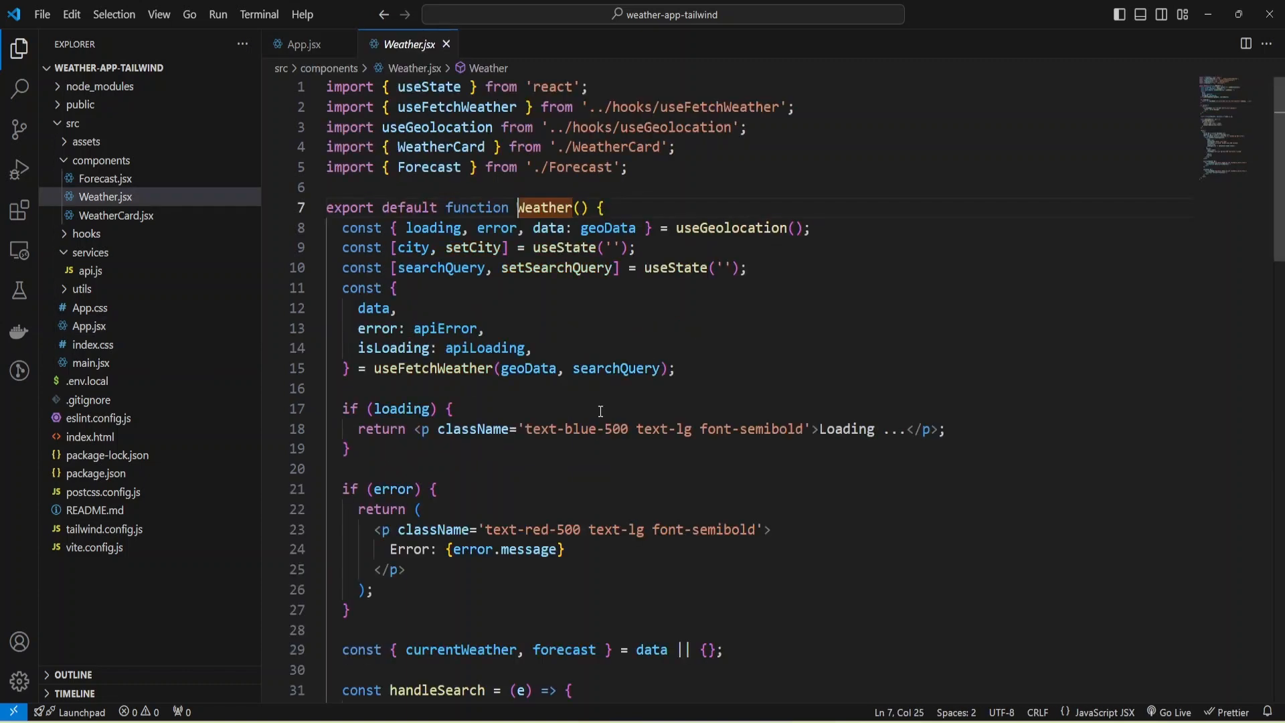
pyautogui.moveTo(90, 270)
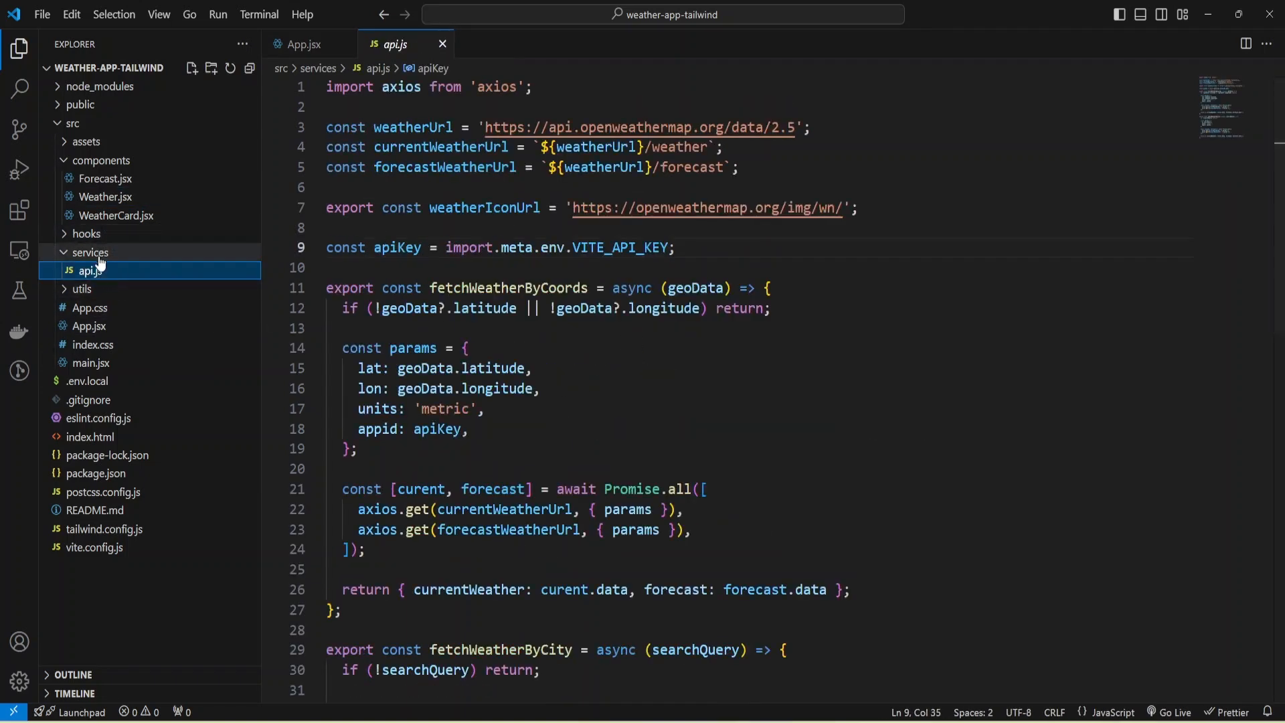
pyautogui.click(381, 248)
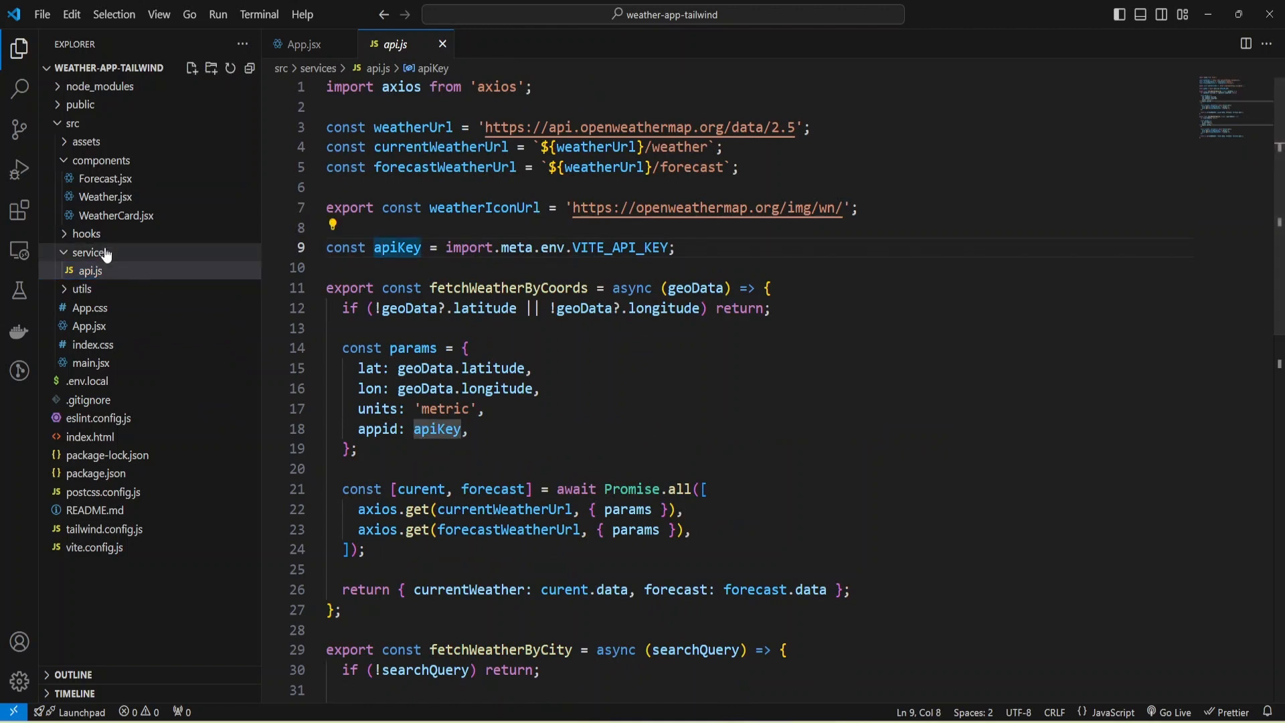
pyautogui.moveTo(132, 371)
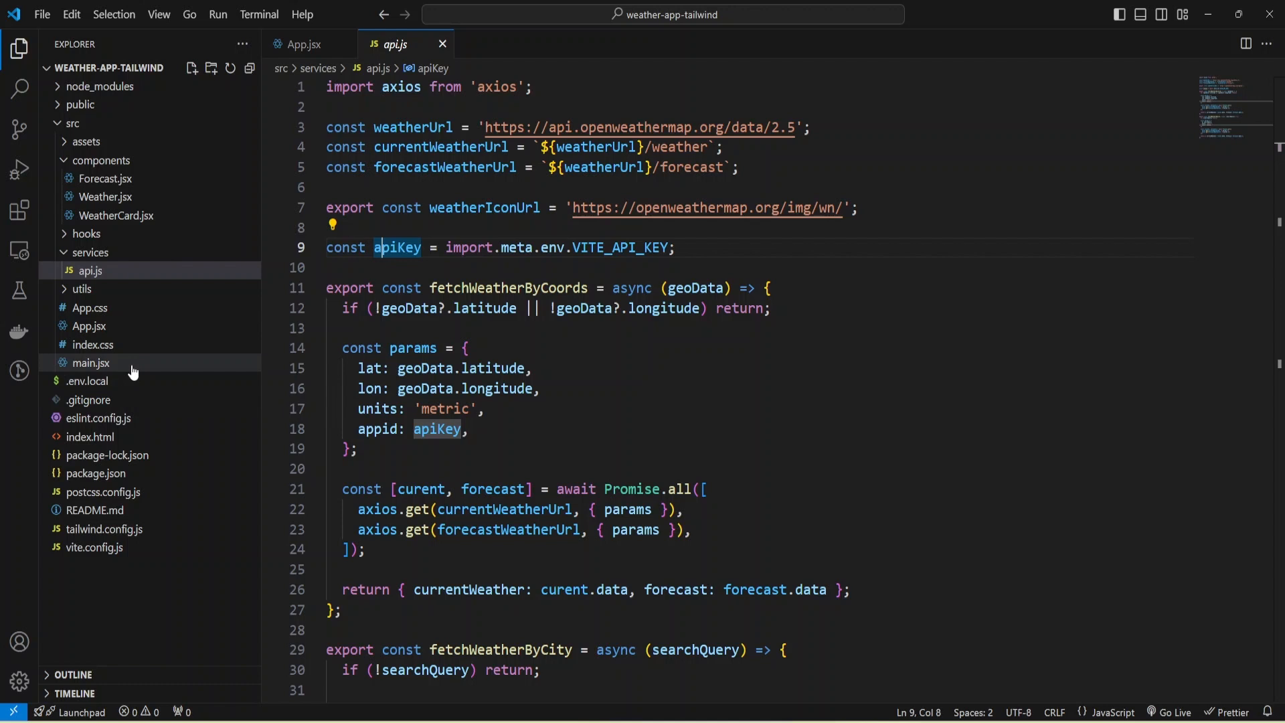
pyautogui.moveTo(85, 381)
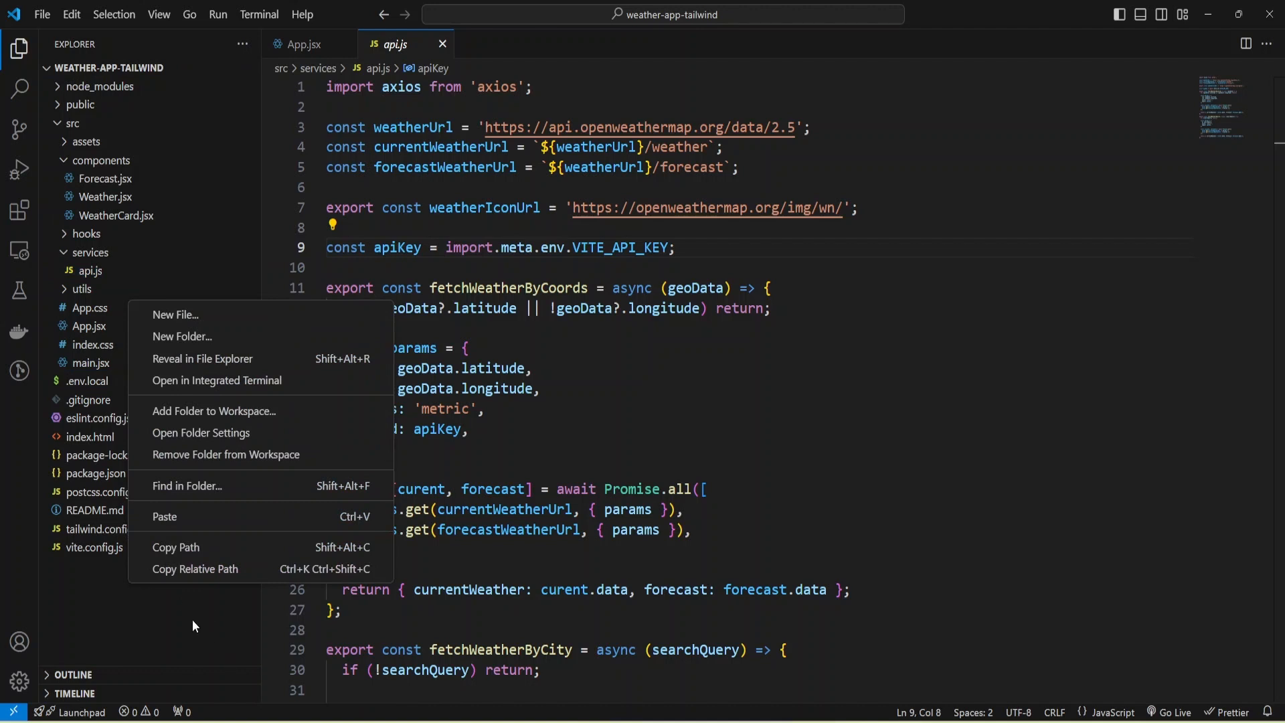
pyautogui.moveTo(209, 520)
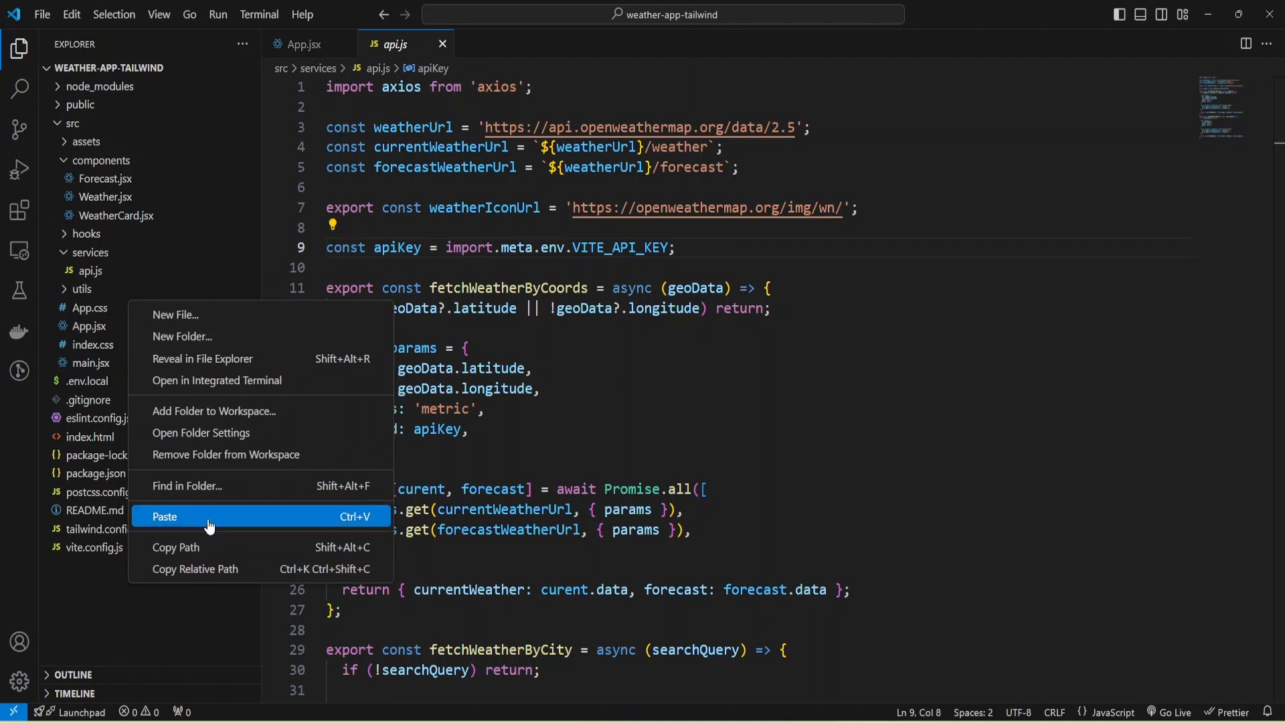
# Paste the copied env file into the project as .env.production holding VITE_API_KEY
pyautogui.click(163, 516)
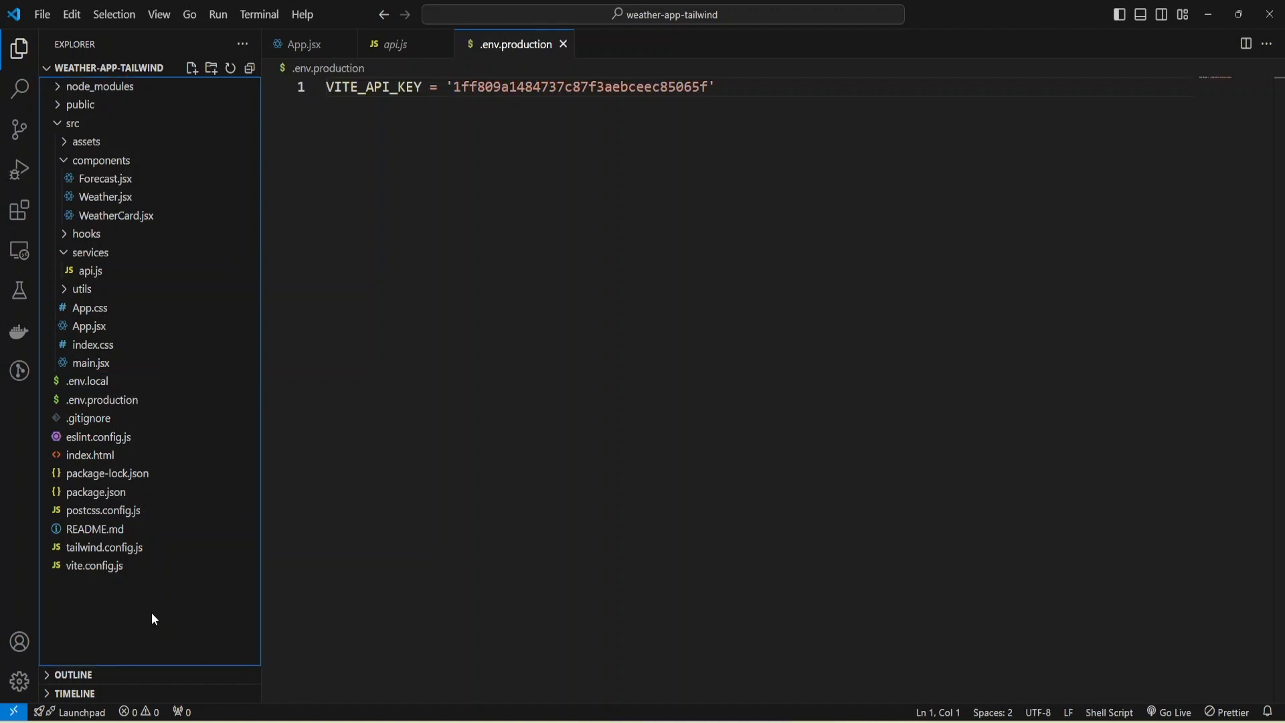
pyautogui.click(102, 400)
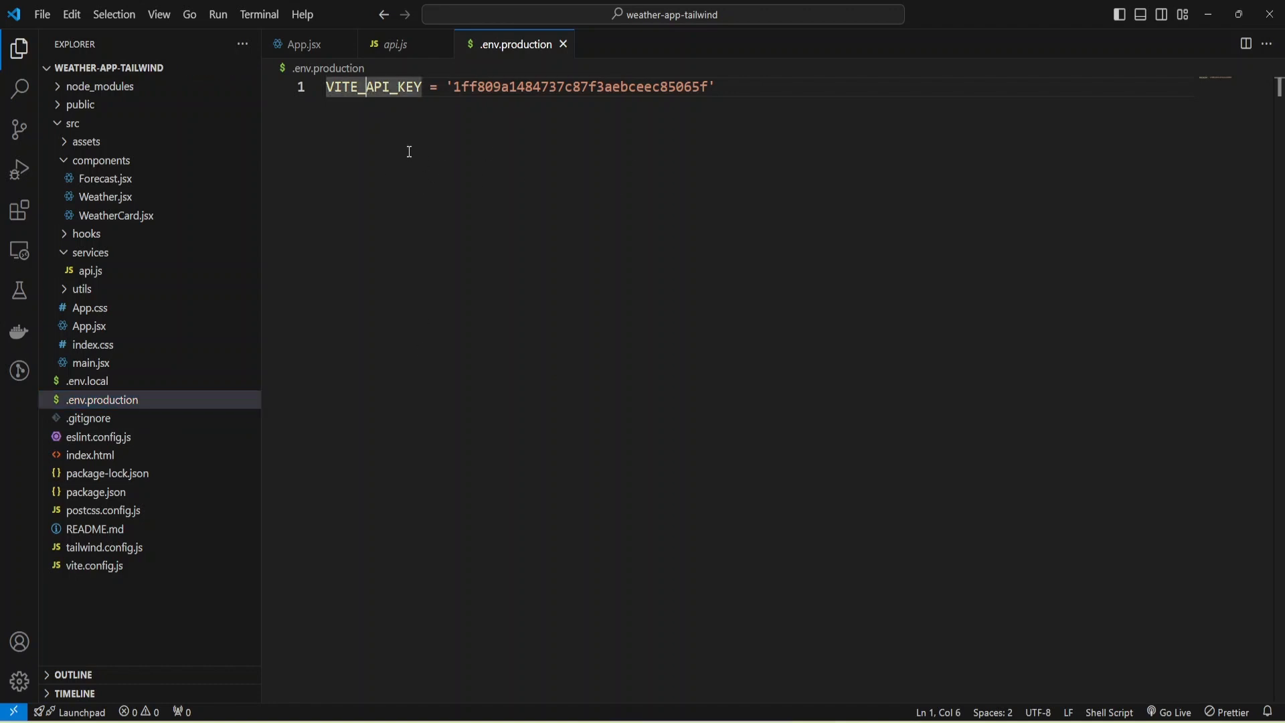
pyautogui.moveTo(570, 174)
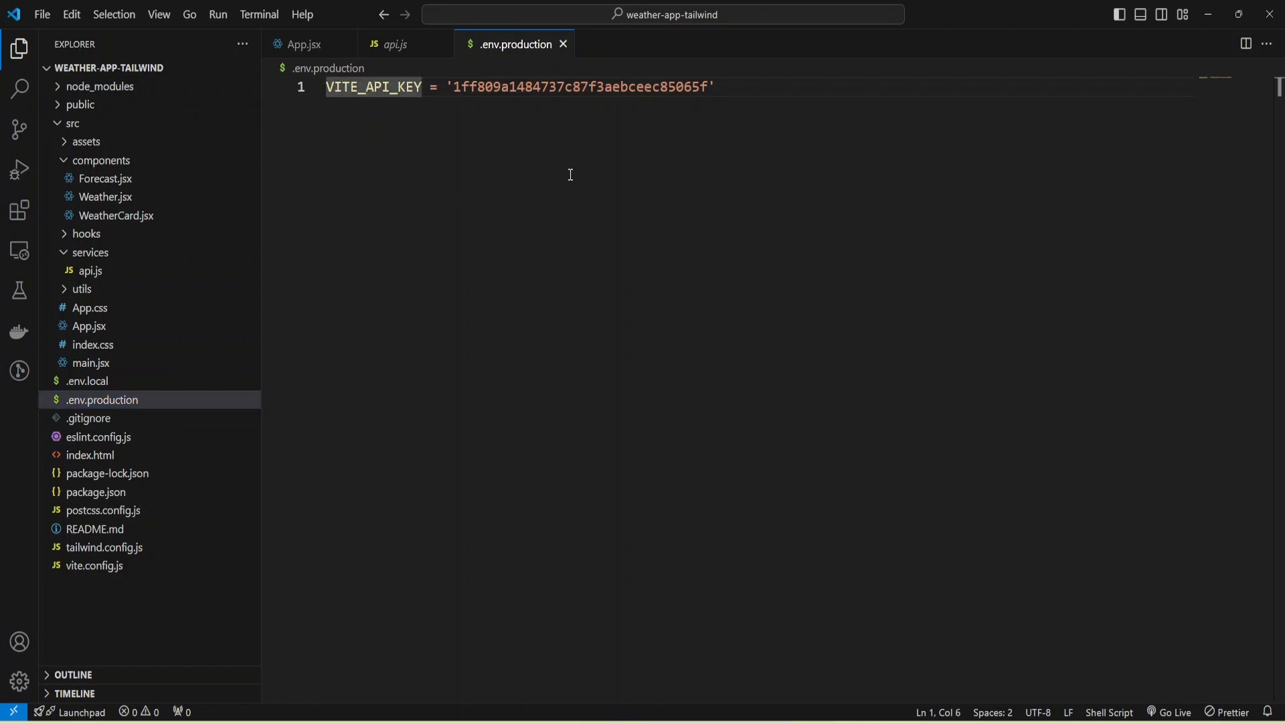
pyautogui.moveTo(161, 307)
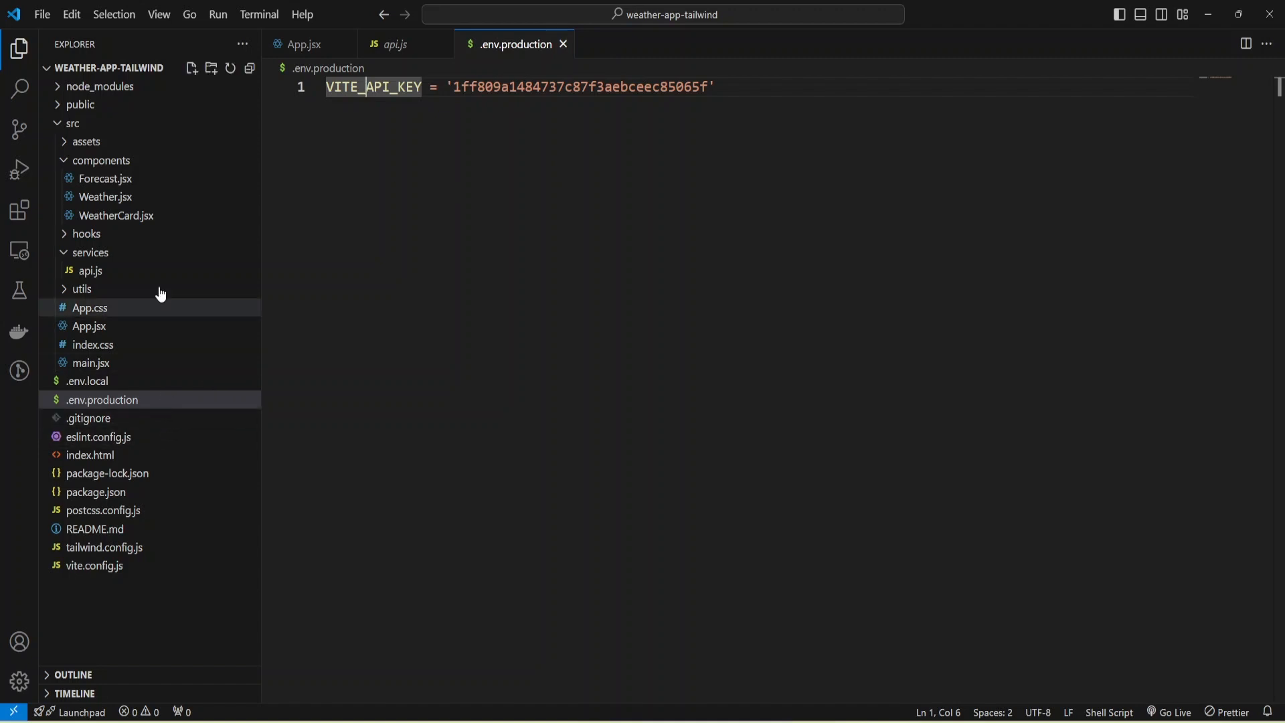
pyautogui.moveTo(89, 253)
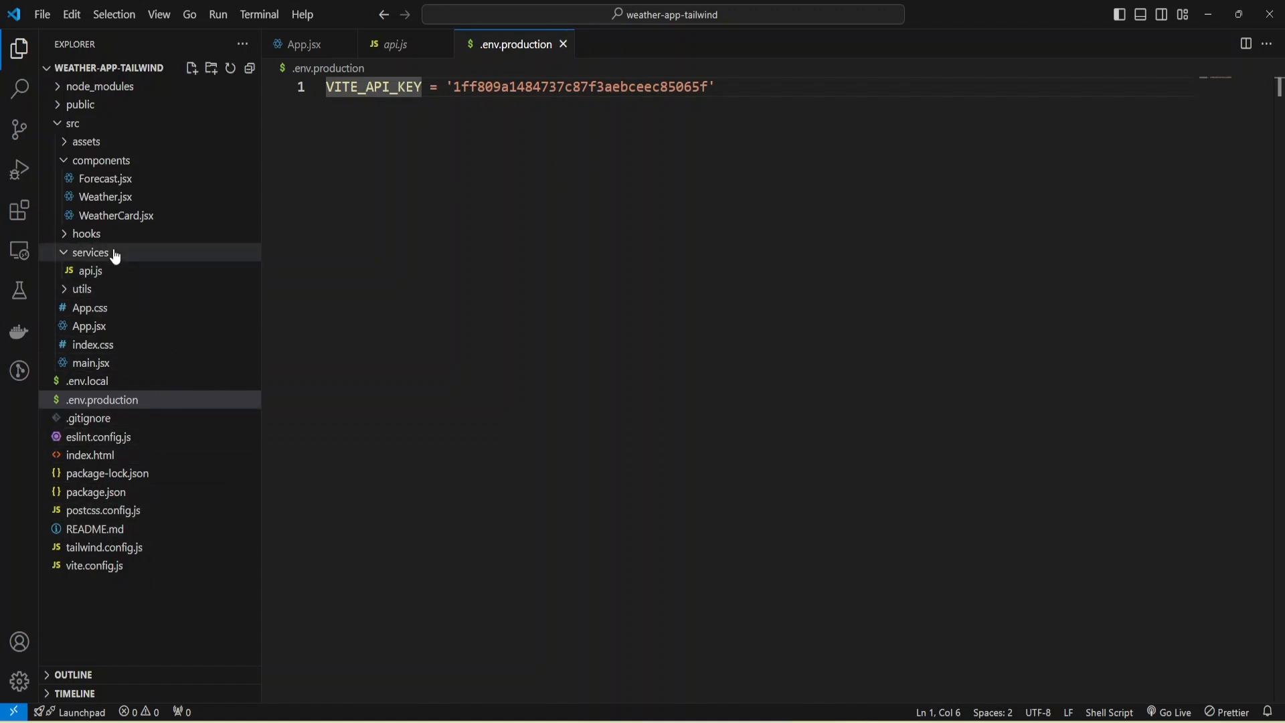
# Add a '*.production' entry below '*.local' in .gitignore
pyautogui.click(88, 418)
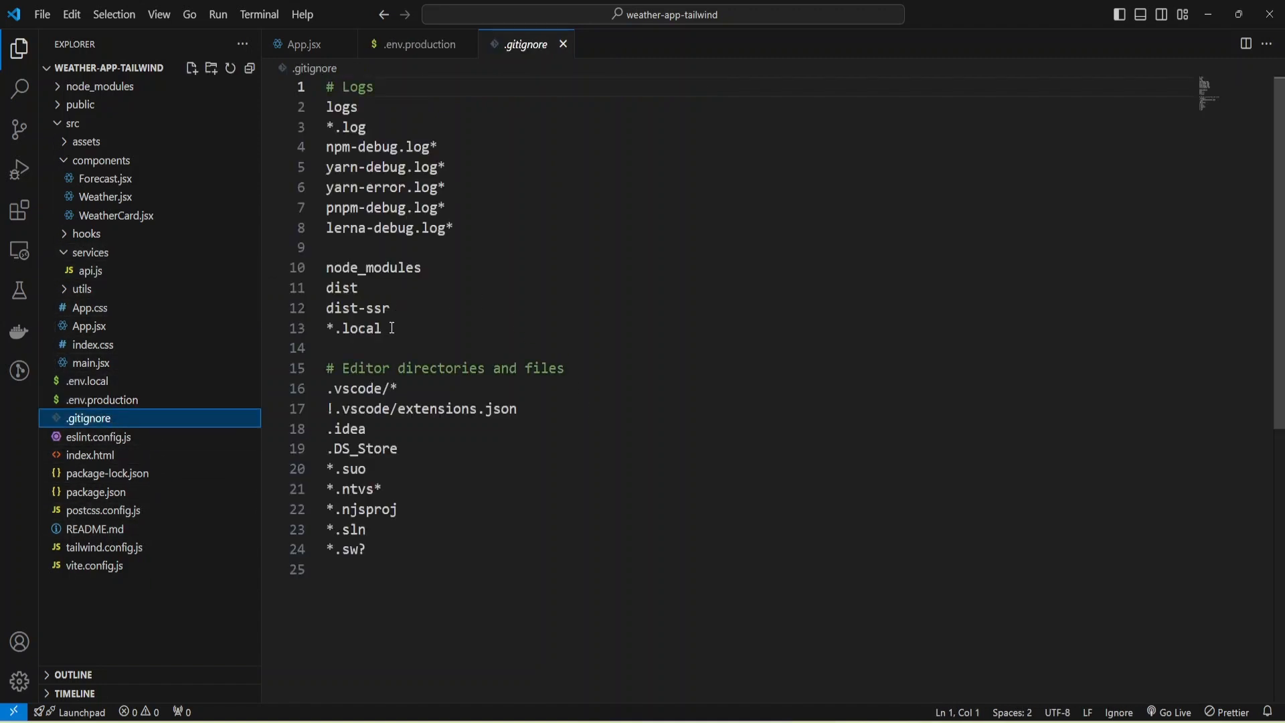
pyautogui.doubleClick(352, 328)
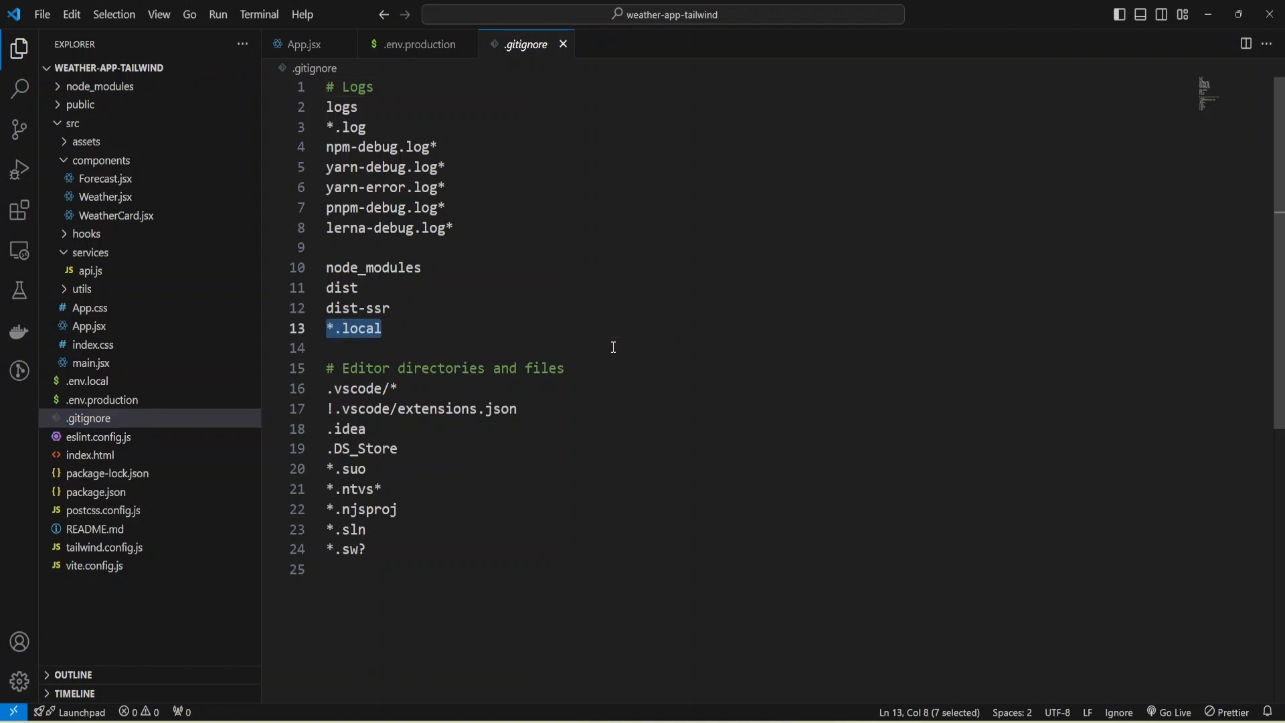
pyautogui.write('*.l')
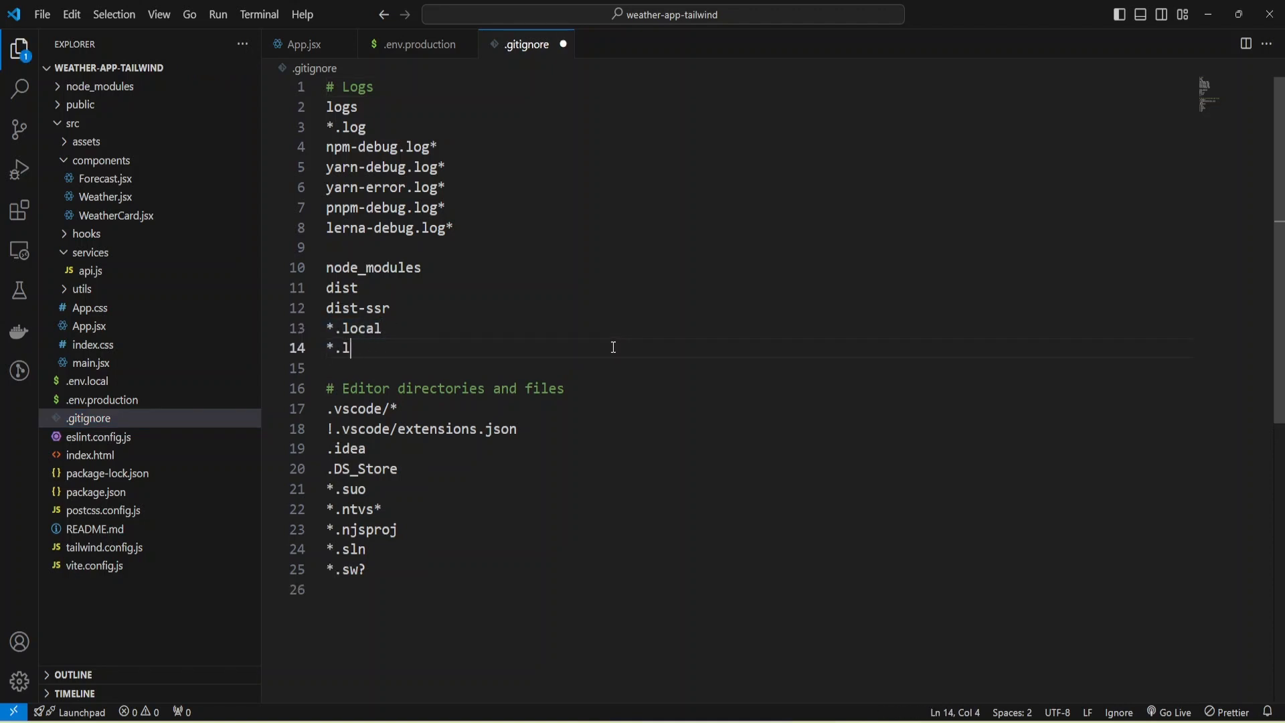
pyautogui.write('roducti')
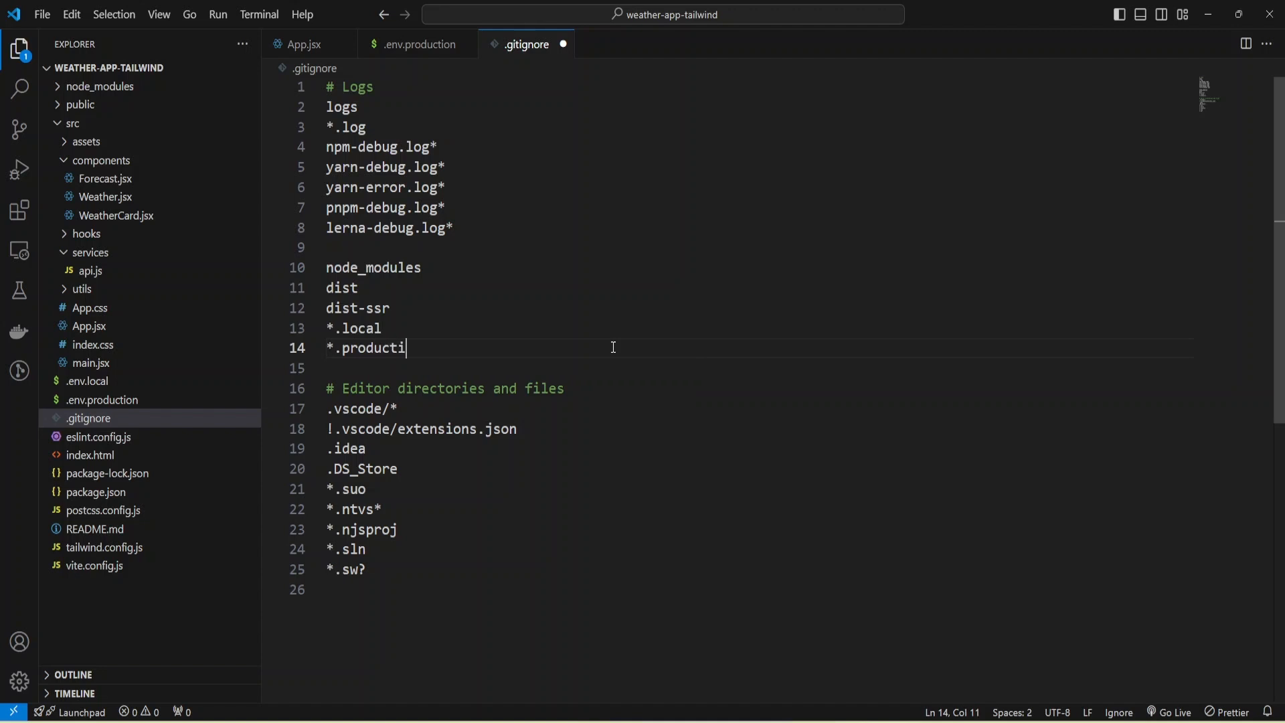
pyautogui.write('on')
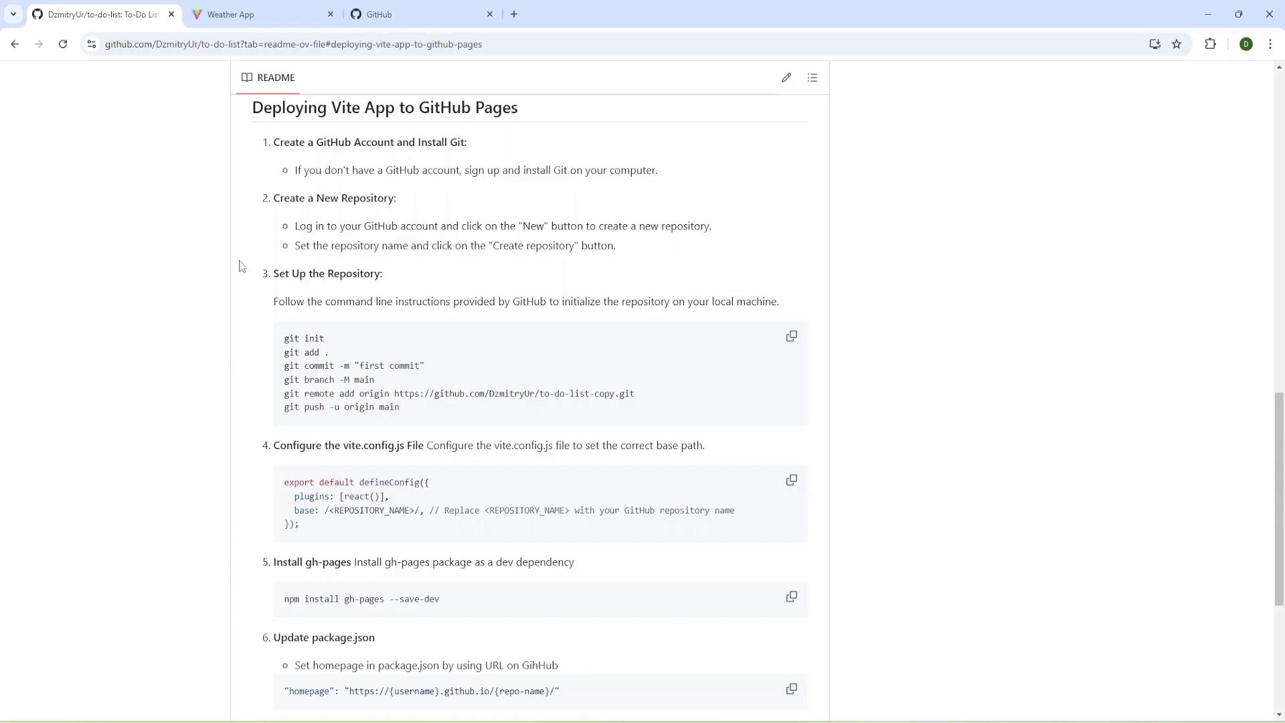
pyautogui.moveTo(419, 14)
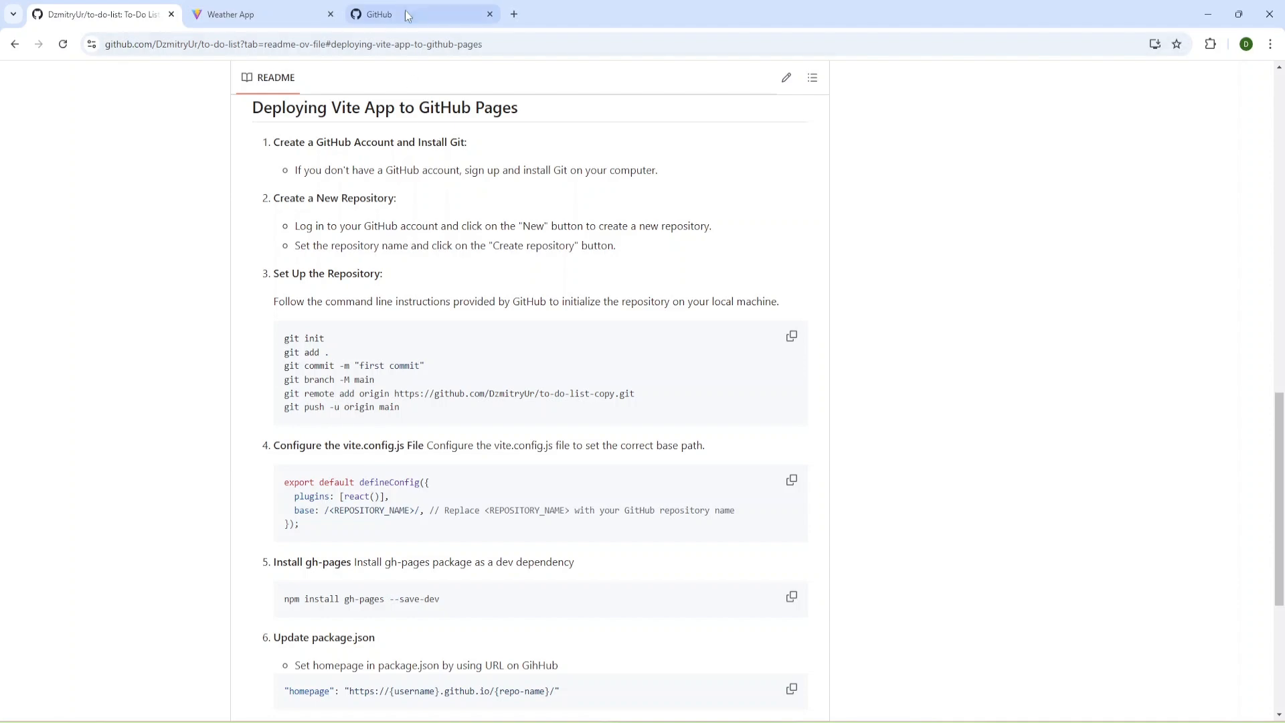
# Create a new public GitHub repository named weather-app-react
pyautogui.click(410, 13)
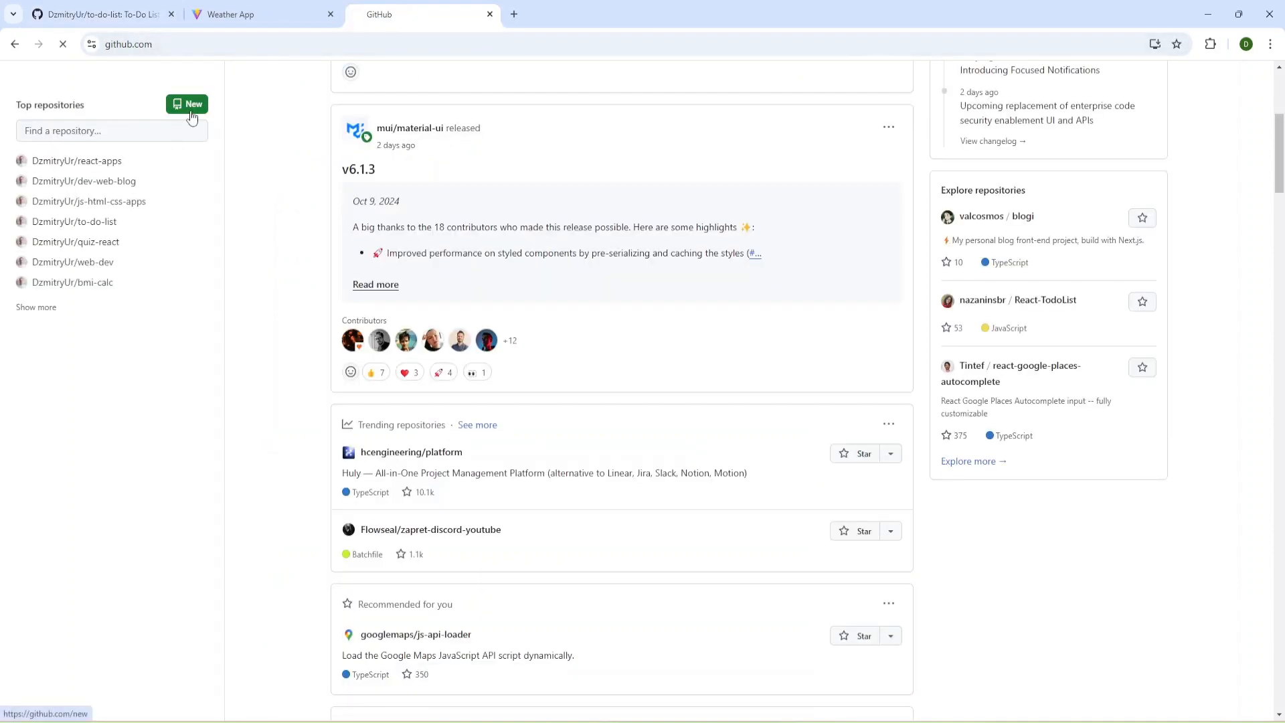
pyautogui.click(186, 105)
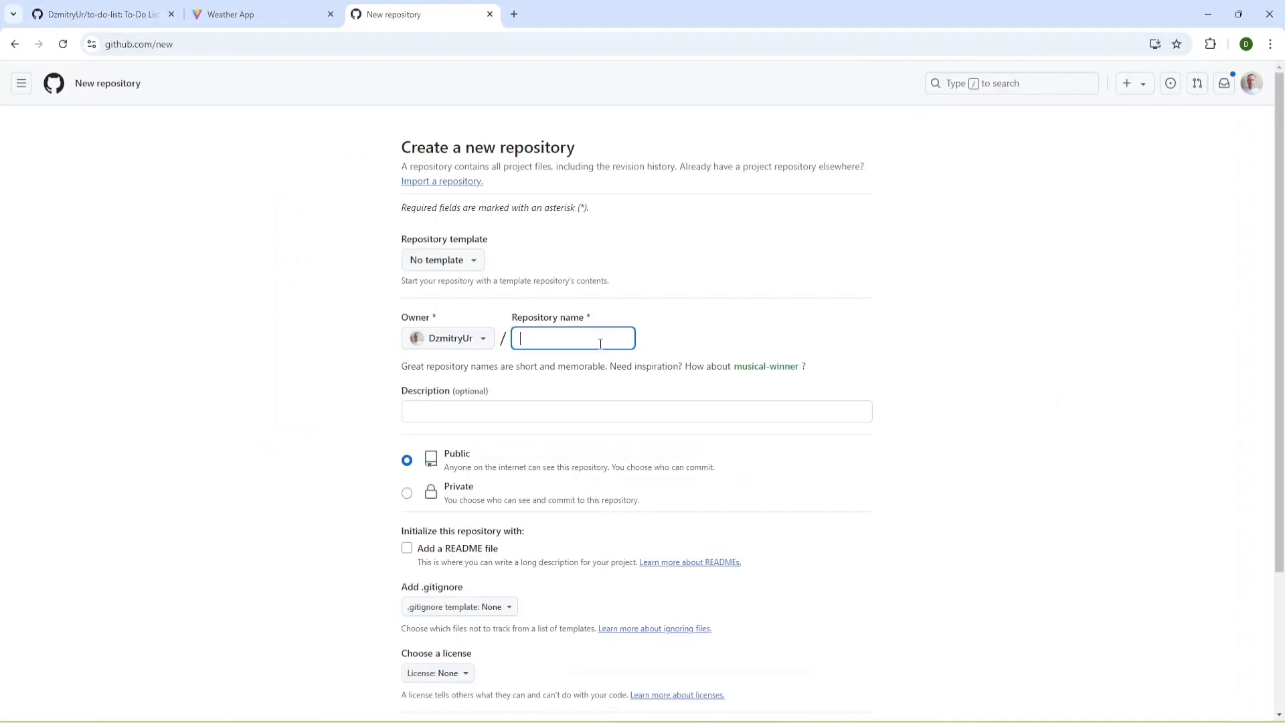
pyautogui.write('weather-app-')
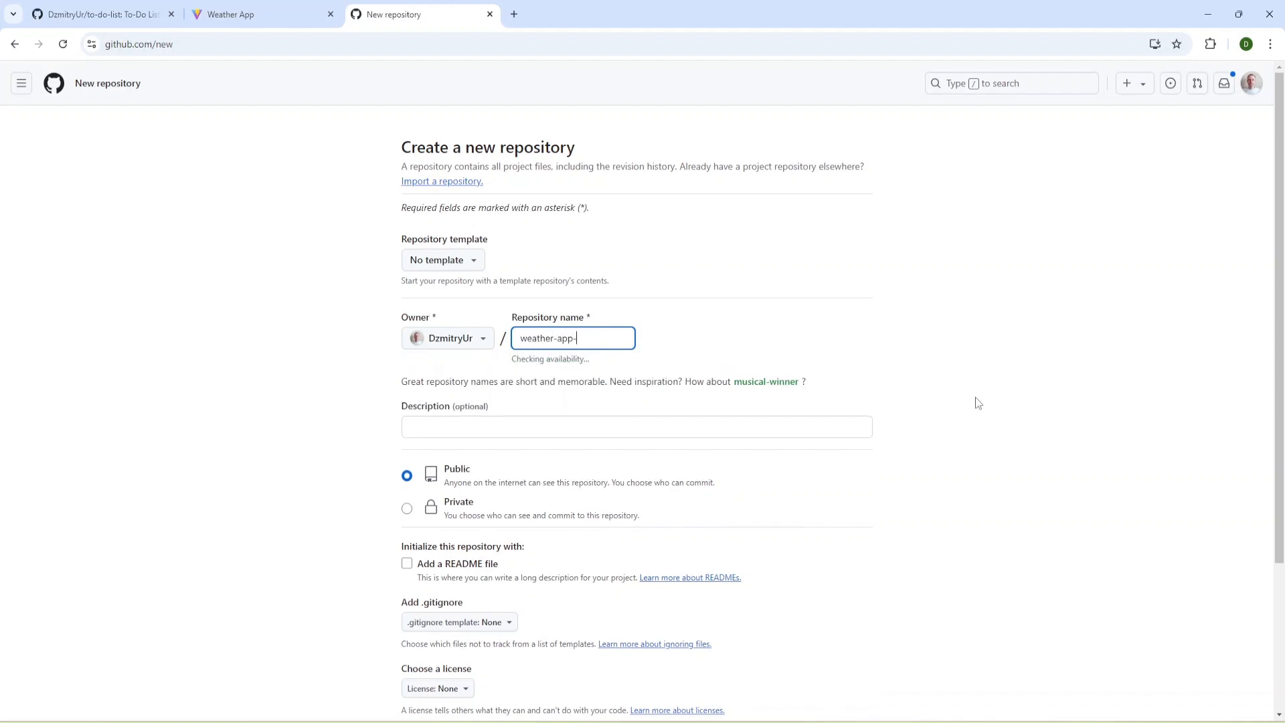
pyautogui.write('react')
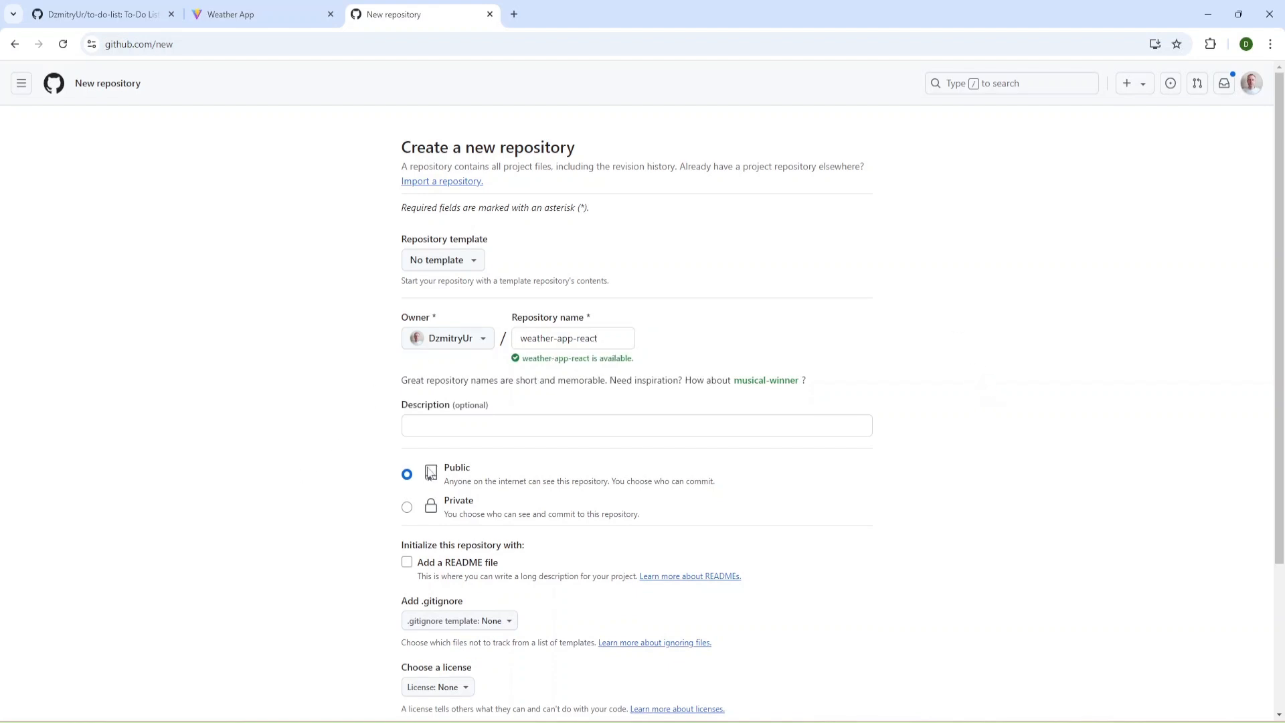
pyautogui.scroll(-3)
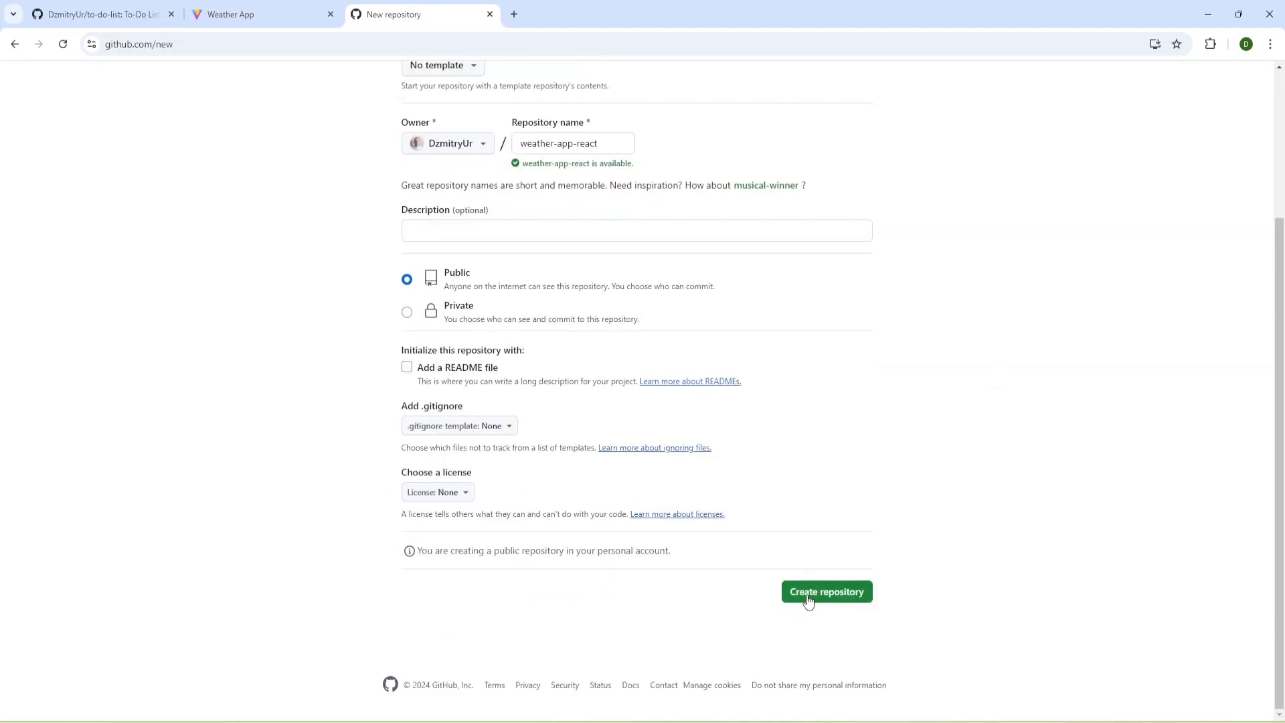
pyautogui.click(826, 591)
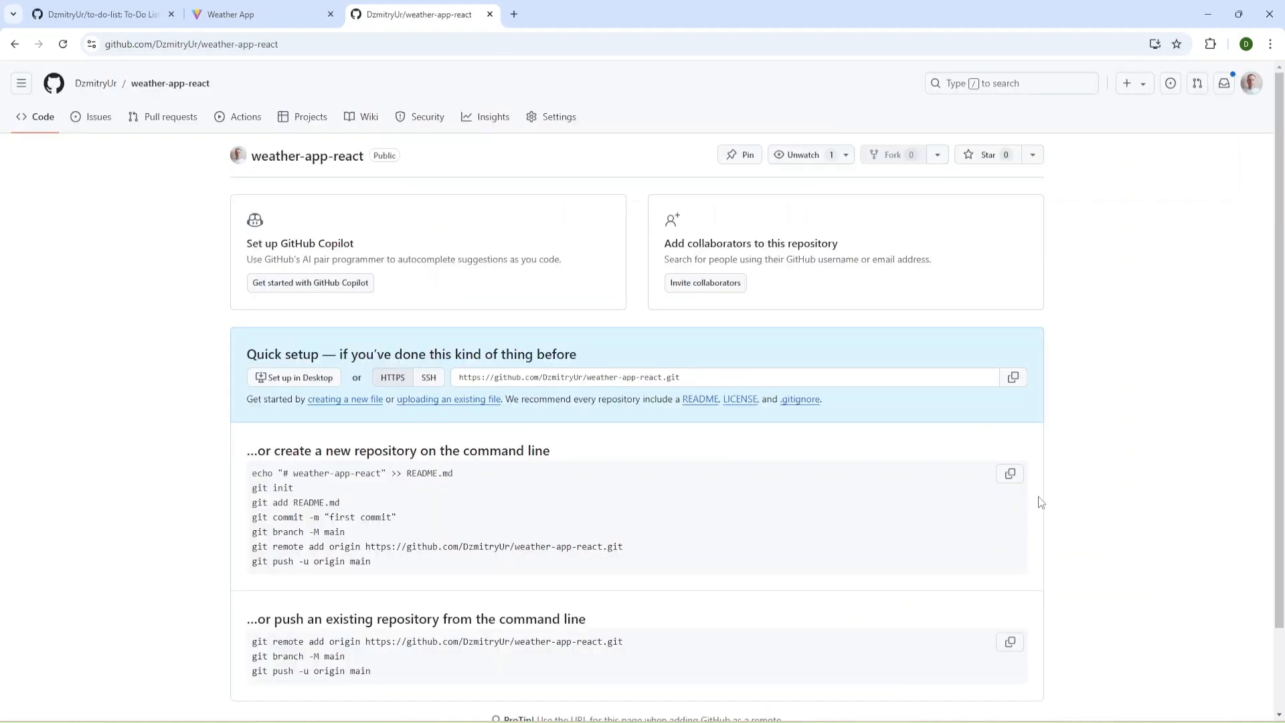
# Run git init in the weather app project folder from the integrated terminal
pyautogui.scroll(-3)
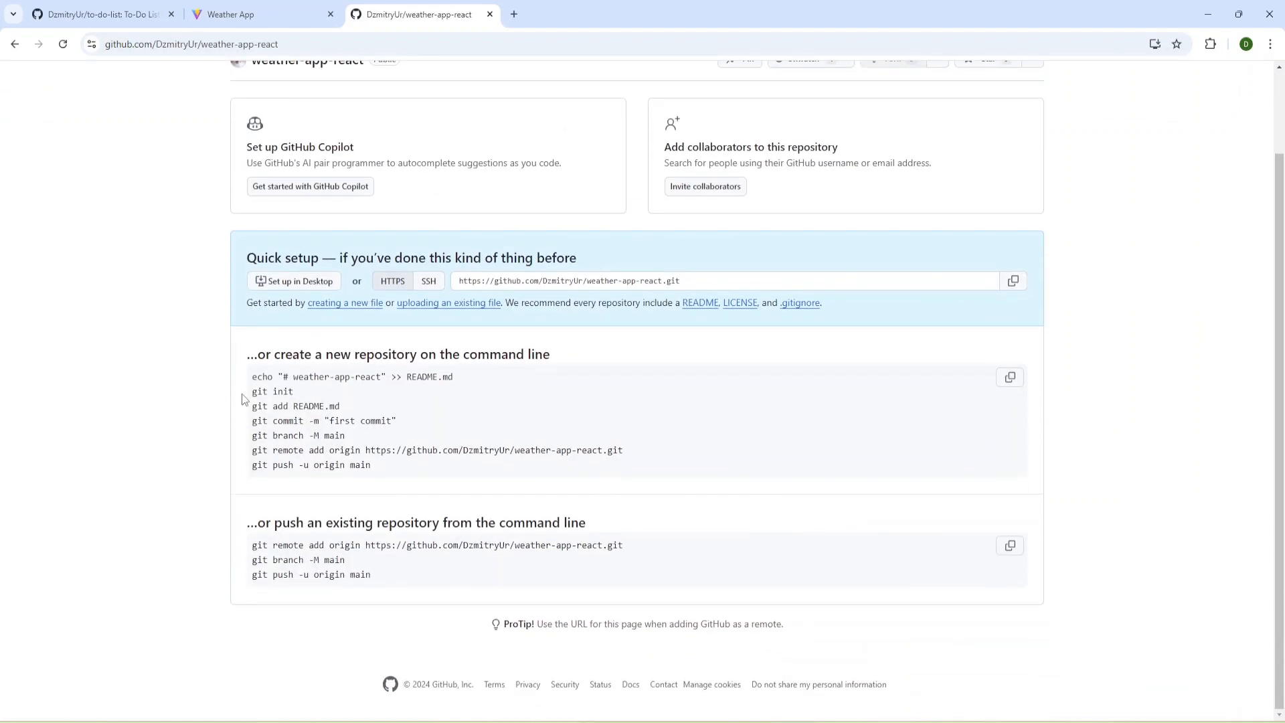
pyautogui.doubleClick(273, 391)
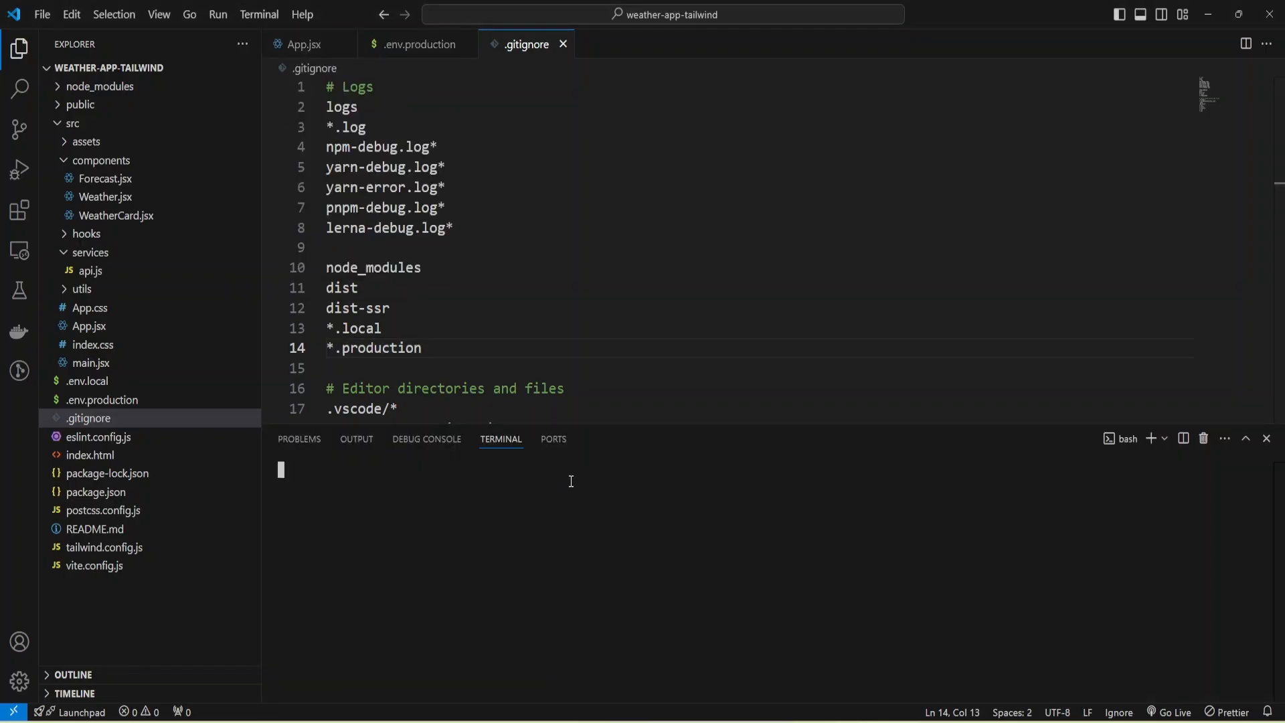
pyautogui.write('git init')
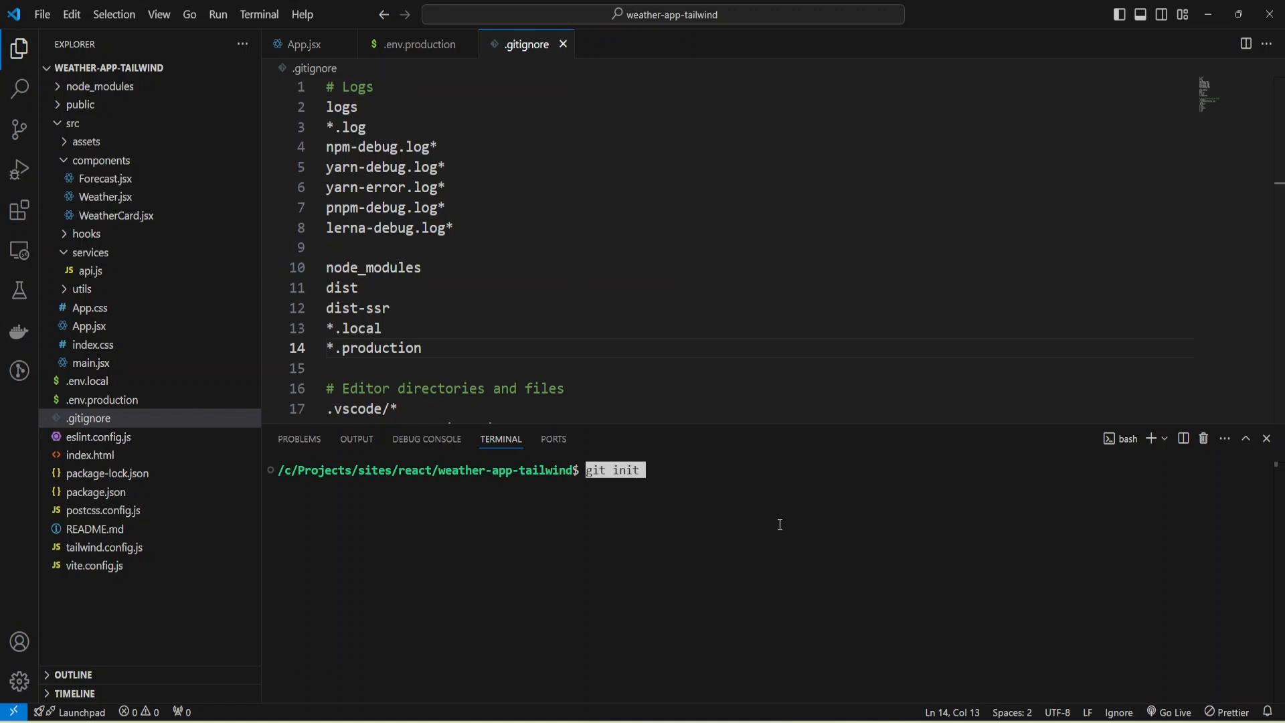
pyautogui.press('Return')
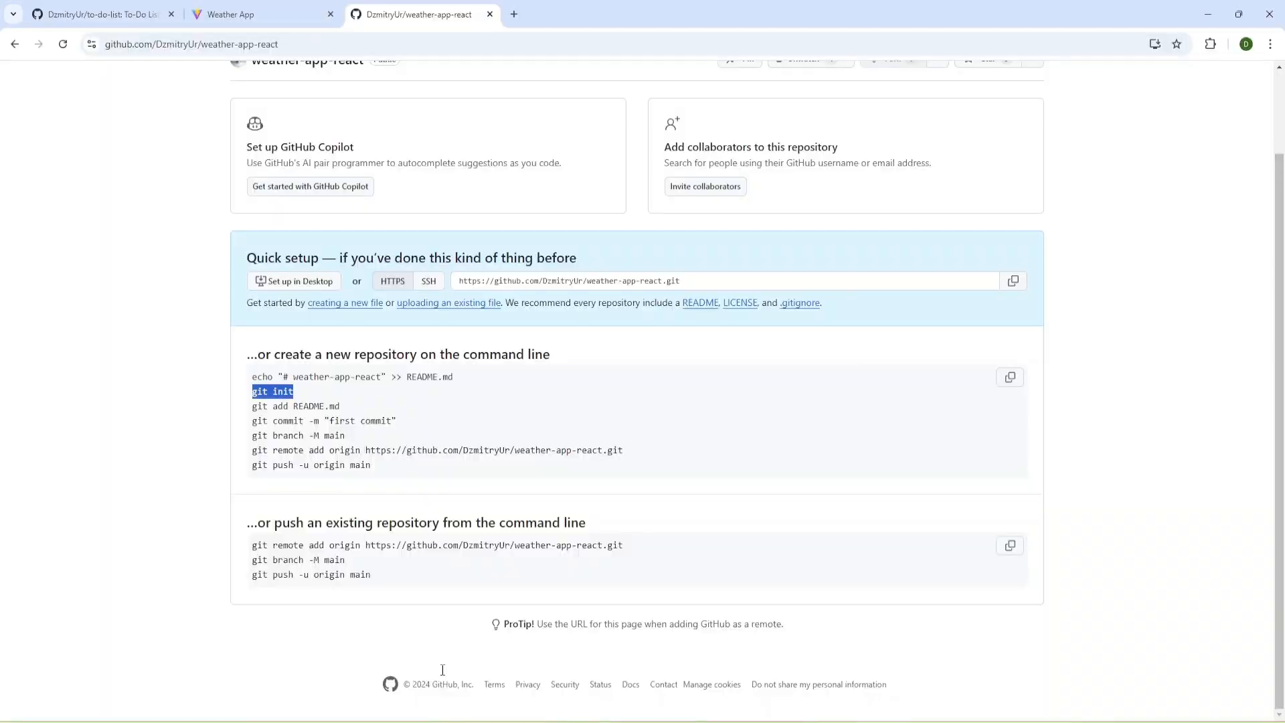
pyautogui.doubleClick(269, 405)
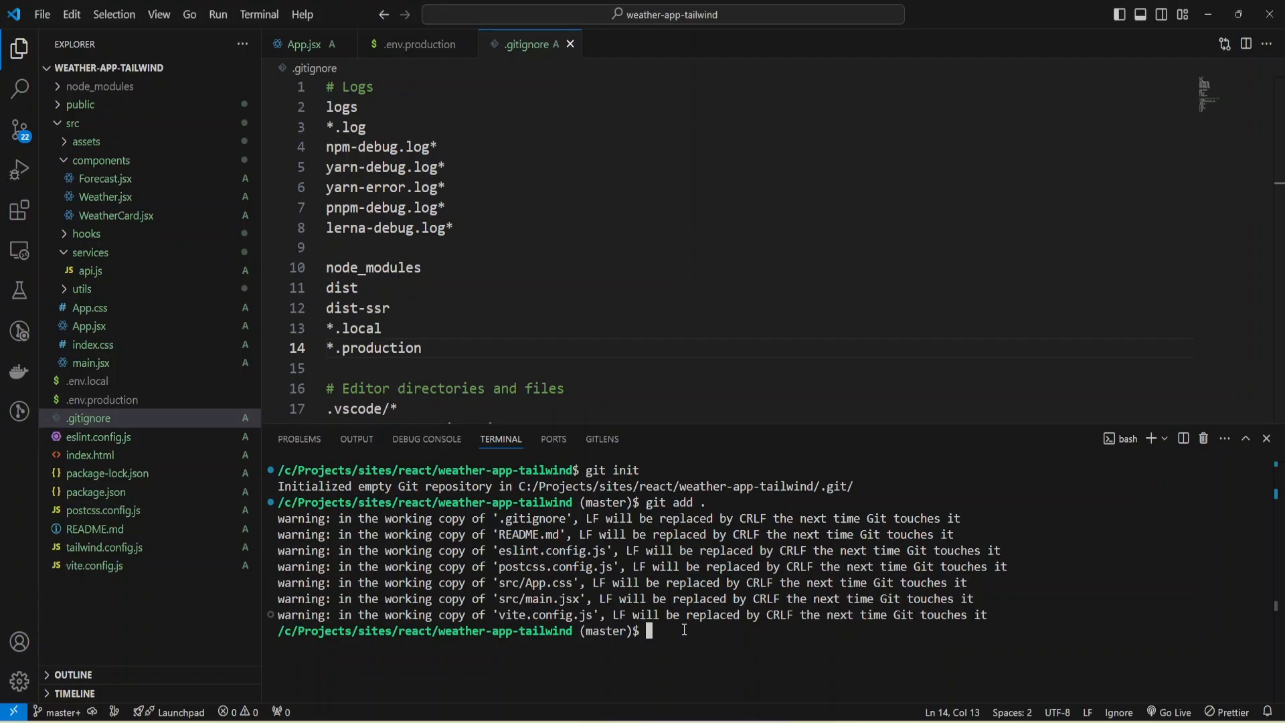
# Run git commit -m "weather app" to commit the project's files
pyautogui.write('git commit -m "first commit')
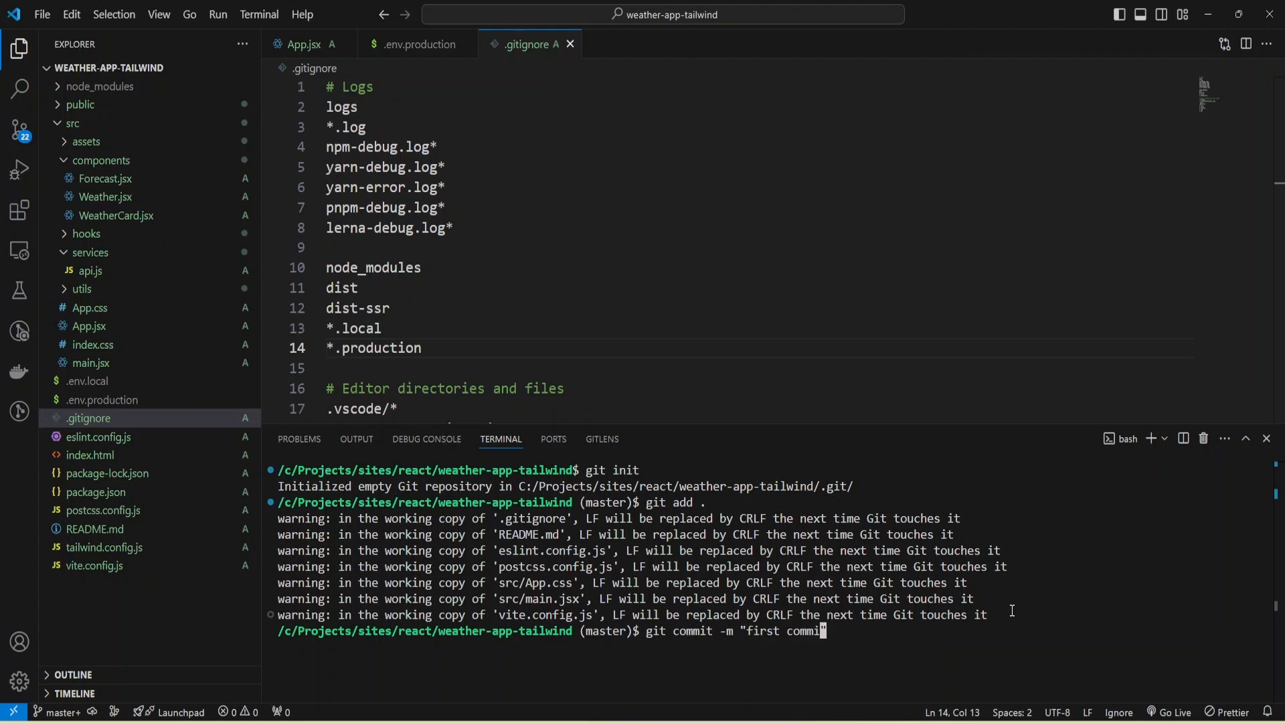
pyautogui.write('wea')
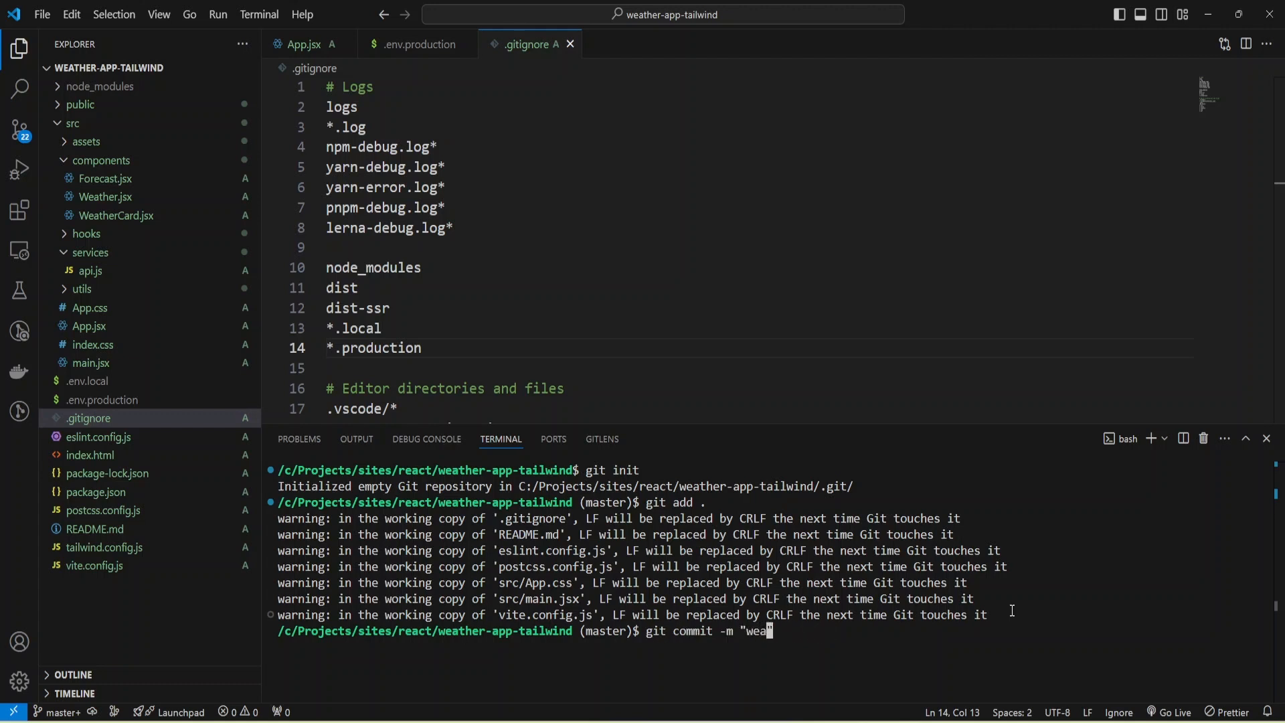
pyautogui.write('ther ap')
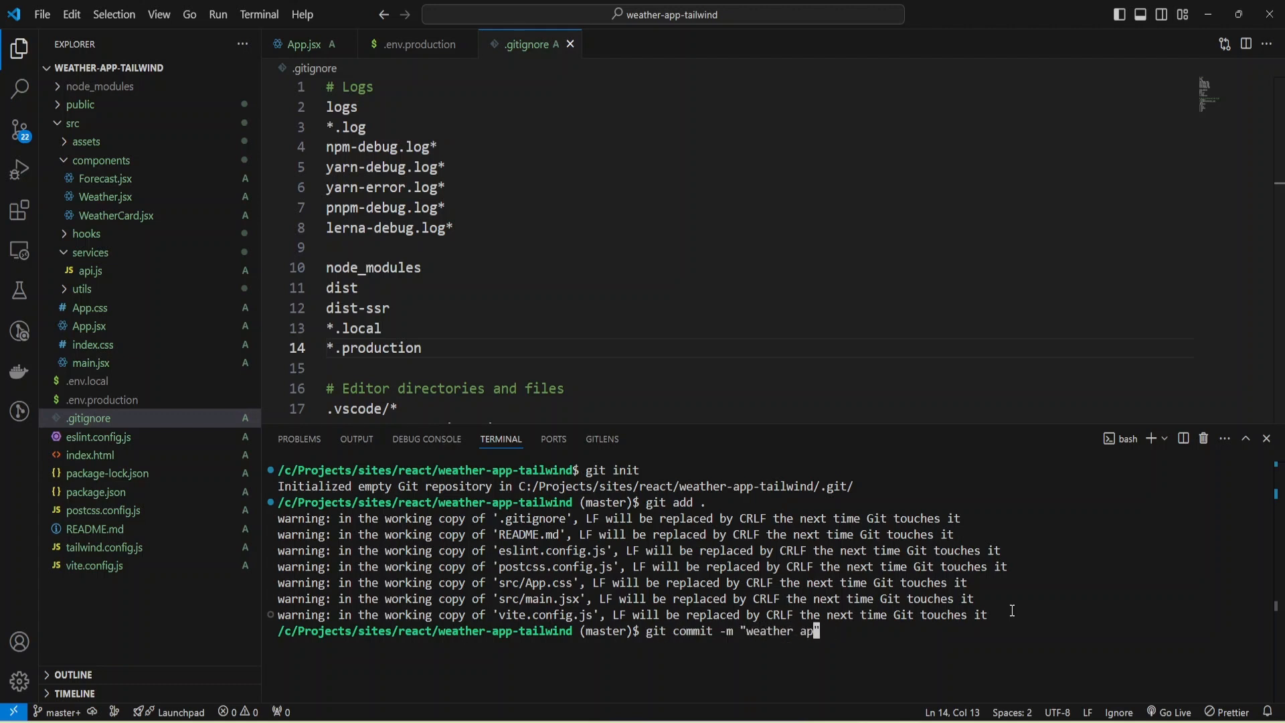
pyautogui.press('Return')
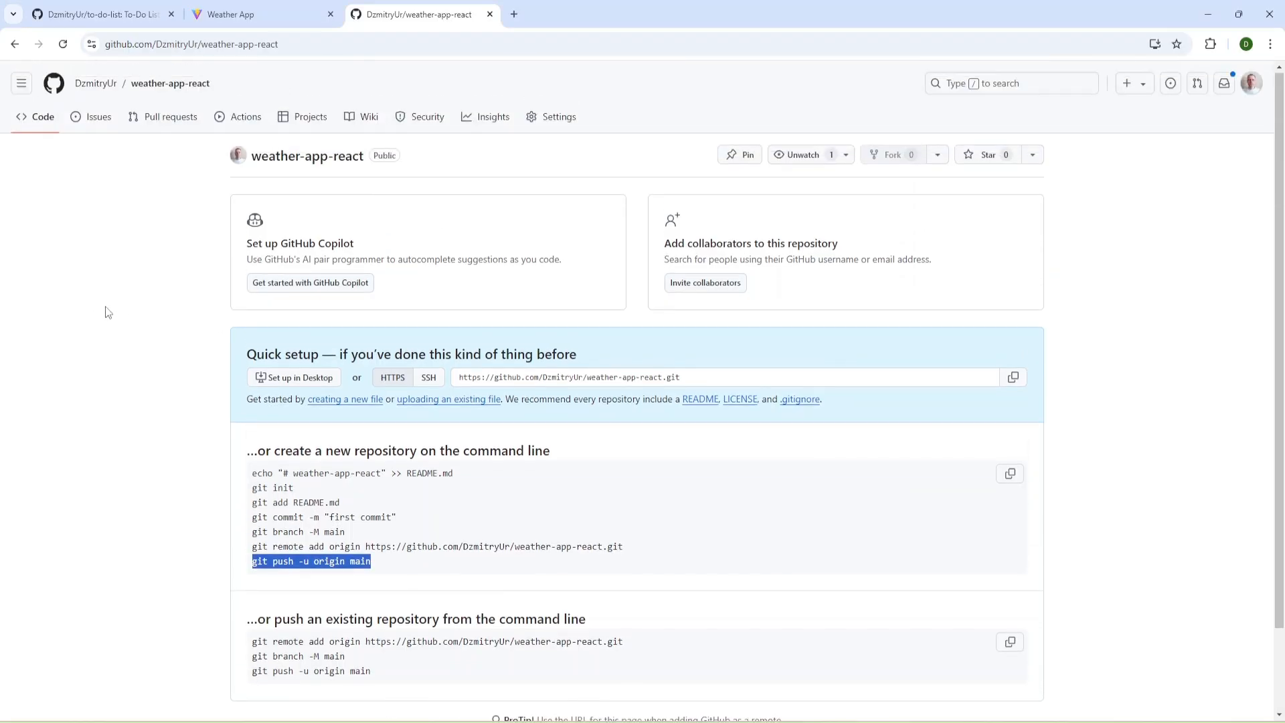
pyautogui.moveTo(170, 83)
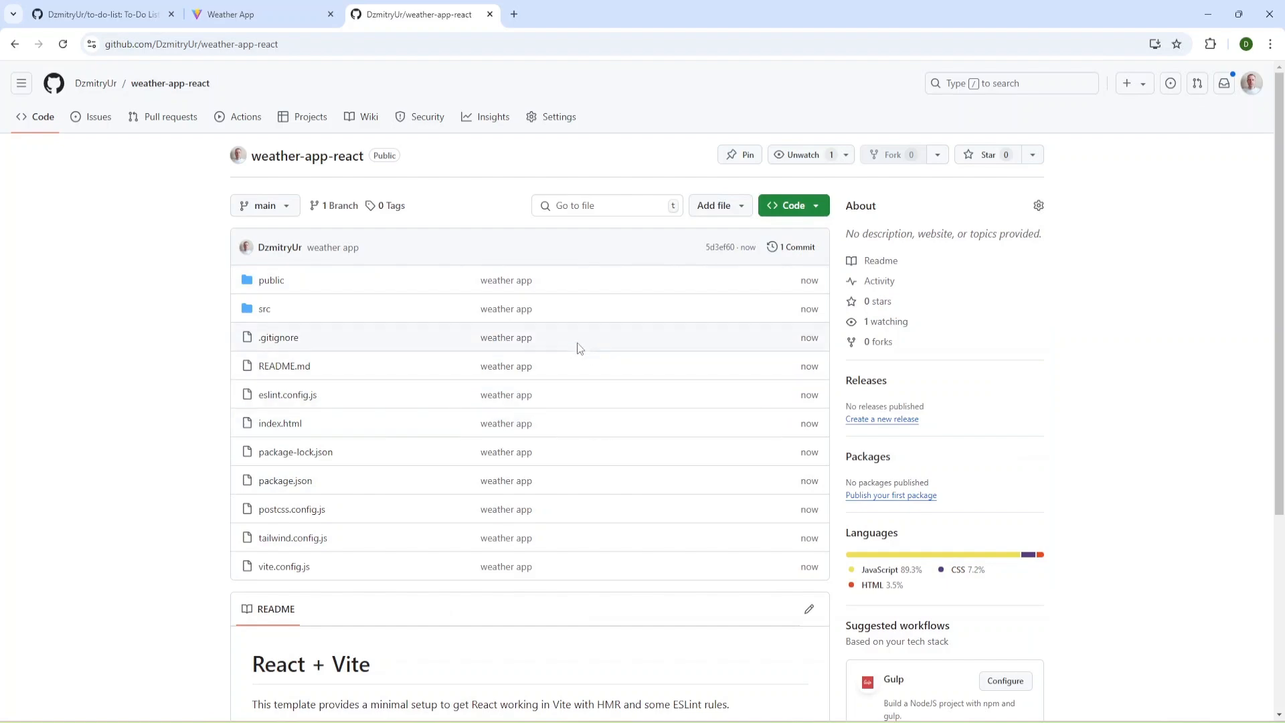
pyautogui.moveTo(447, 338)
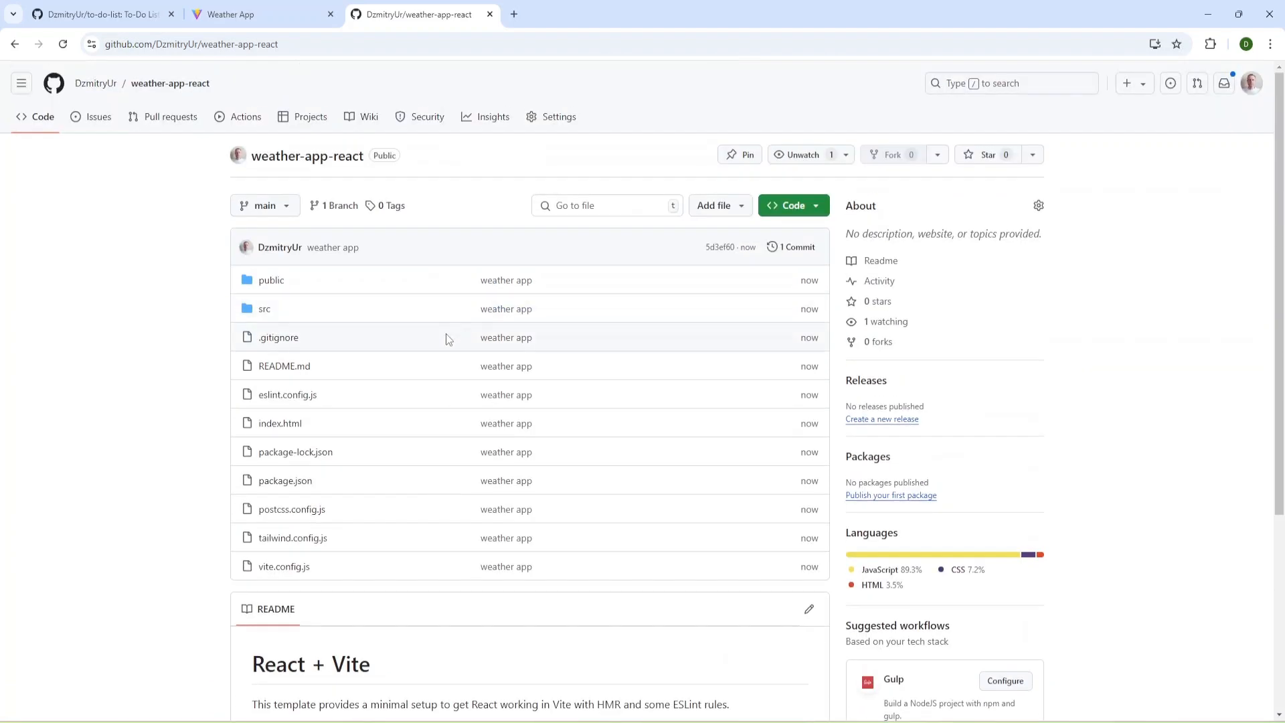
pyautogui.moveTo(131, 344)
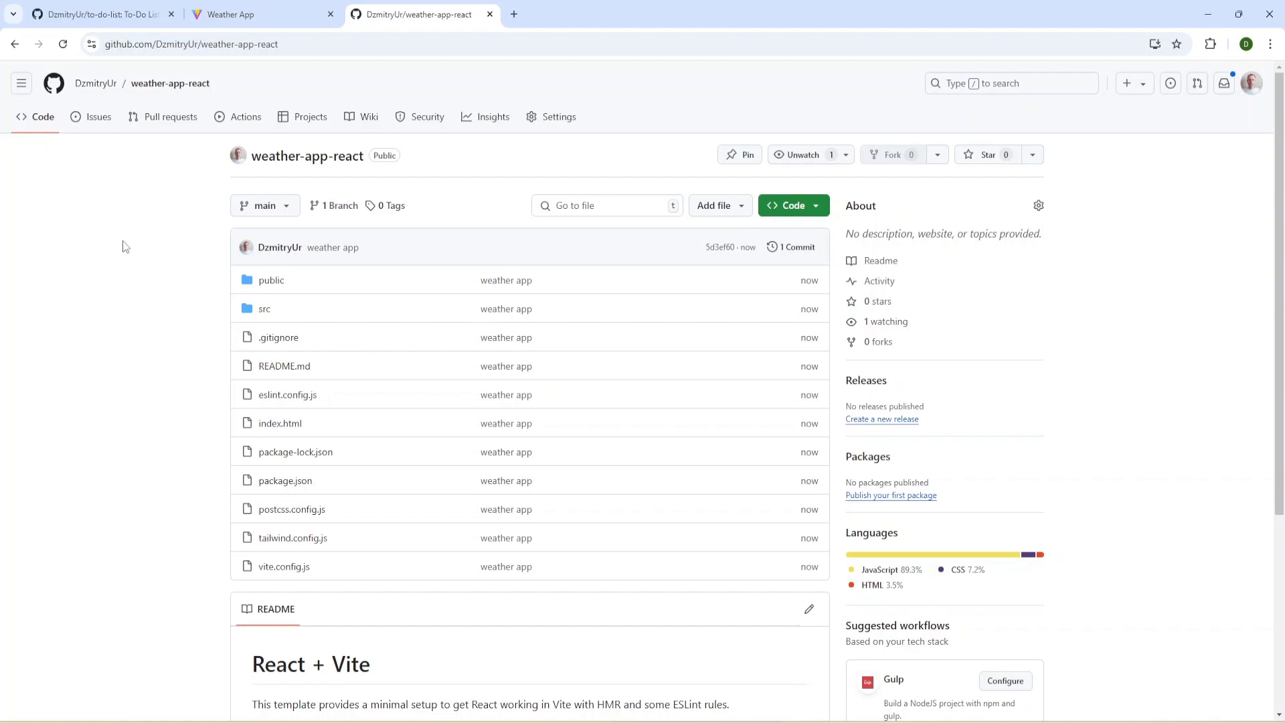
pyautogui.moveTo(479, 451)
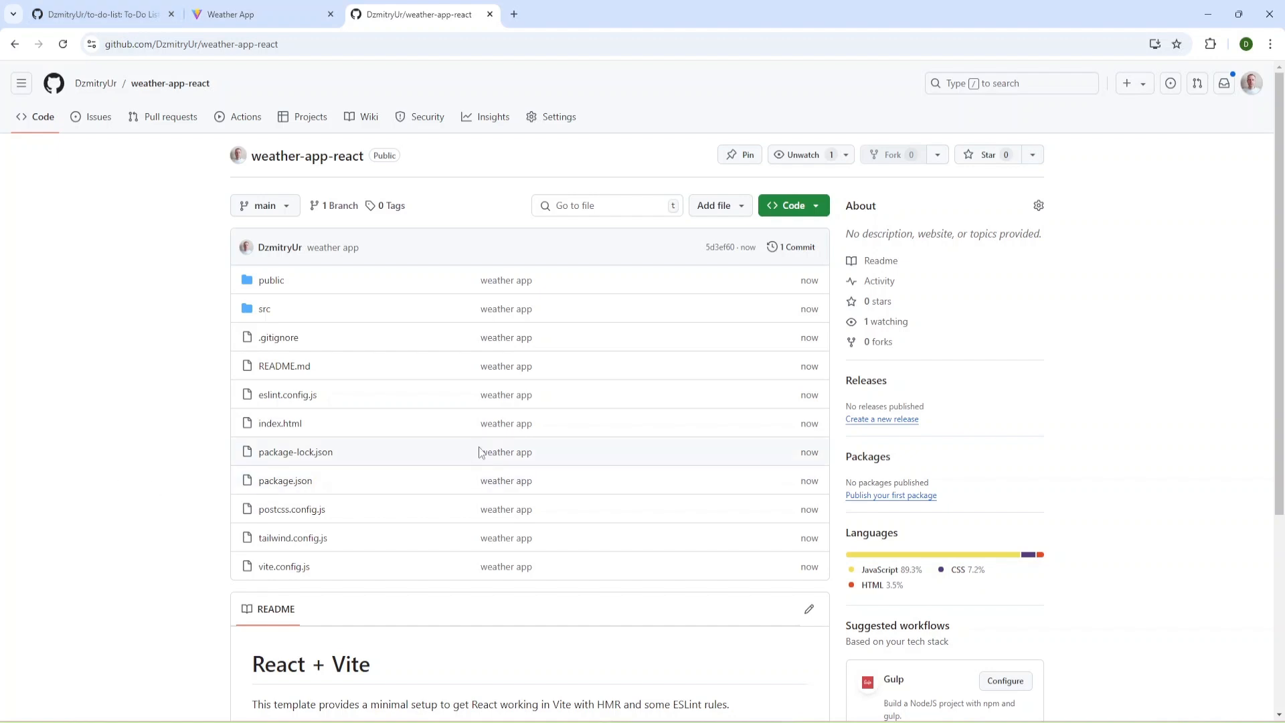
# Add base: '/weather-app-react/' to defineConfig in vite.config.js, following the deployment guide
pyautogui.click(98, 14)
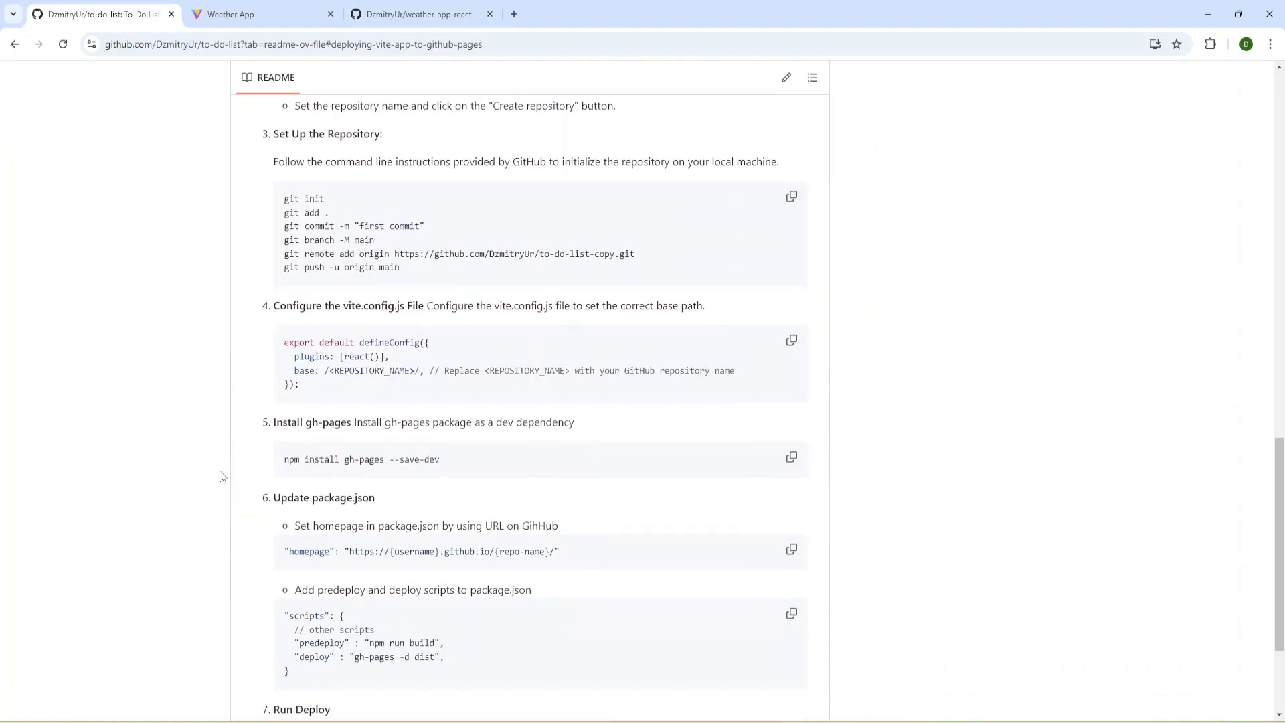
pyautogui.moveTo(275, 316)
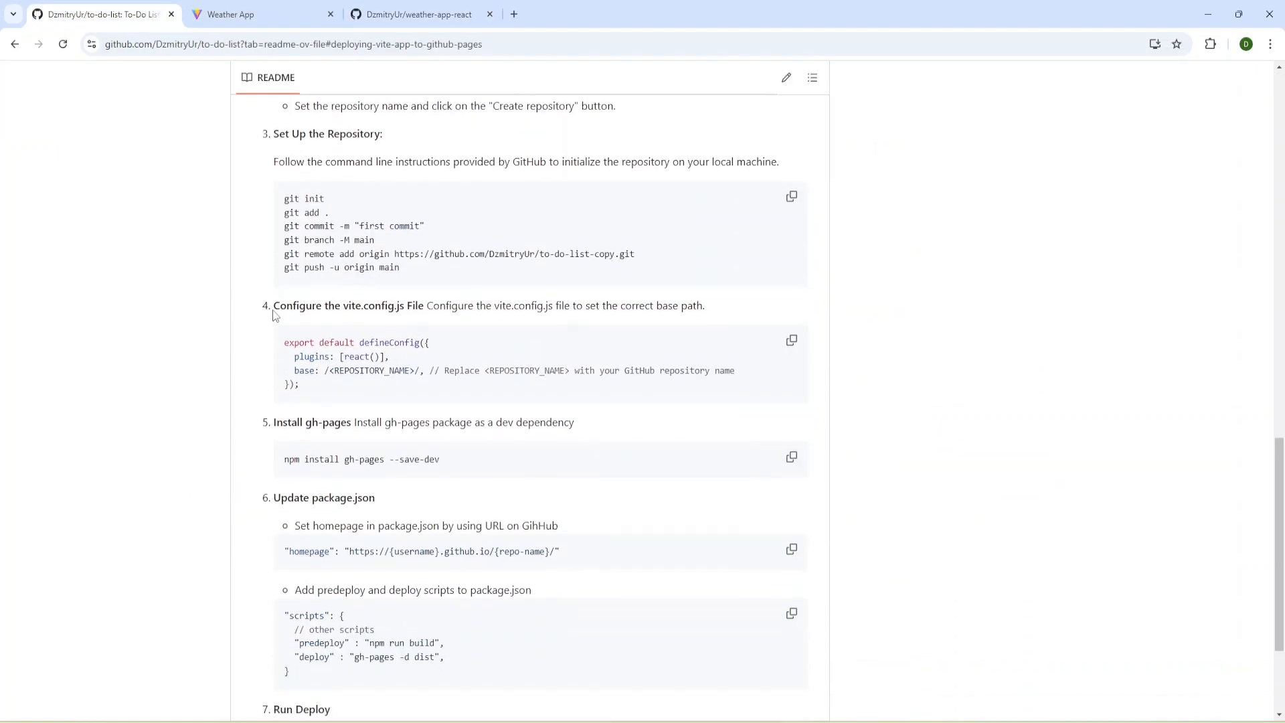
pyautogui.moveTo(297, 407)
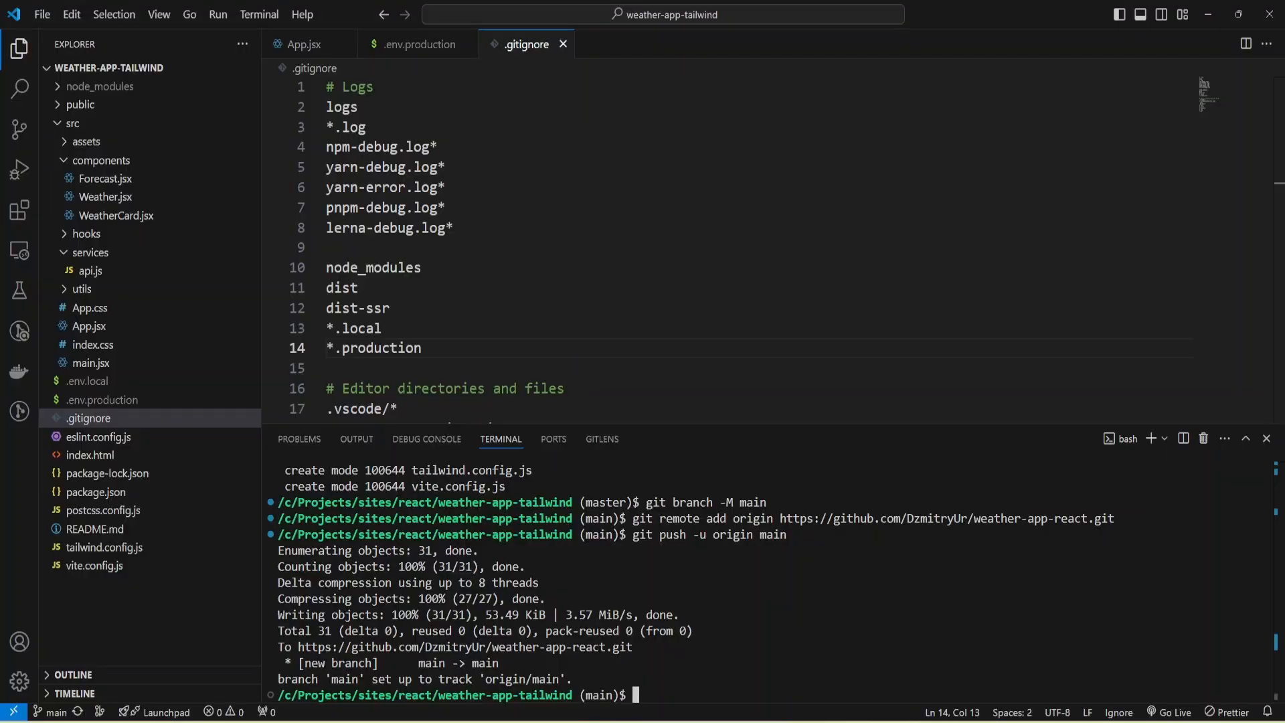
pyautogui.click(92, 565)
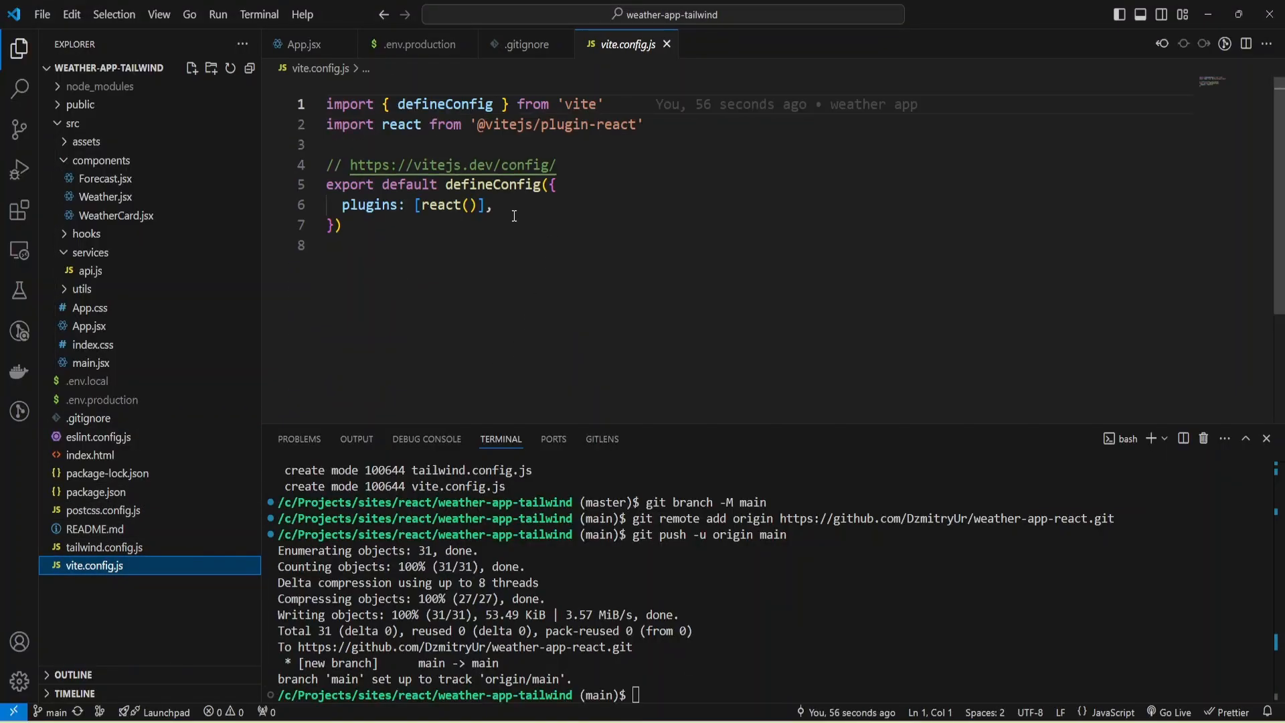
pyautogui.write('base: /<REPOSITORY_NAME>/')
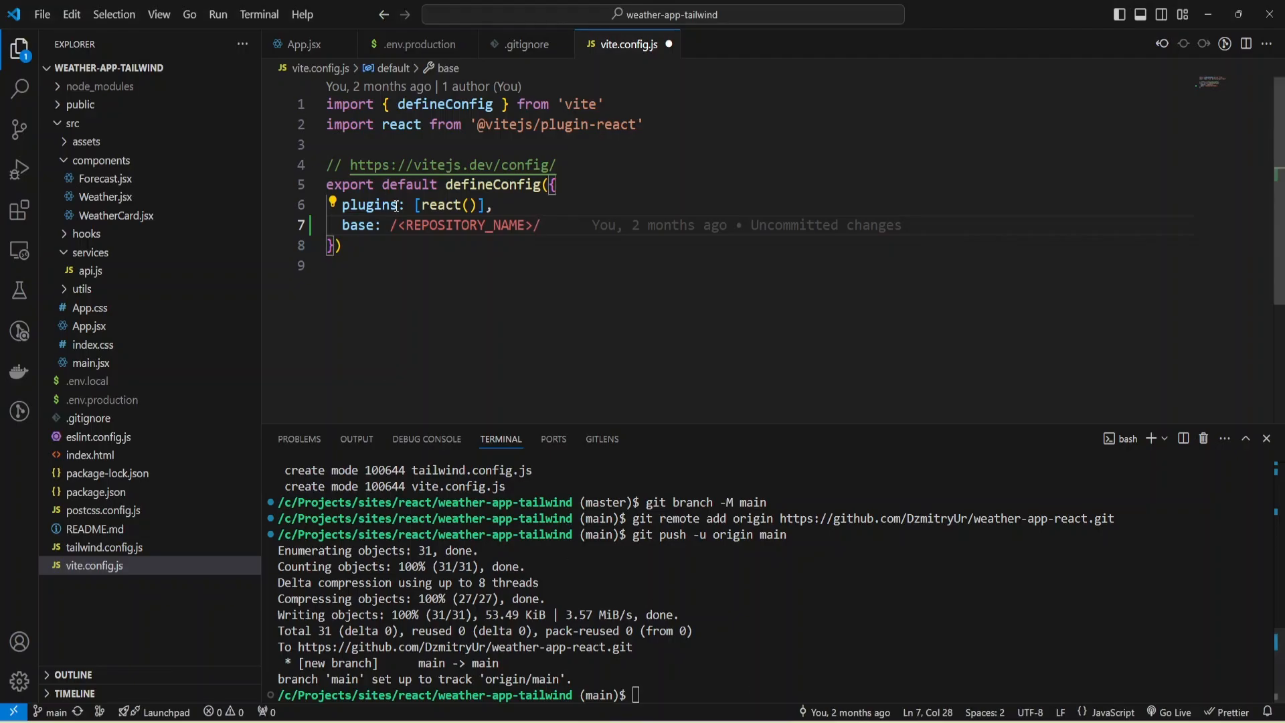
pyautogui.doubleClick(463, 225)
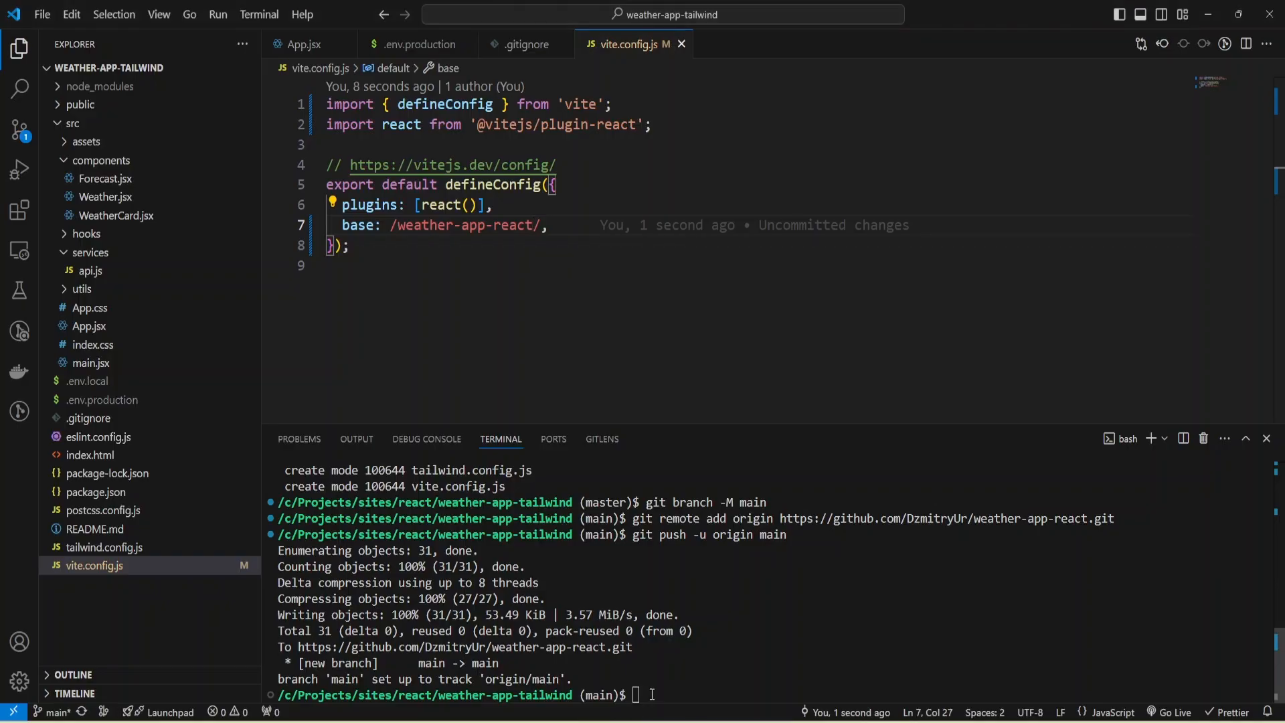
pyautogui.write('npm install gh-pages --save-dev')
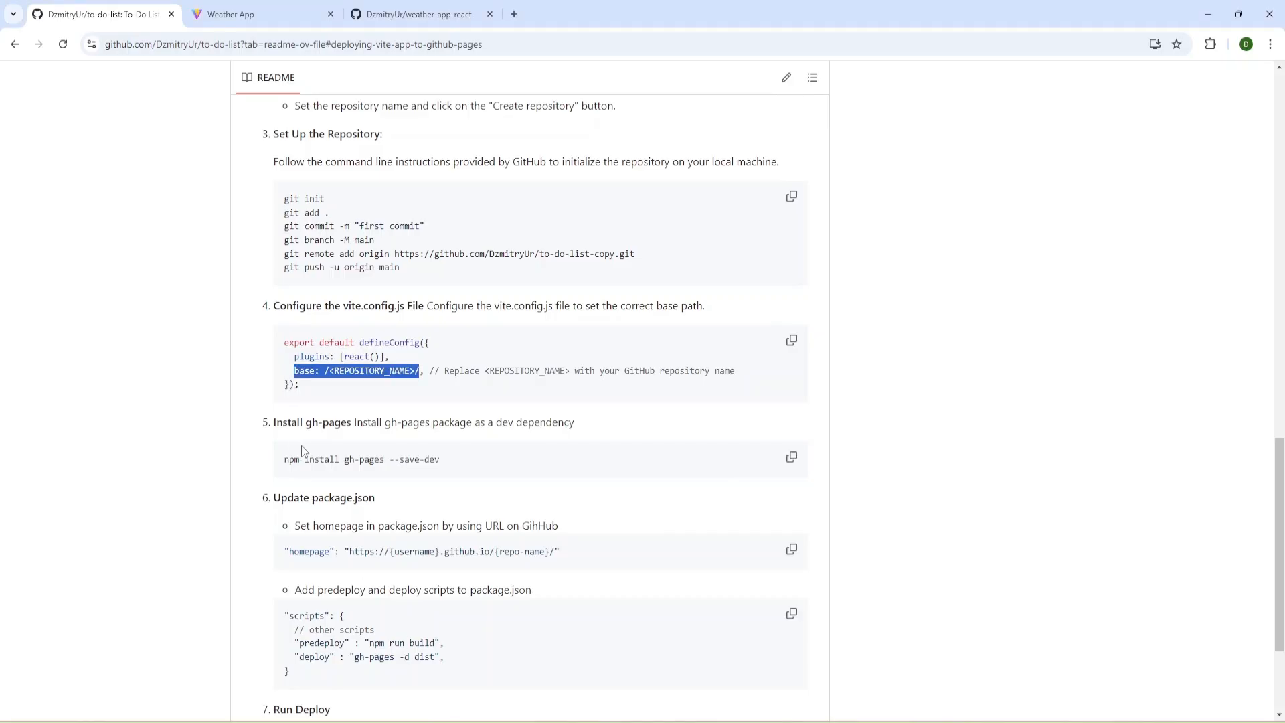
pyautogui.scroll(-3)
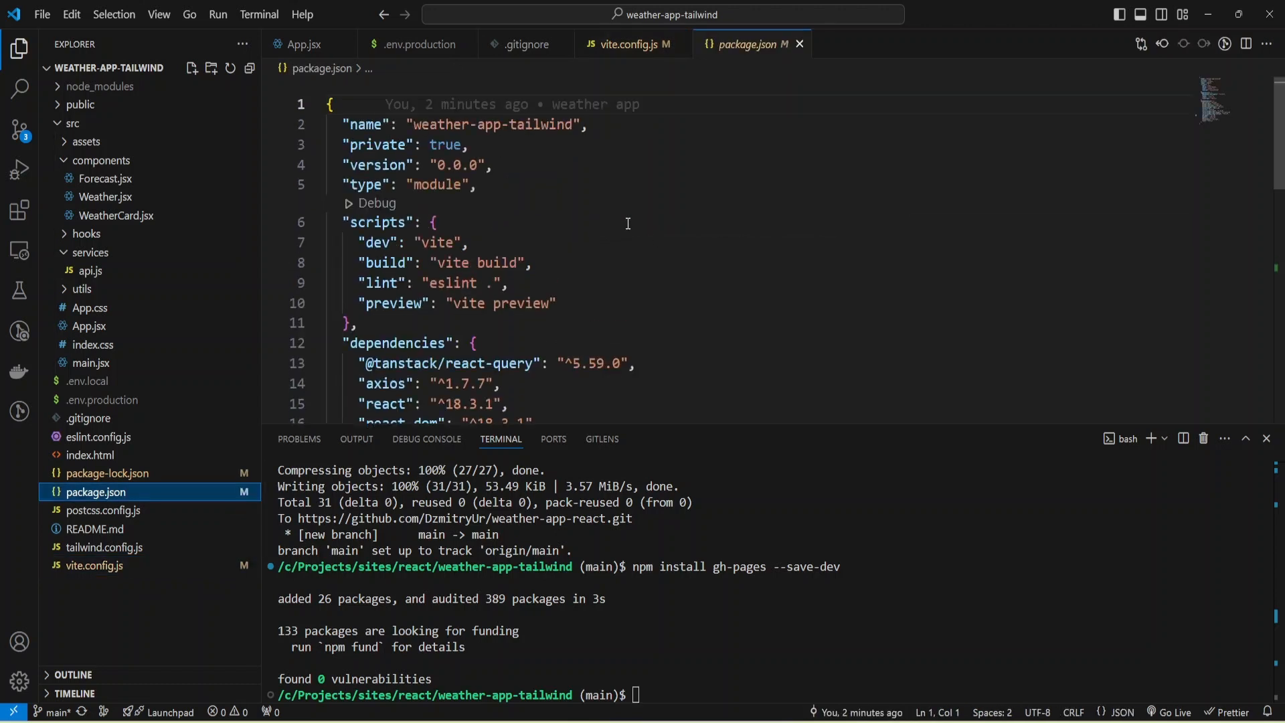
pyautogui.write('"homepage": "https://{username}.github.io/{repo-name}/"')
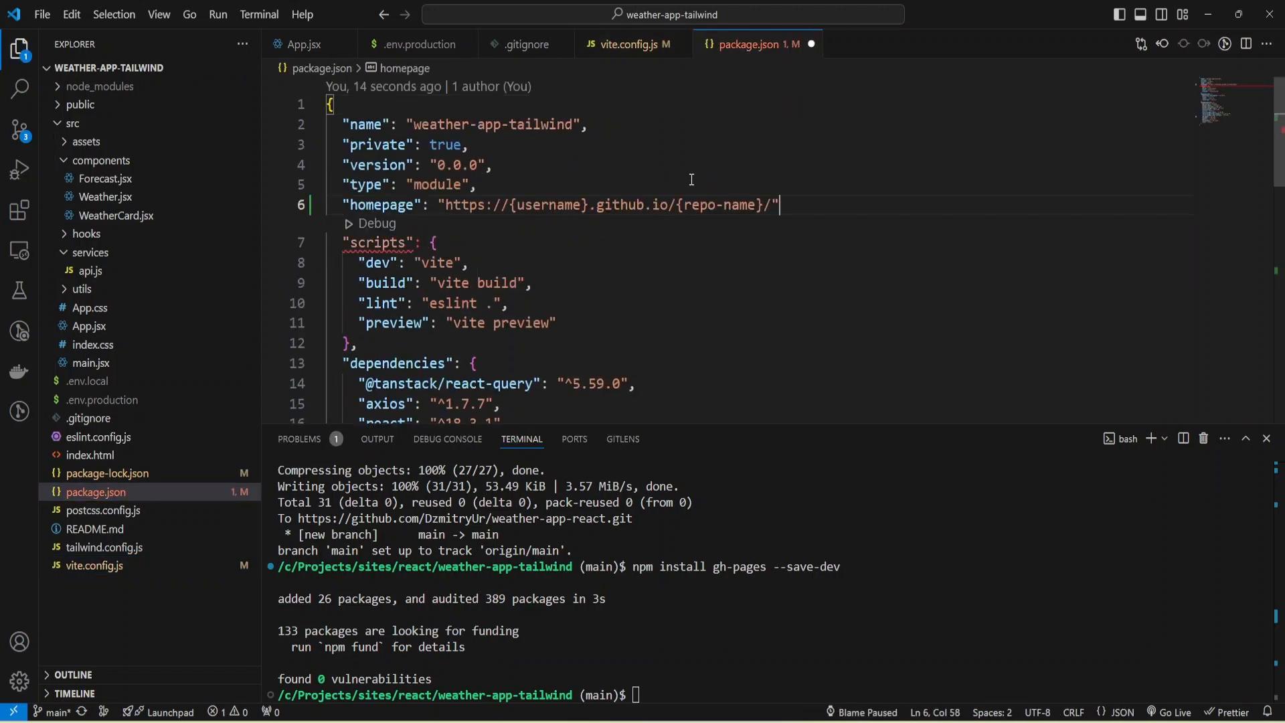
pyautogui.write(',')
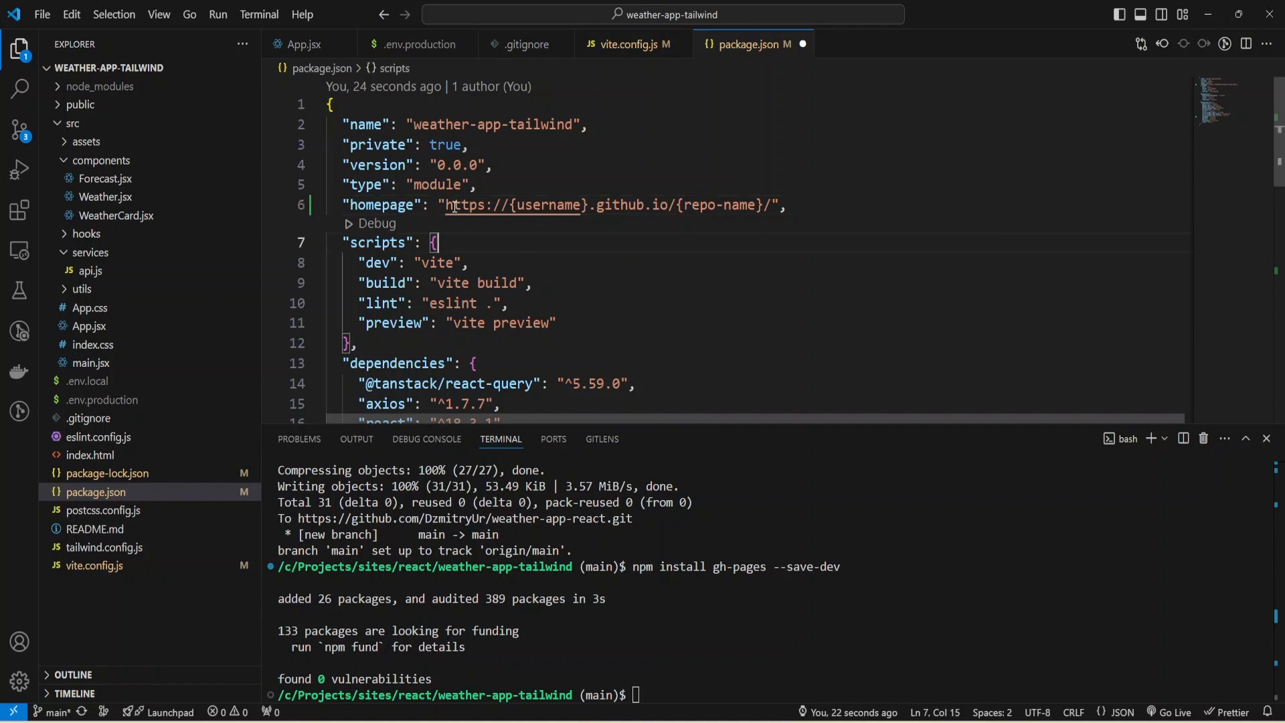
pyautogui.doubleClick(602, 204)
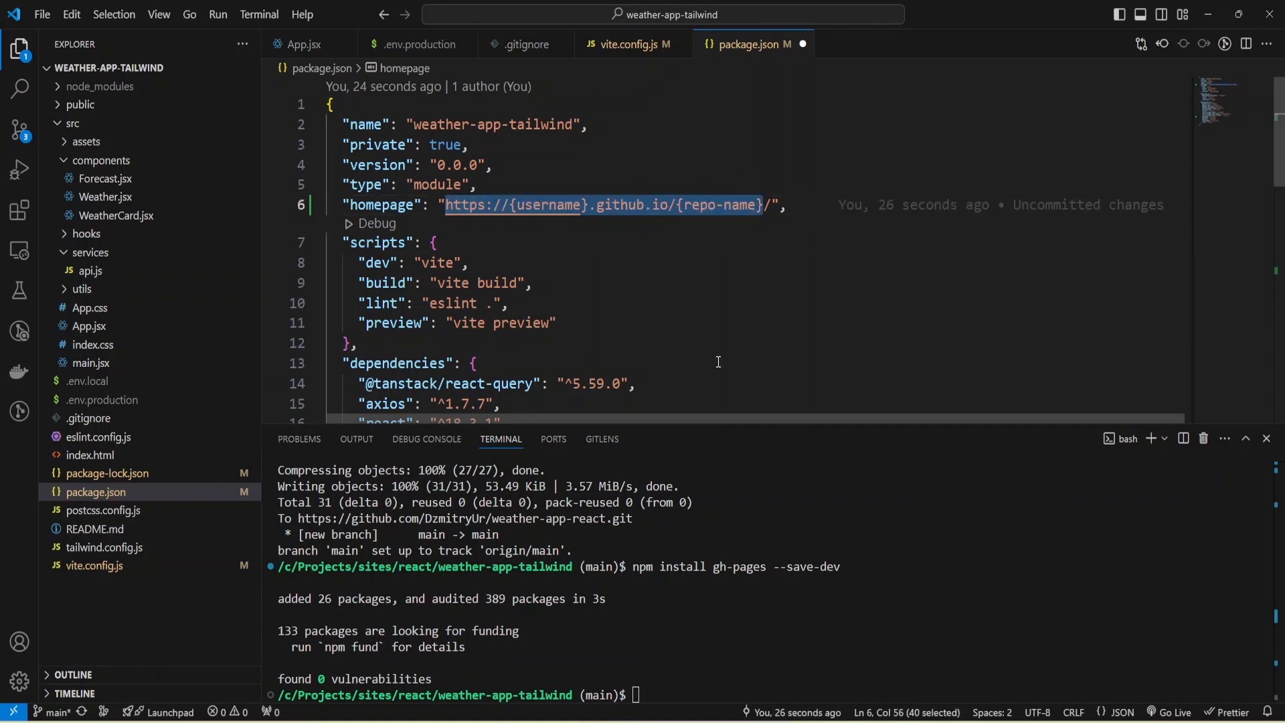
pyautogui.write('https://github.com/DzmitryUr/weather-app-react/')
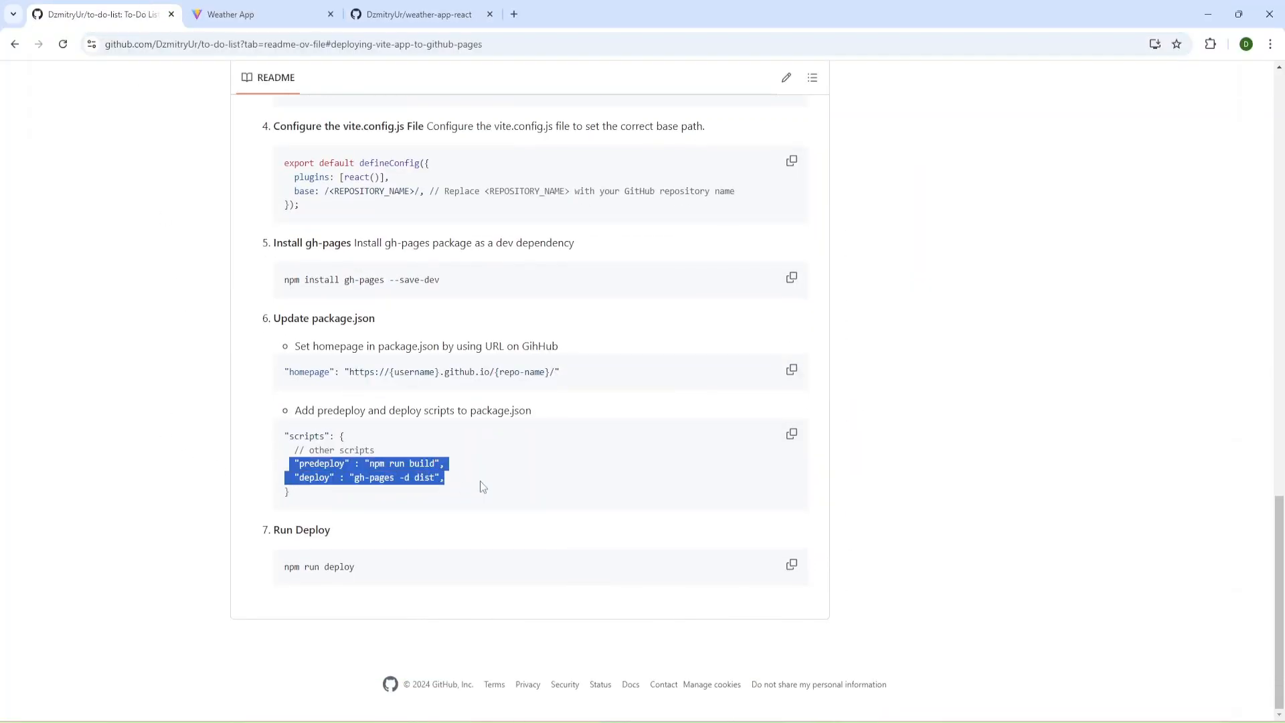
pyautogui.moveTo(887, 586)
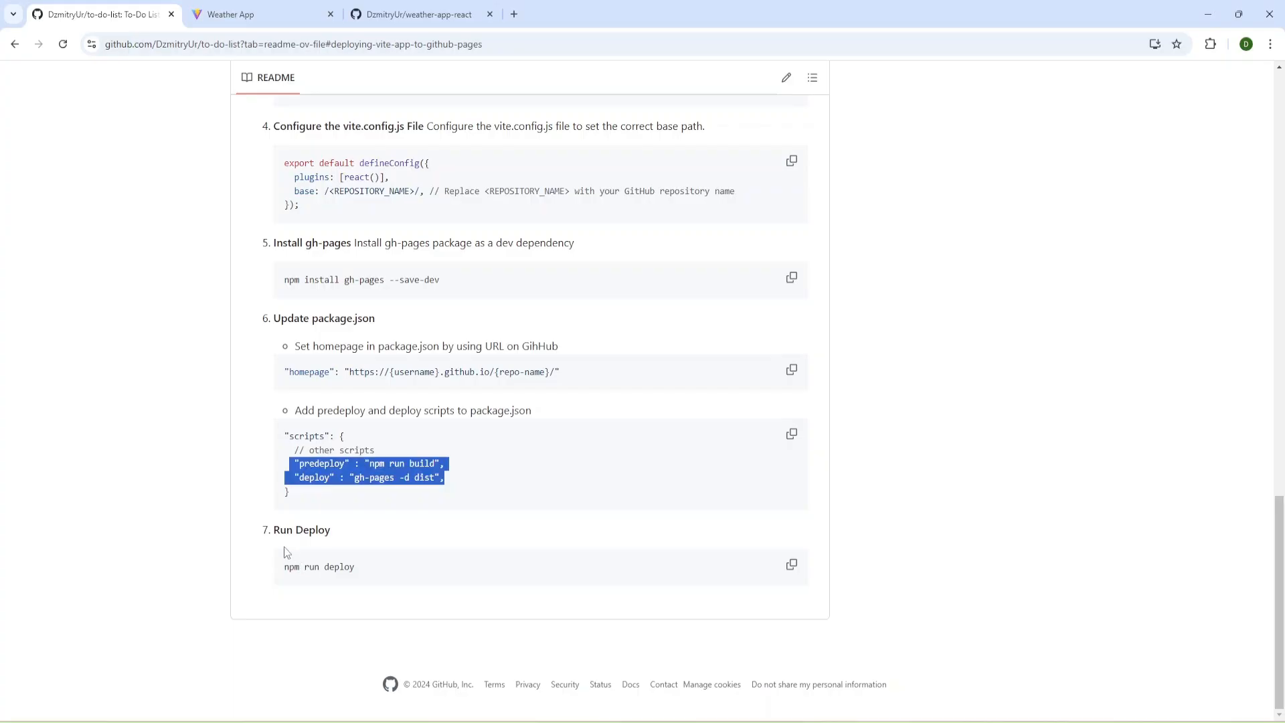
# Add predeploy and deploy scripts to package.json and run npm run deploy
pyautogui.click(789, 564)
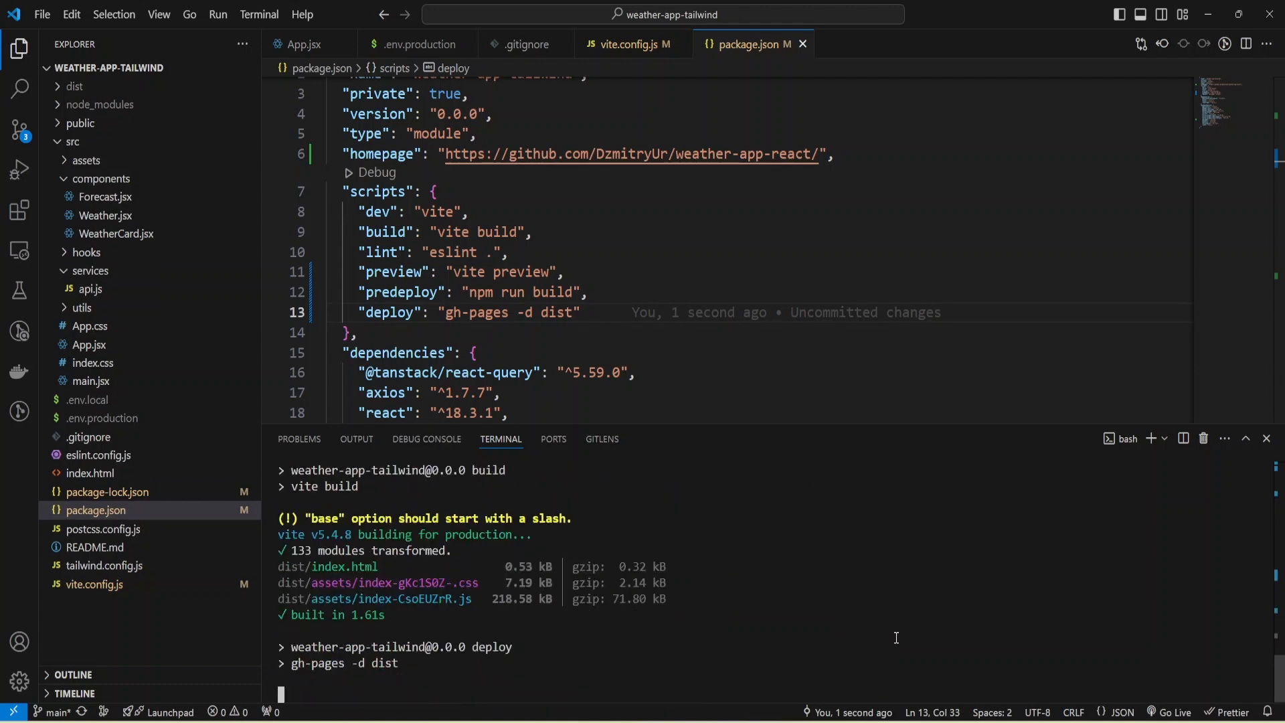
pyautogui.moveTo(74, 86)
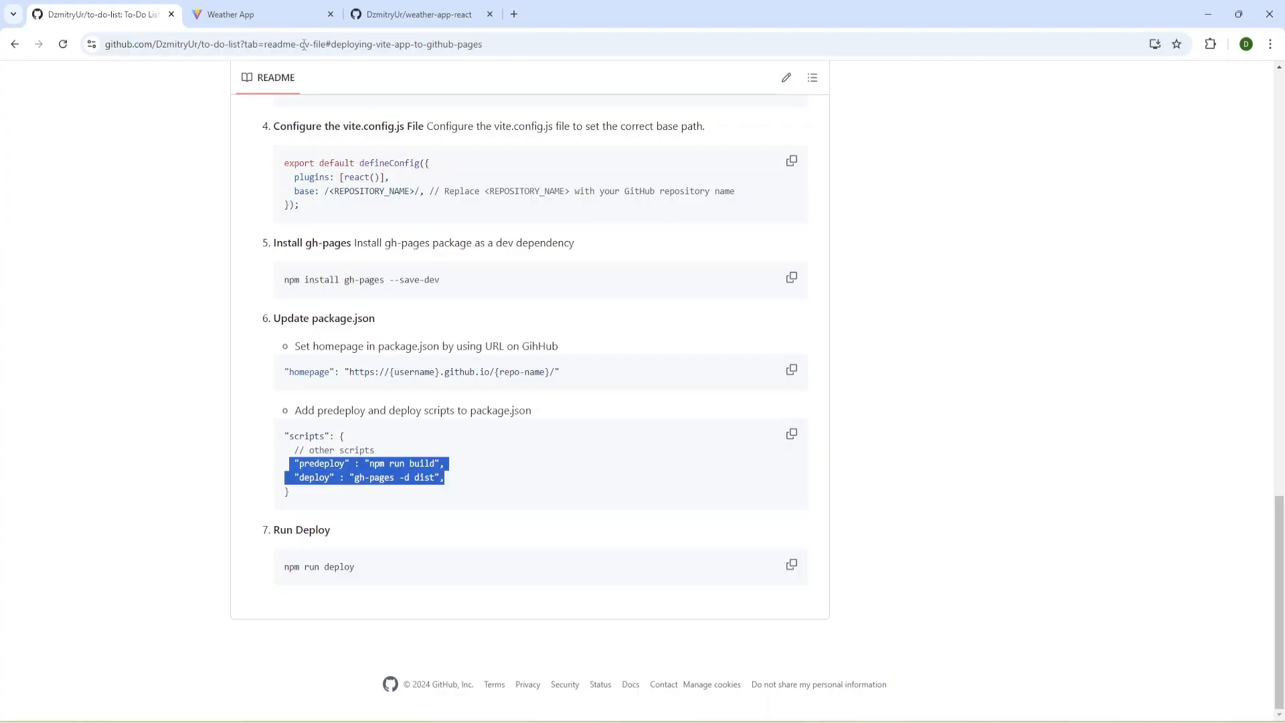
# Check in the repository's Settings > Pages that GitHub Pages publishes from the gh-pages branch
pyautogui.click(413, 13)
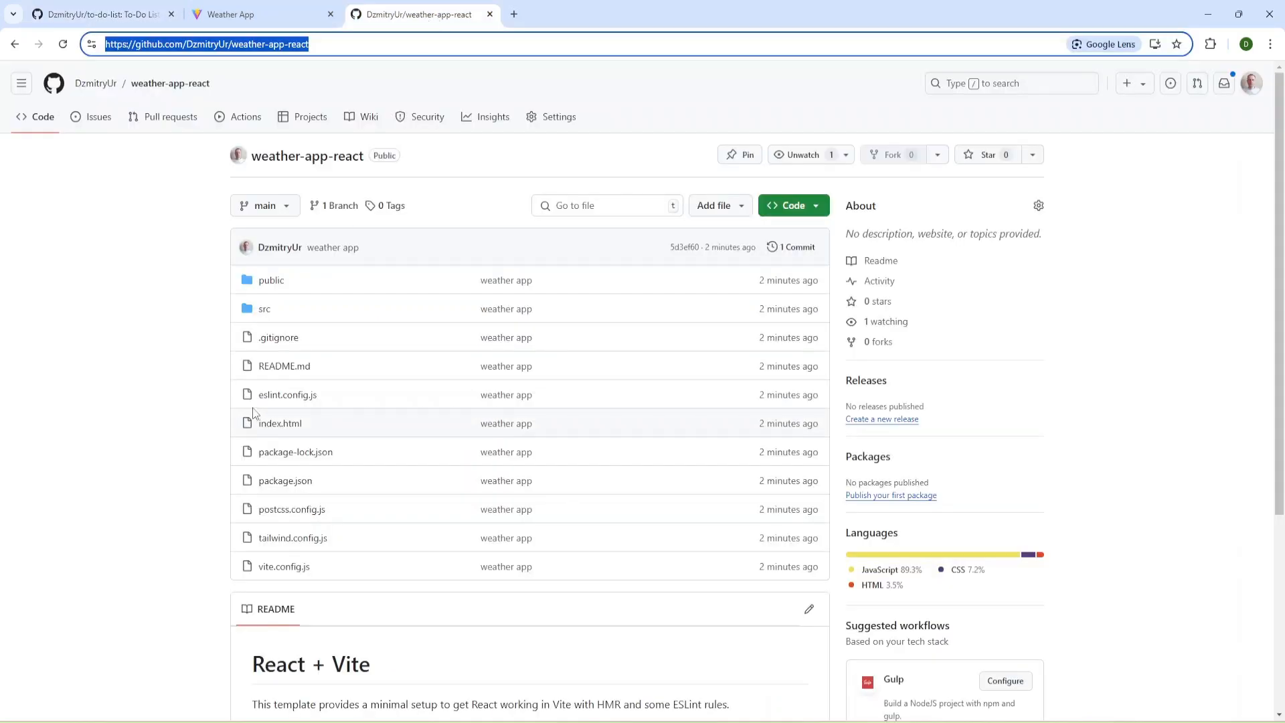
pyautogui.click(245, 117)
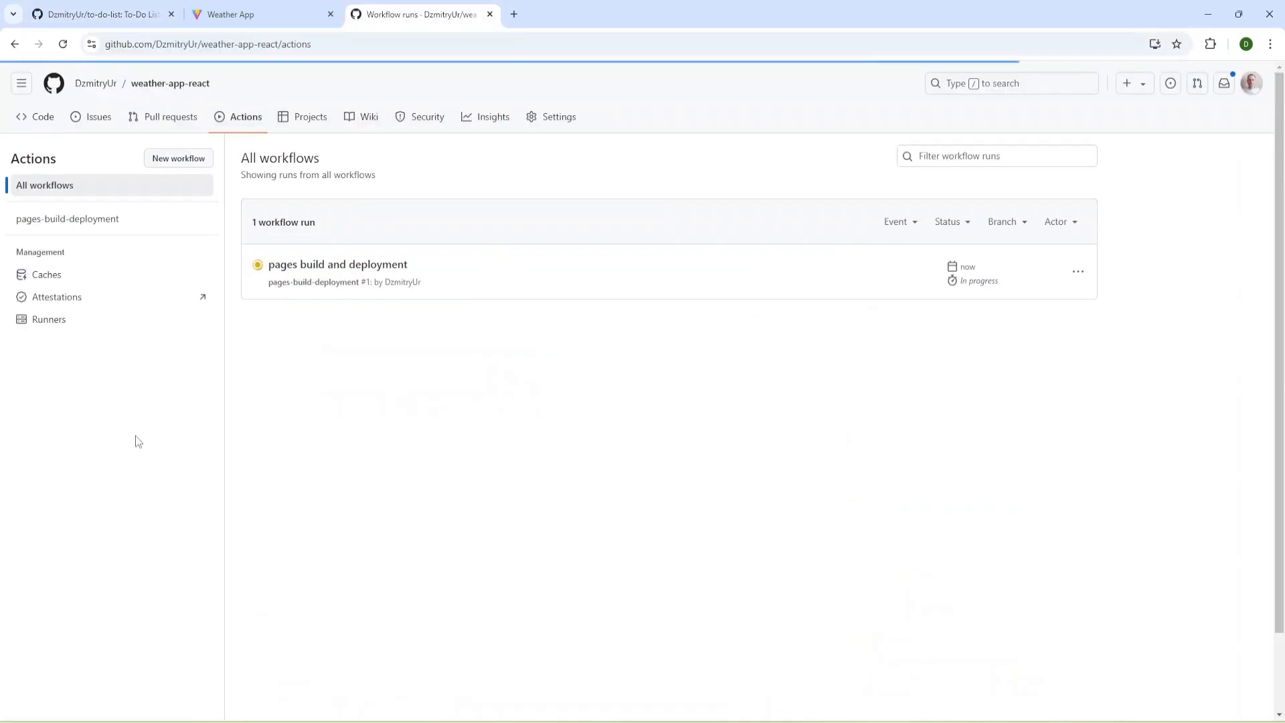
pyautogui.moveTo(298, 250)
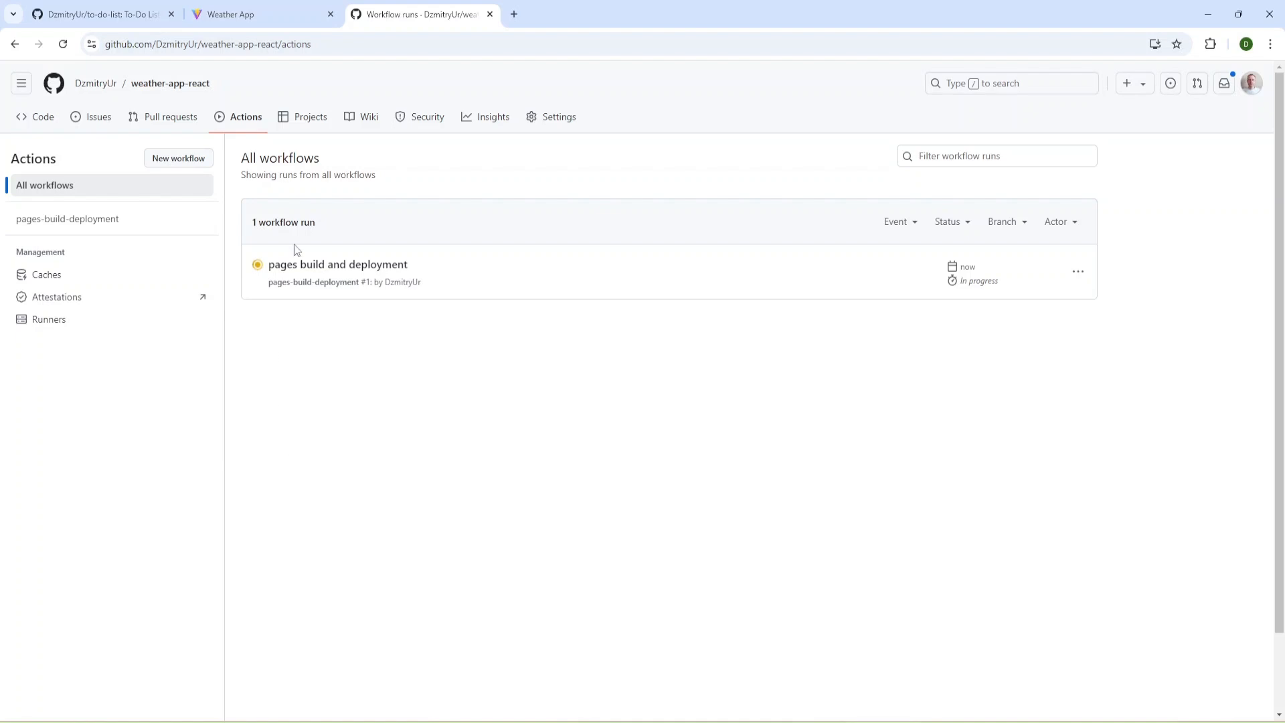
pyautogui.moveTo(541, 135)
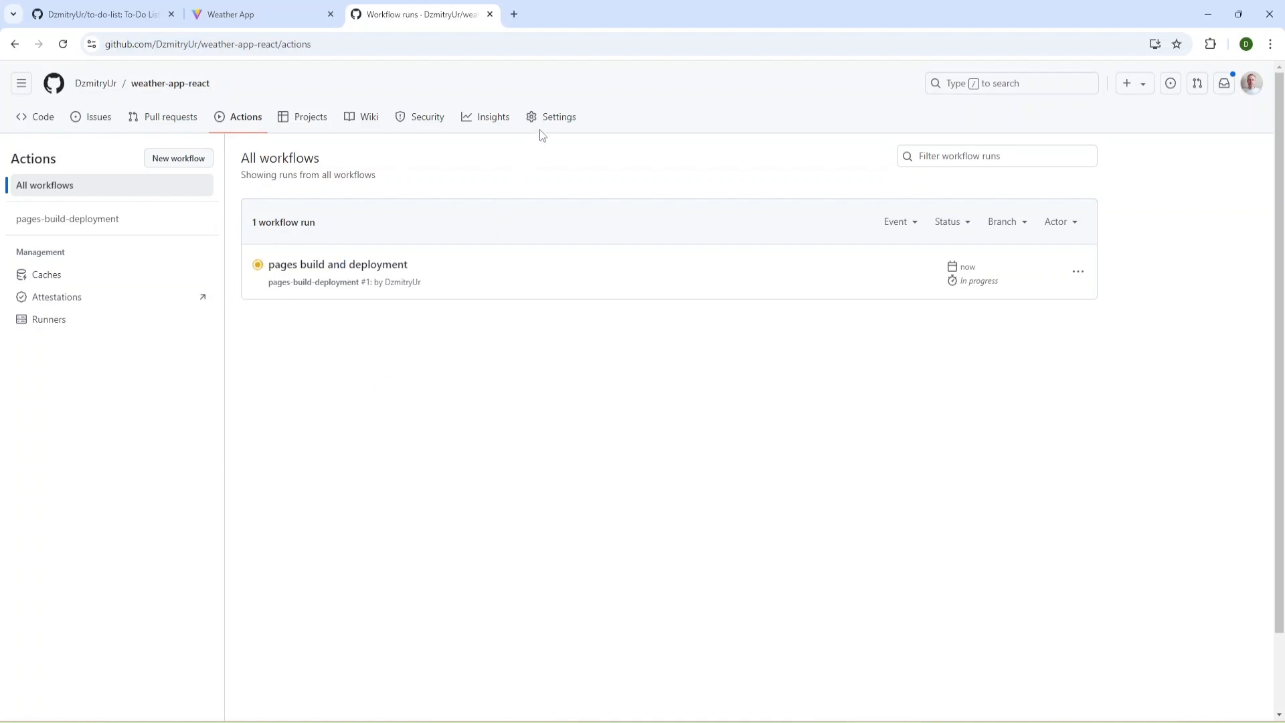
pyautogui.click(559, 116)
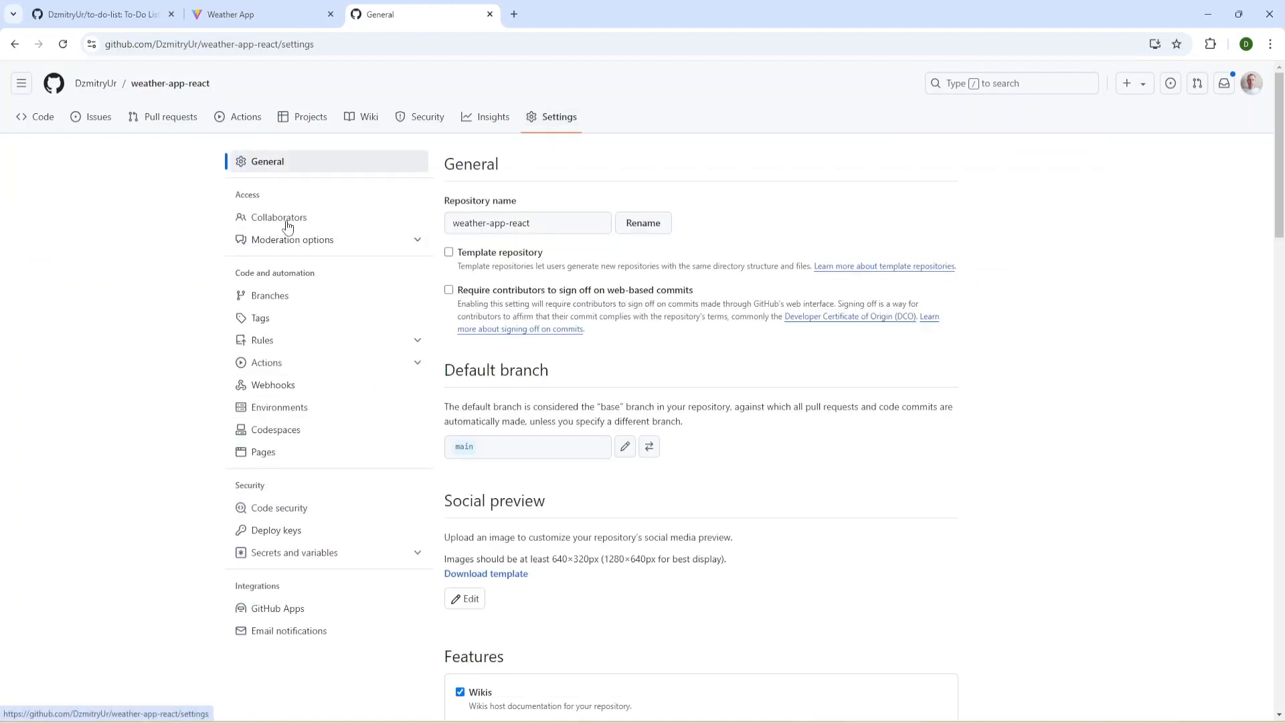
pyautogui.moveTo(129, 482)
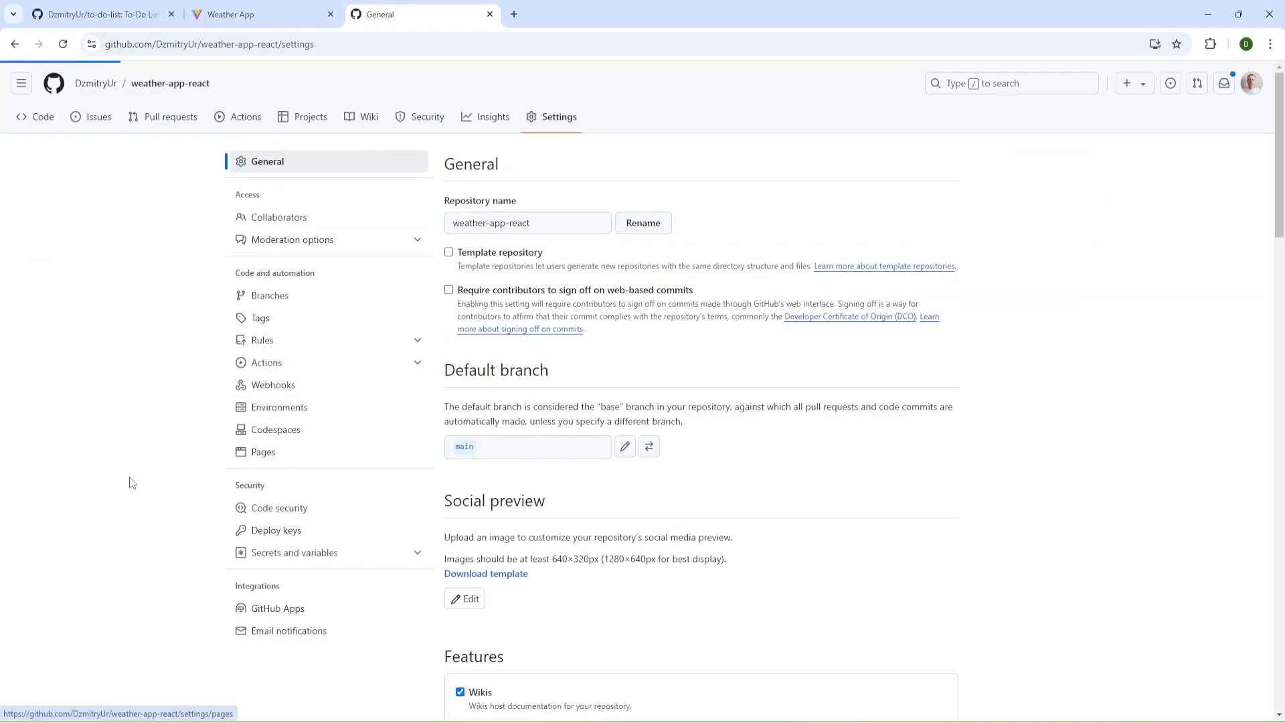
pyautogui.click(263, 451)
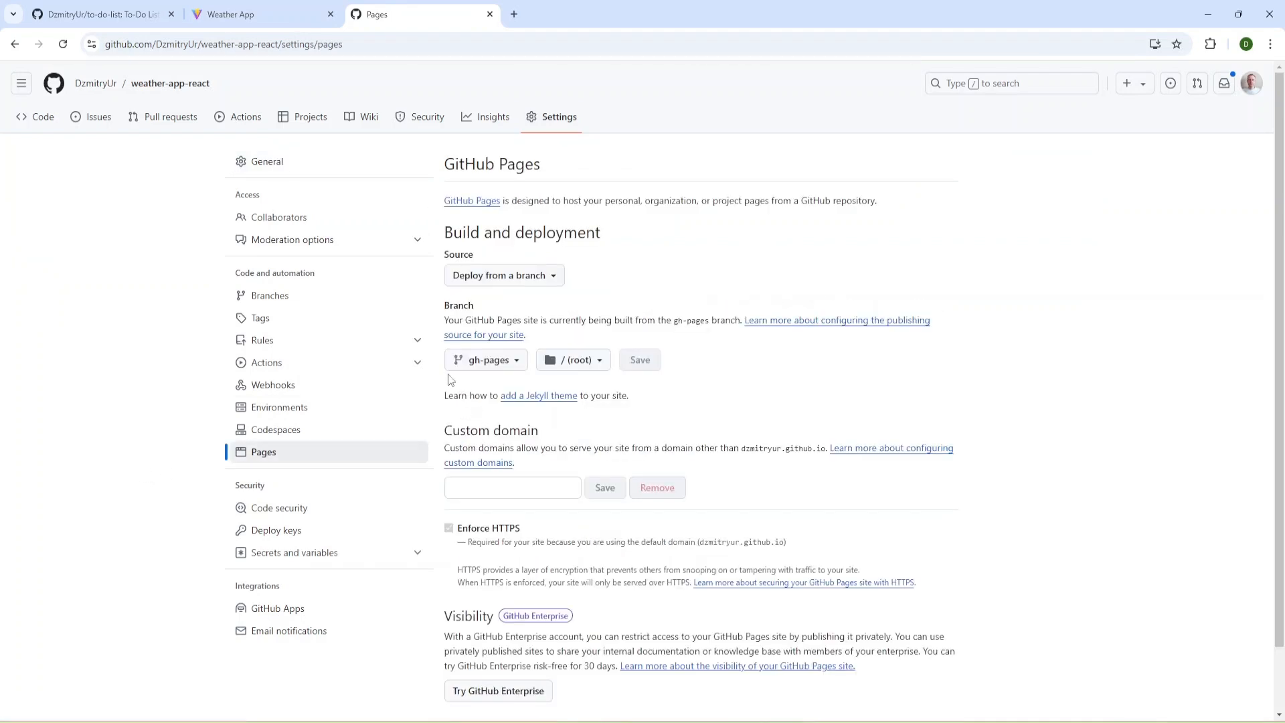
pyautogui.moveTo(486, 360)
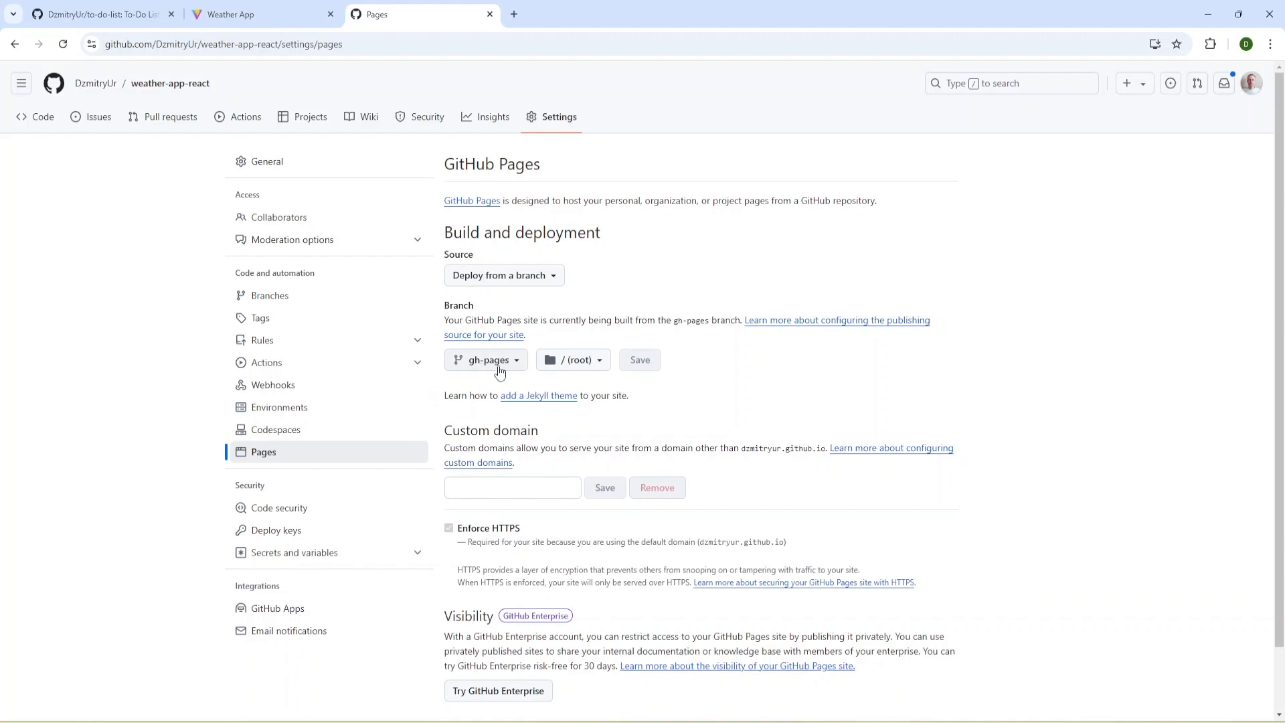
pyautogui.moveTo(247, 117)
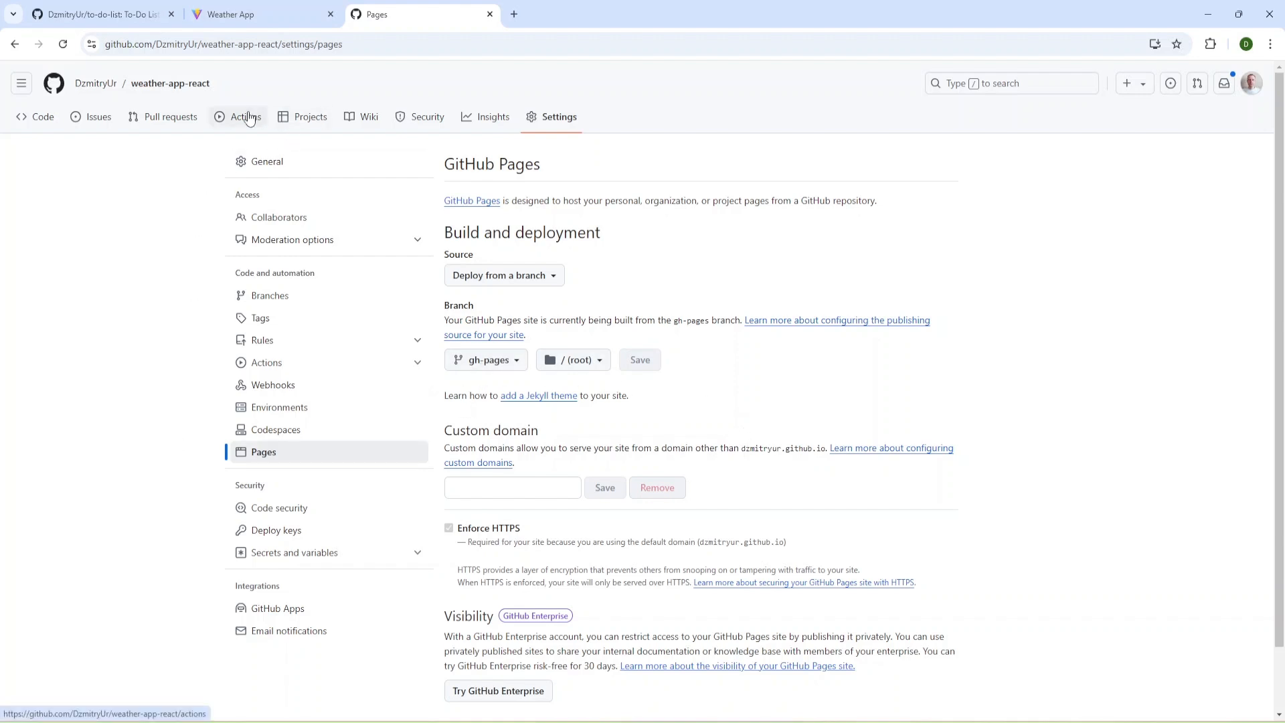
# Open the pages build and deployment run from the Actions workflow list
pyautogui.click(245, 117)
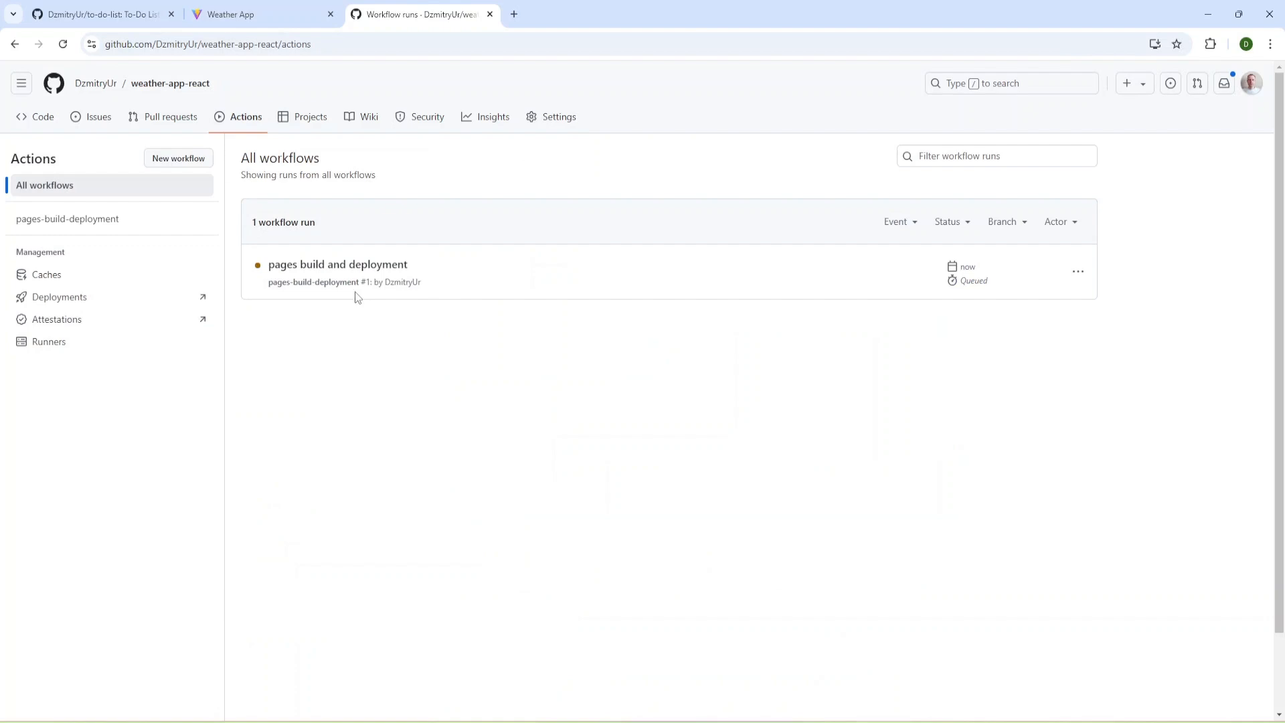
pyautogui.click(337, 264)
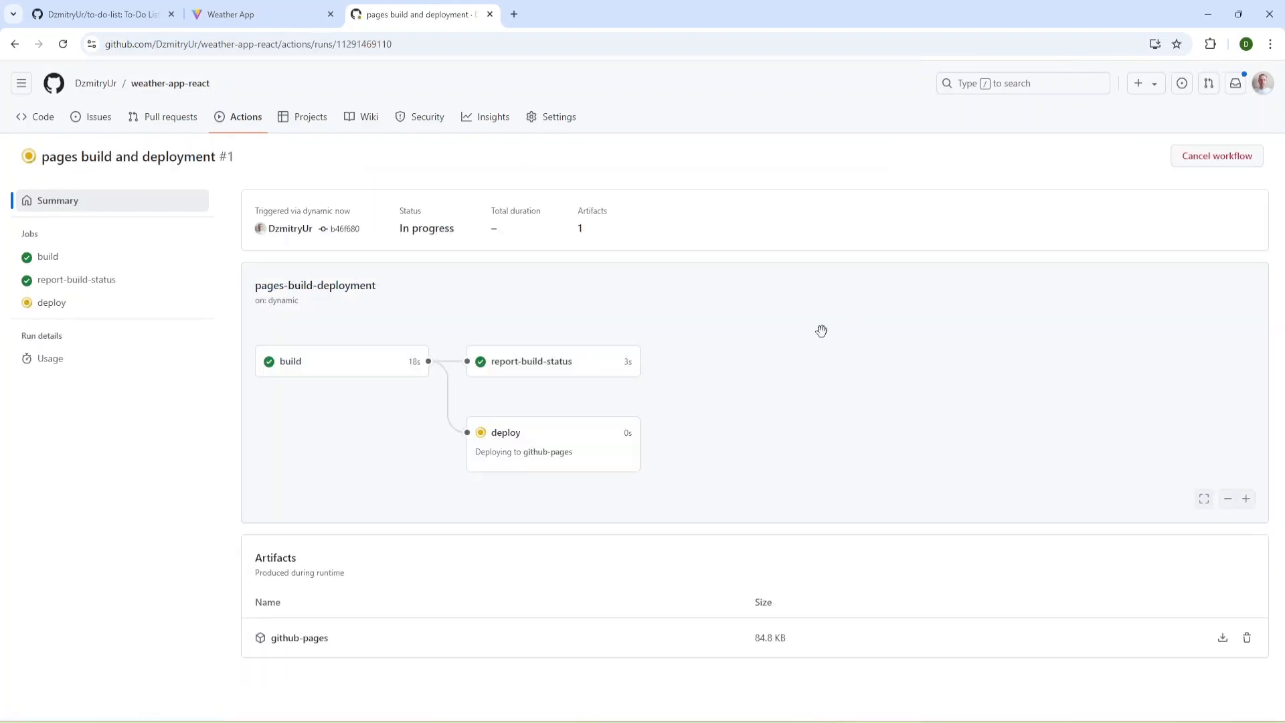
pyautogui.moveTo(463, 483)
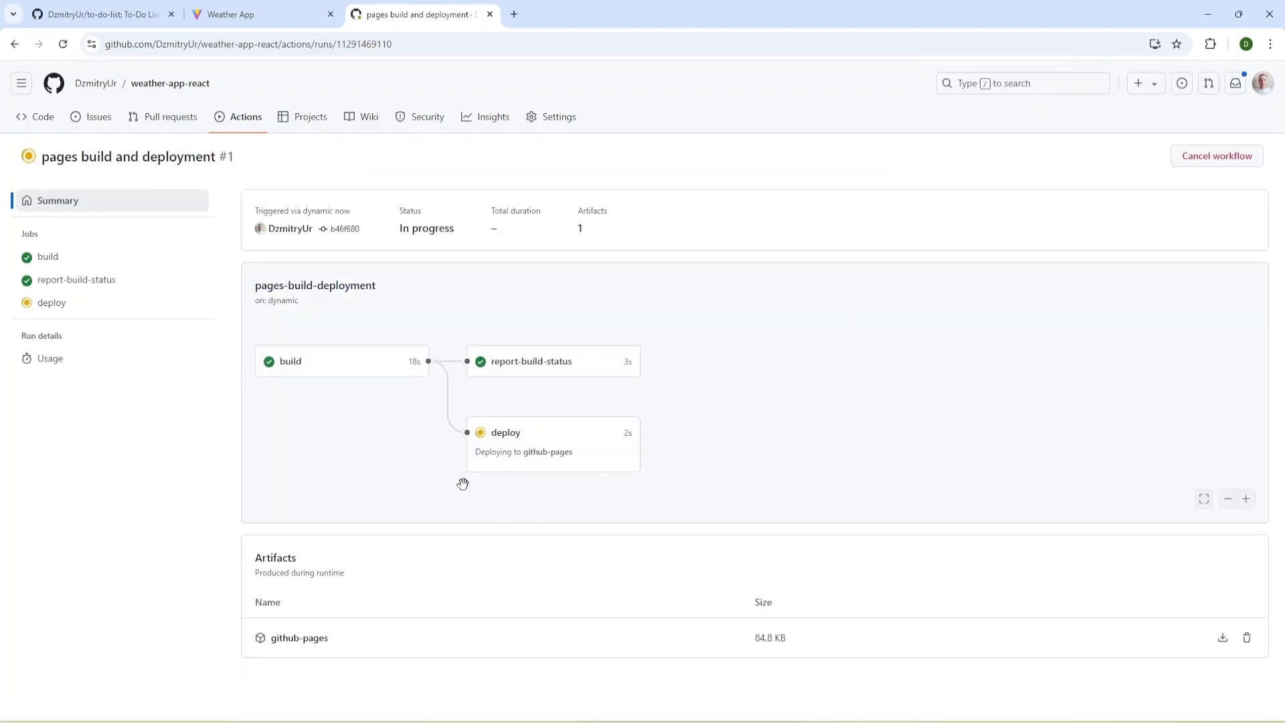
pyautogui.moveTo(815, 686)
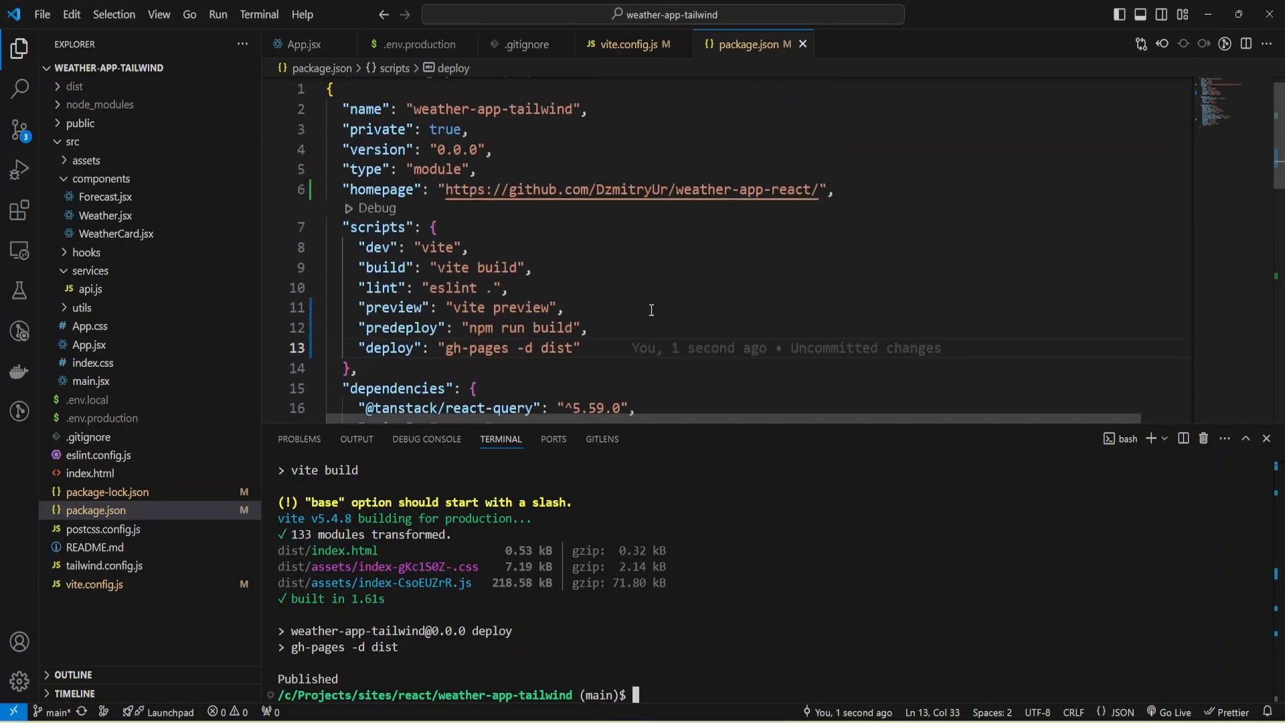
# Stage all changes with git add . and commit them with the message 'deploy scripts'
pyautogui.scroll(3)
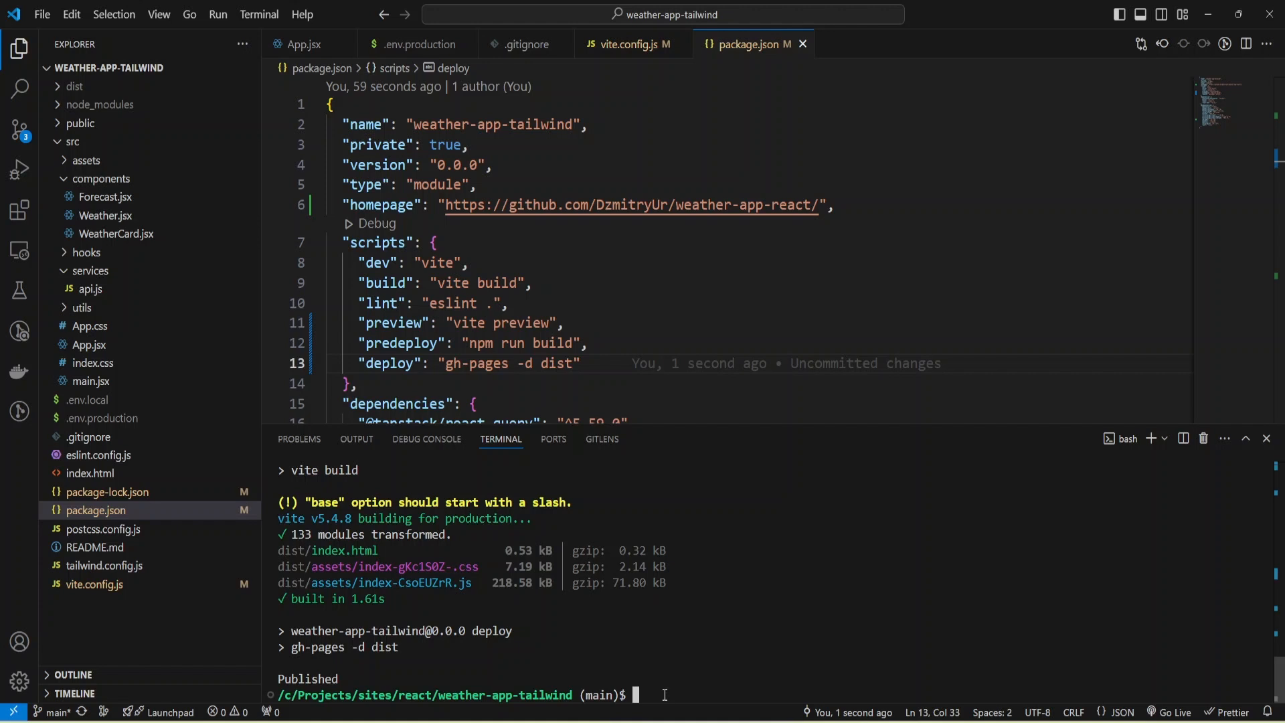
pyautogui.write('git add .')
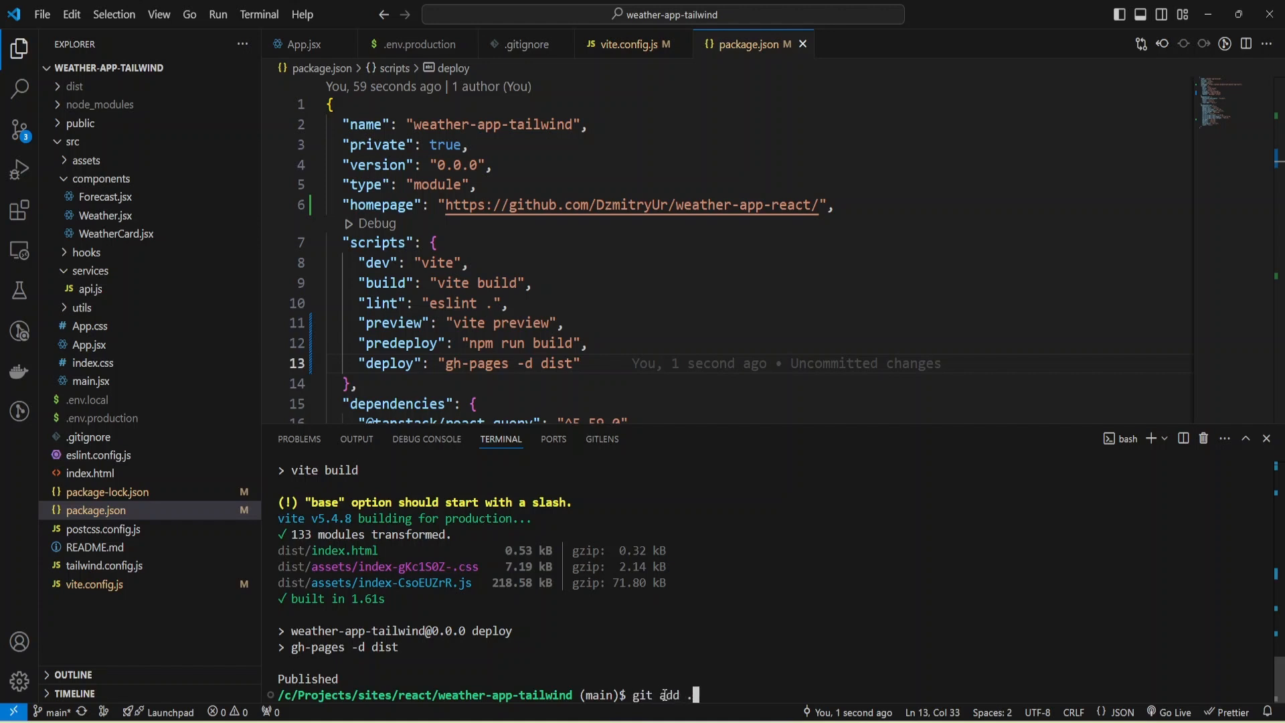
pyautogui.press('Return')
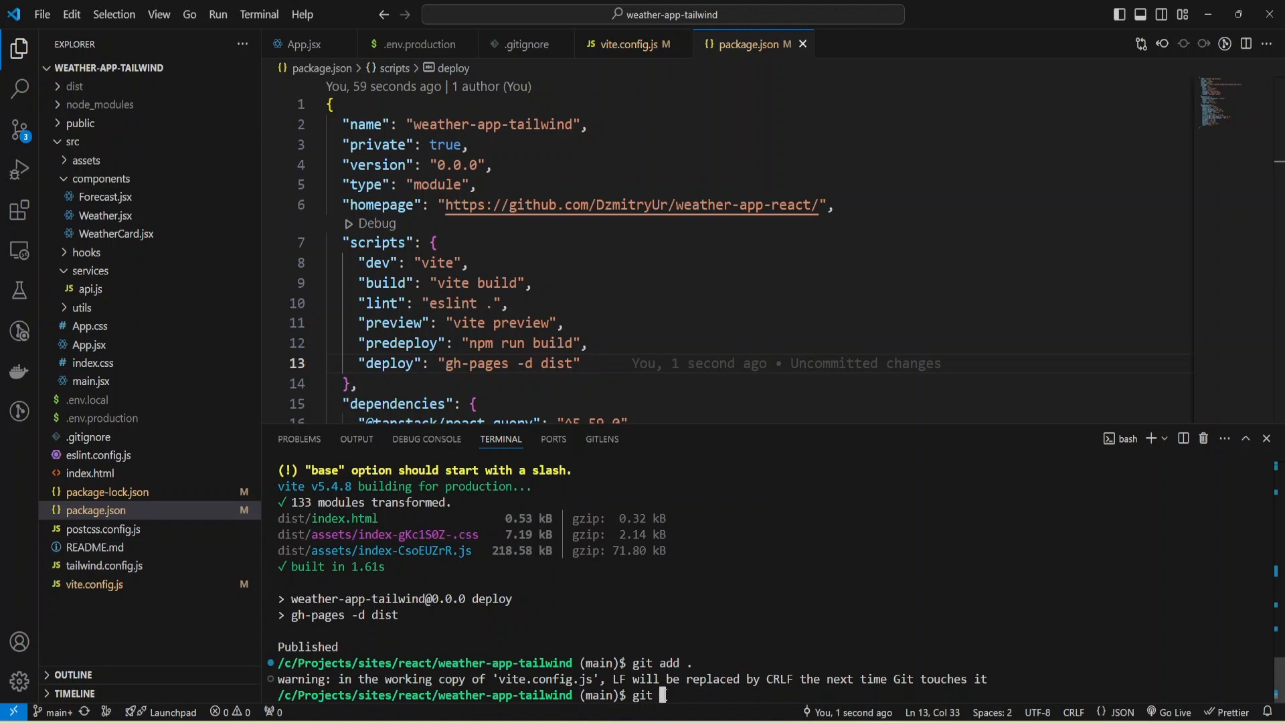
pyautogui.write("commit -m '")
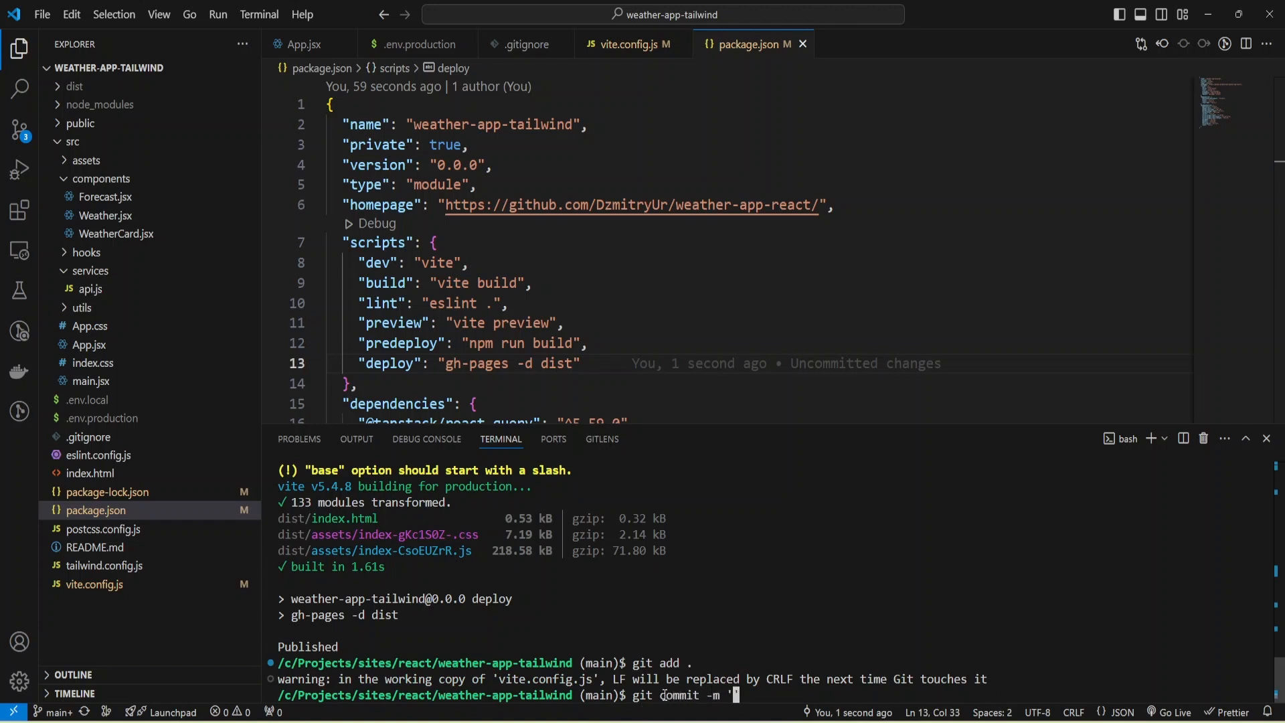
pyautogui.write('deploy')
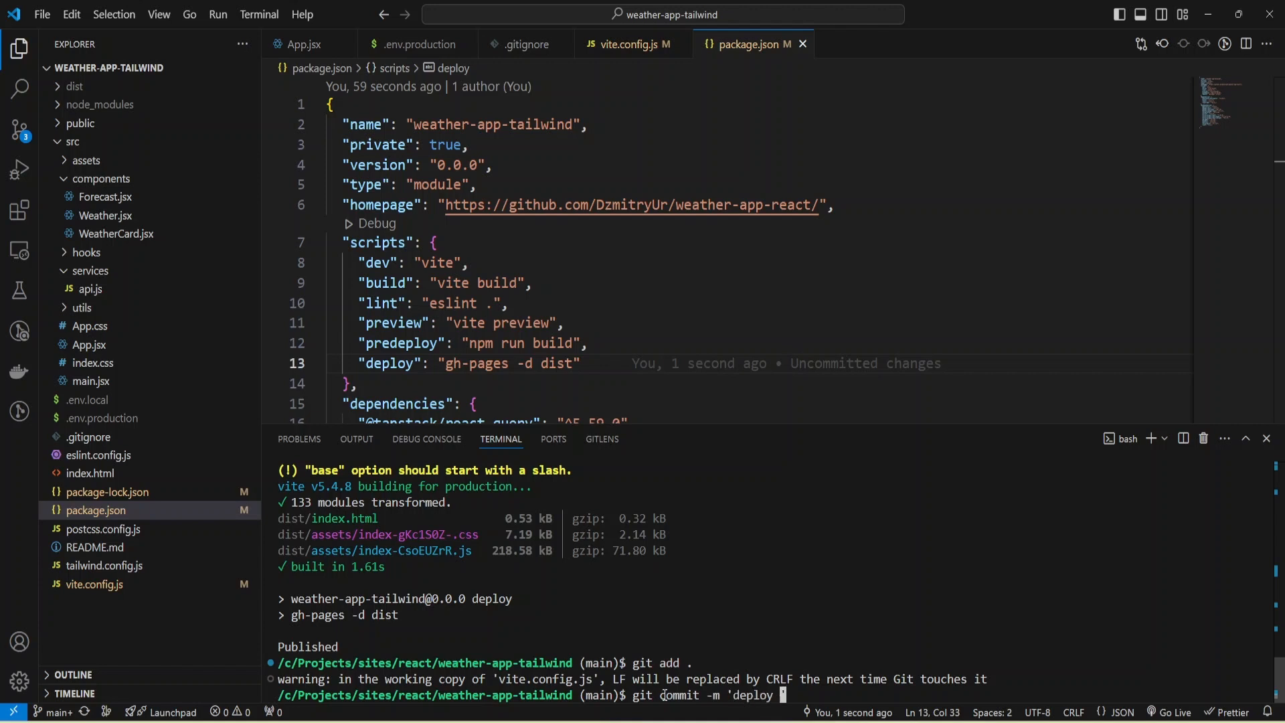
pyautogui.write("scripts'")
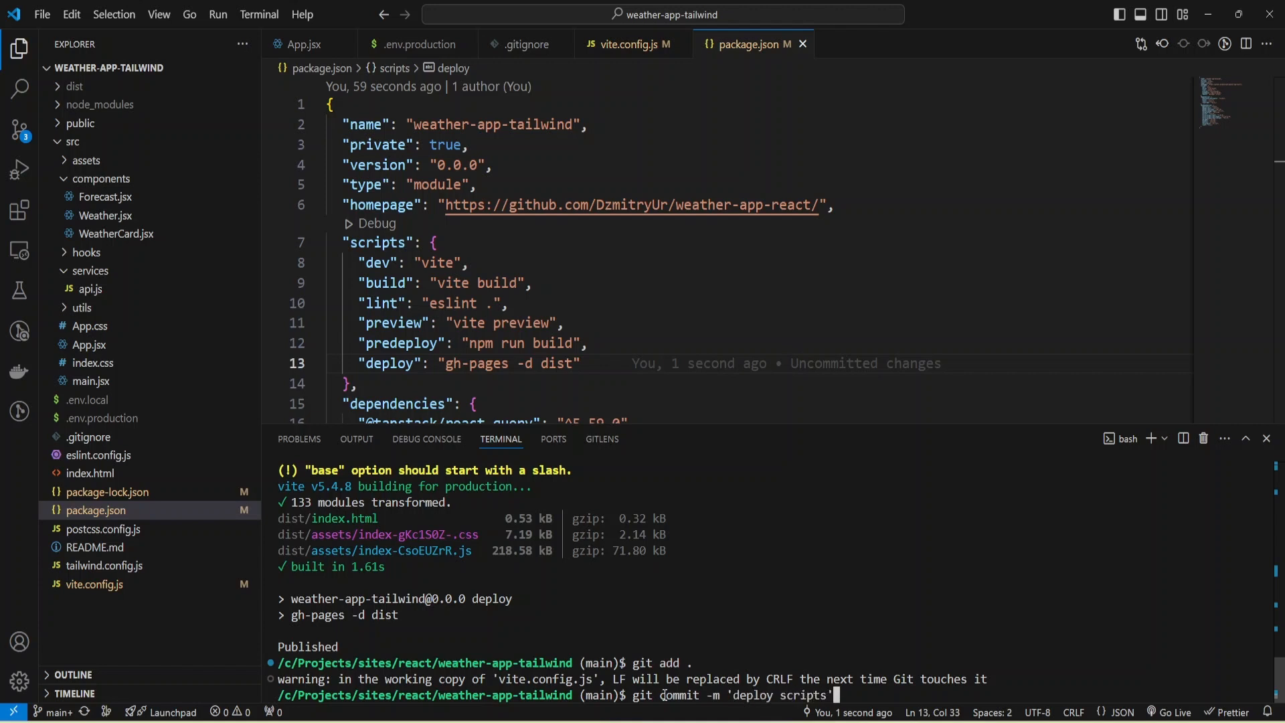
pyautogui.press('Return')
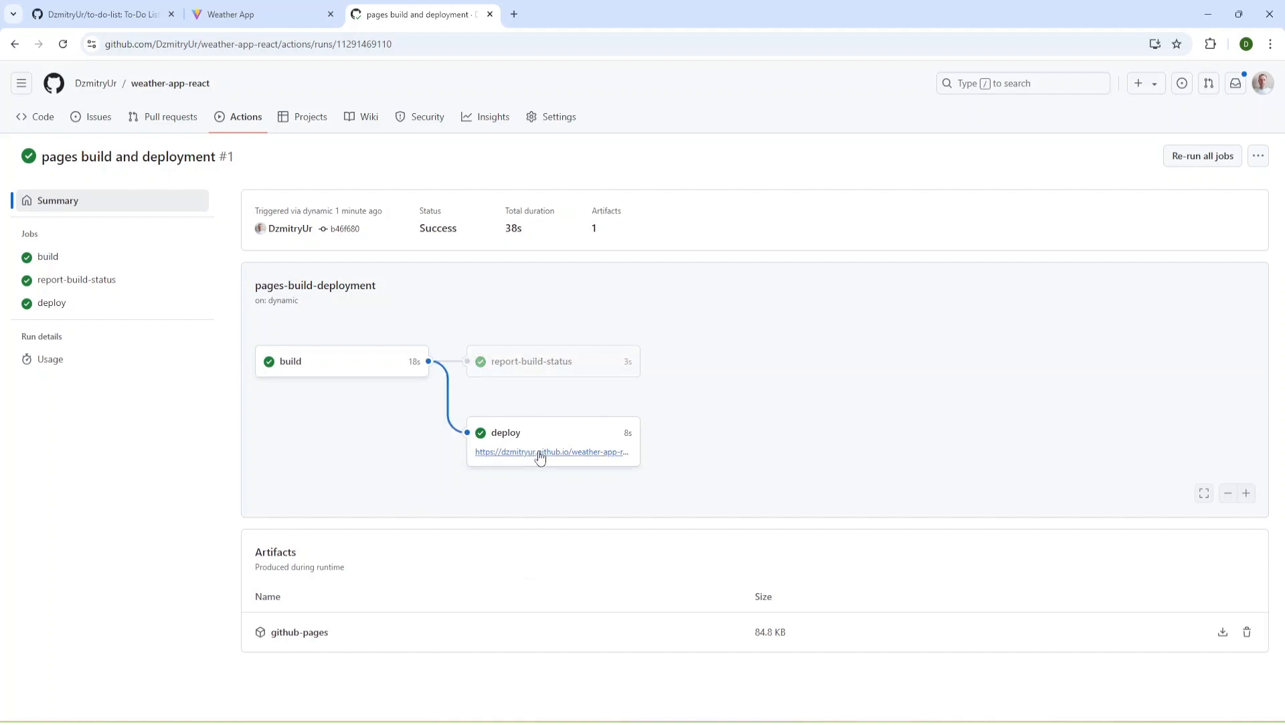
# On the live site allow location for current weather, then look up London's weather
pyautogui.click(539, 451)
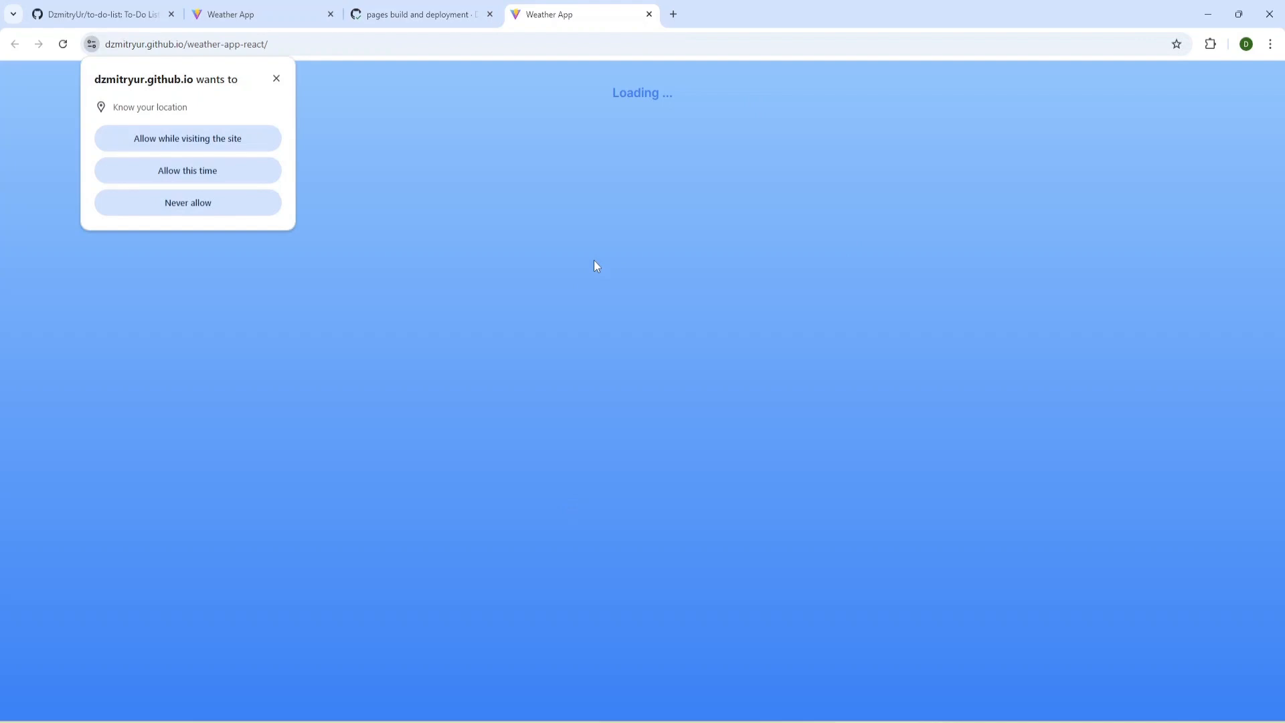
pyautogui.moveTo(629, 276)
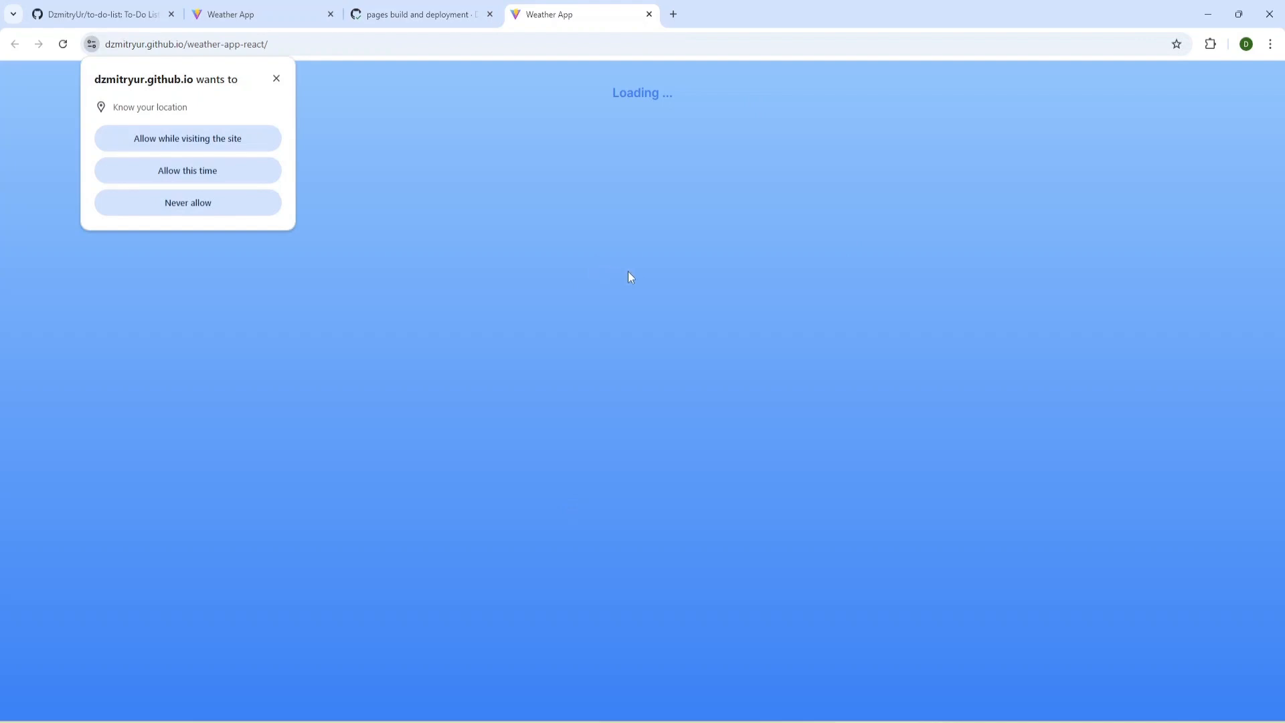
pyautogui.moveTo(398, 27)
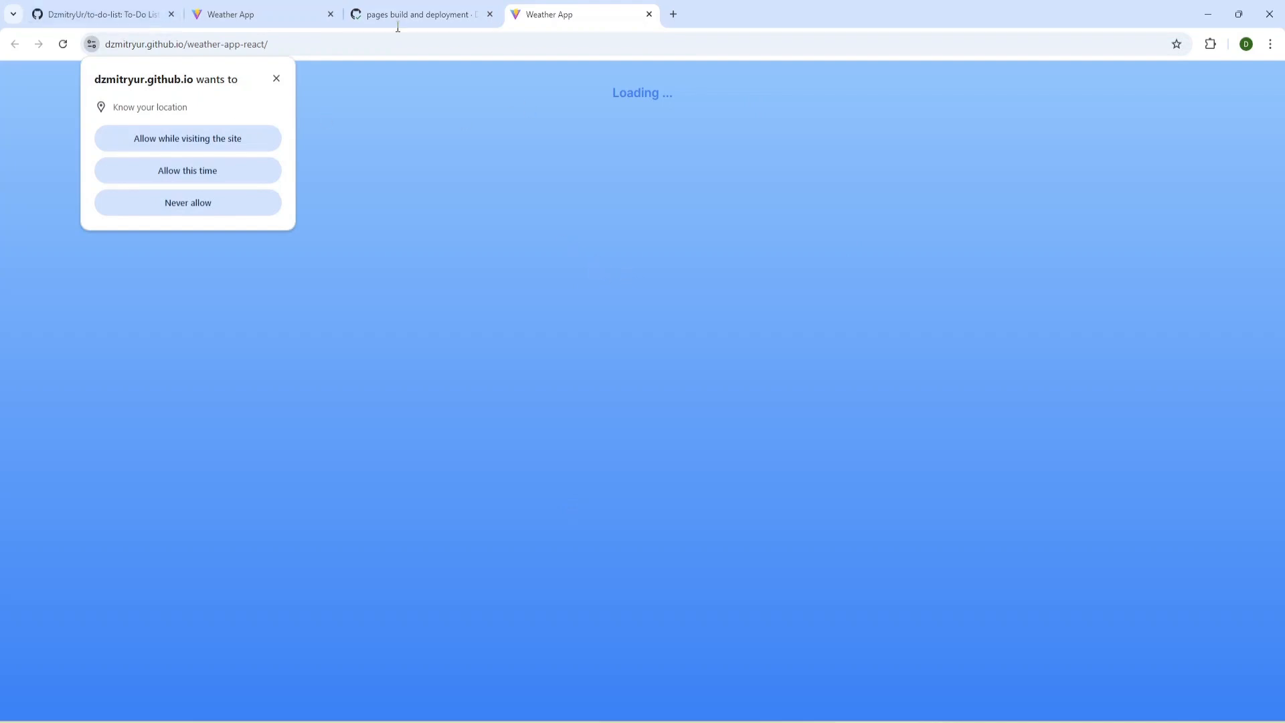
pyautogui.moveTo(187, 174)
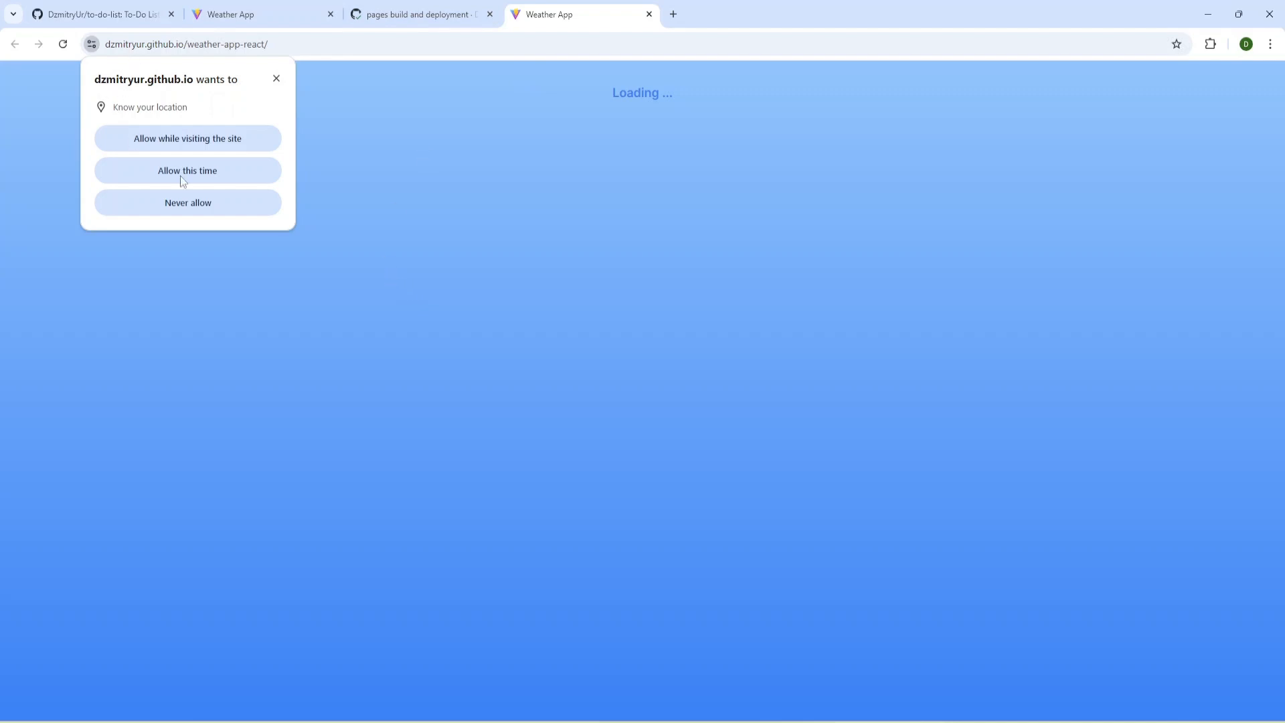
pyautogui.moveTo(418, 214)
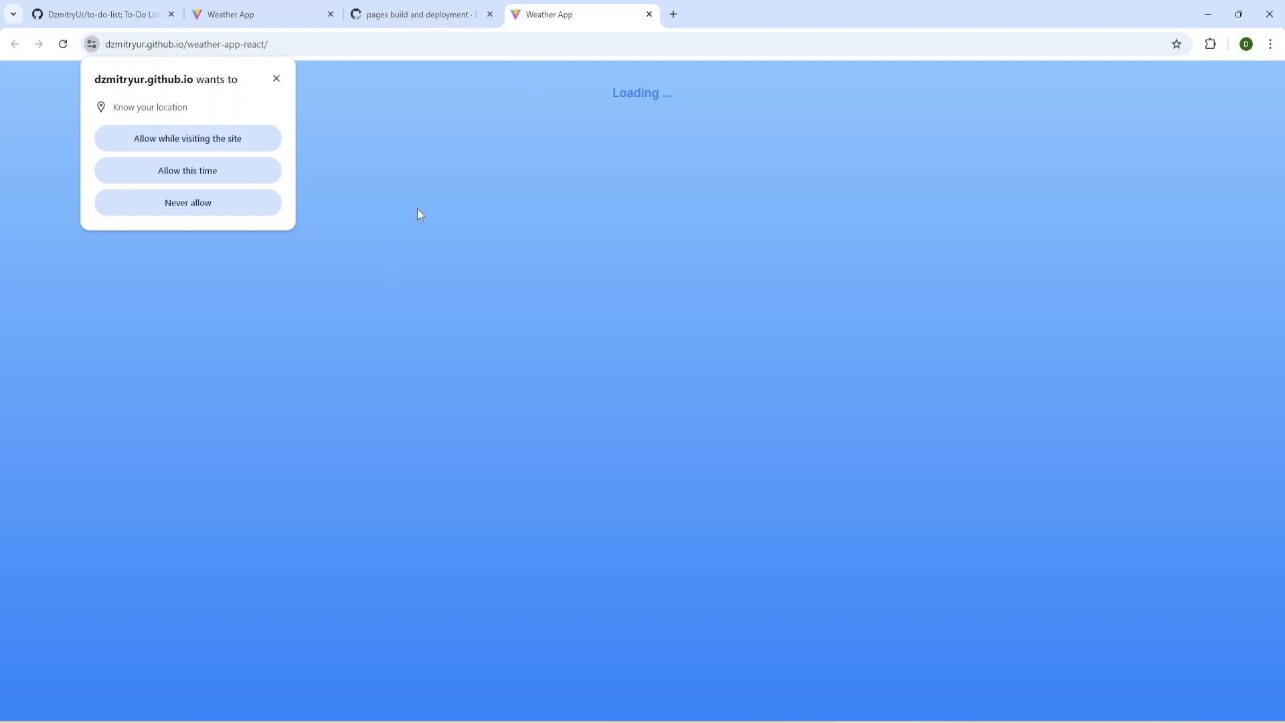
pyautogui.moveTo(139, 316)
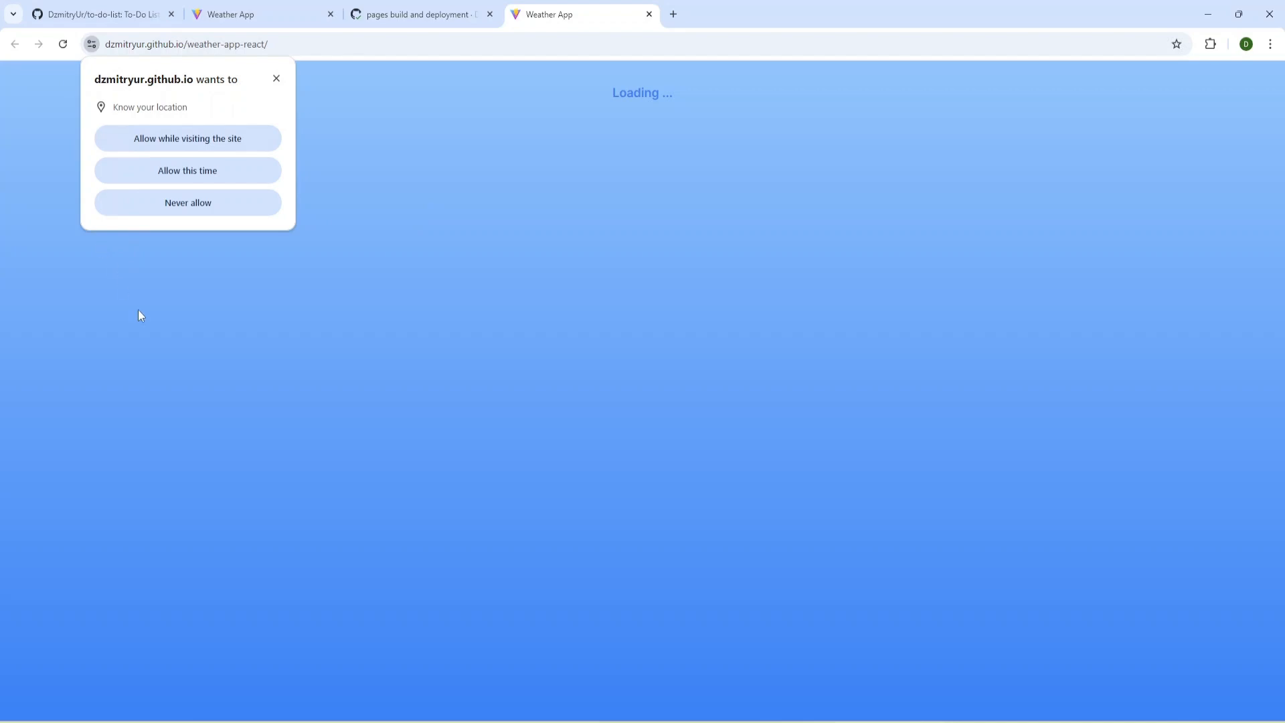
pyautogui.moveTo(169, 155)
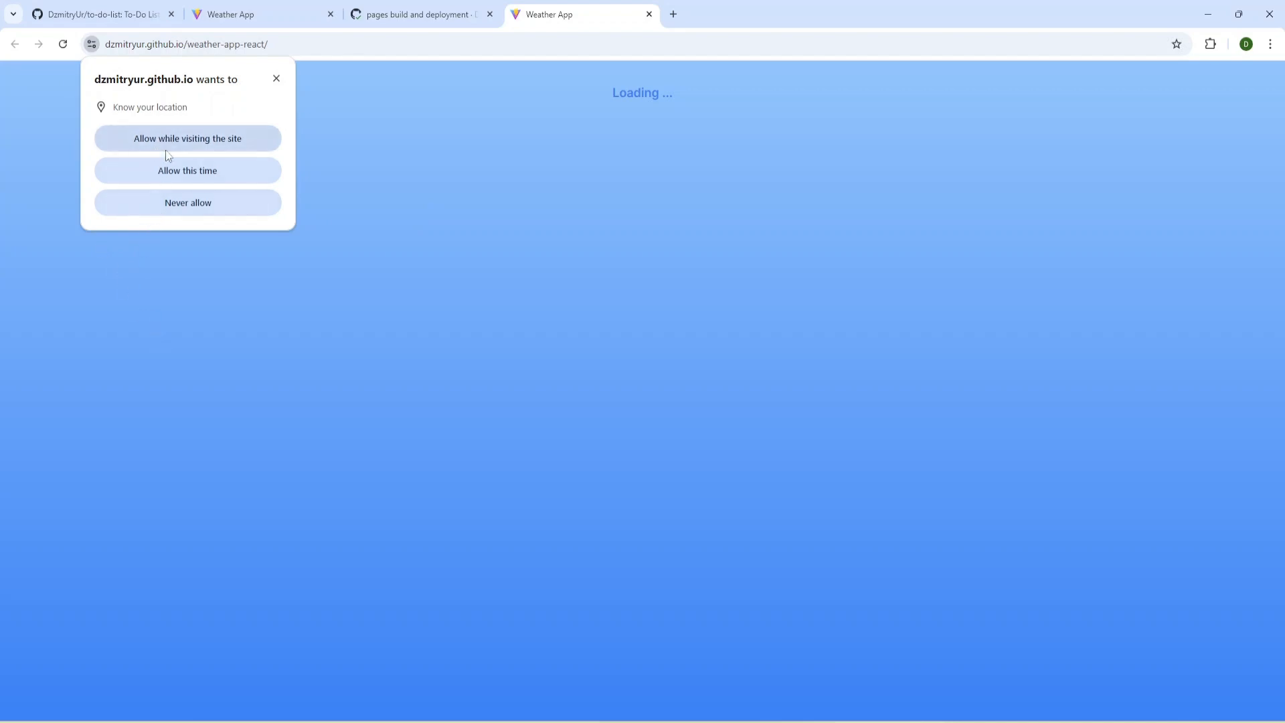
pyautogui.click(188, 138)
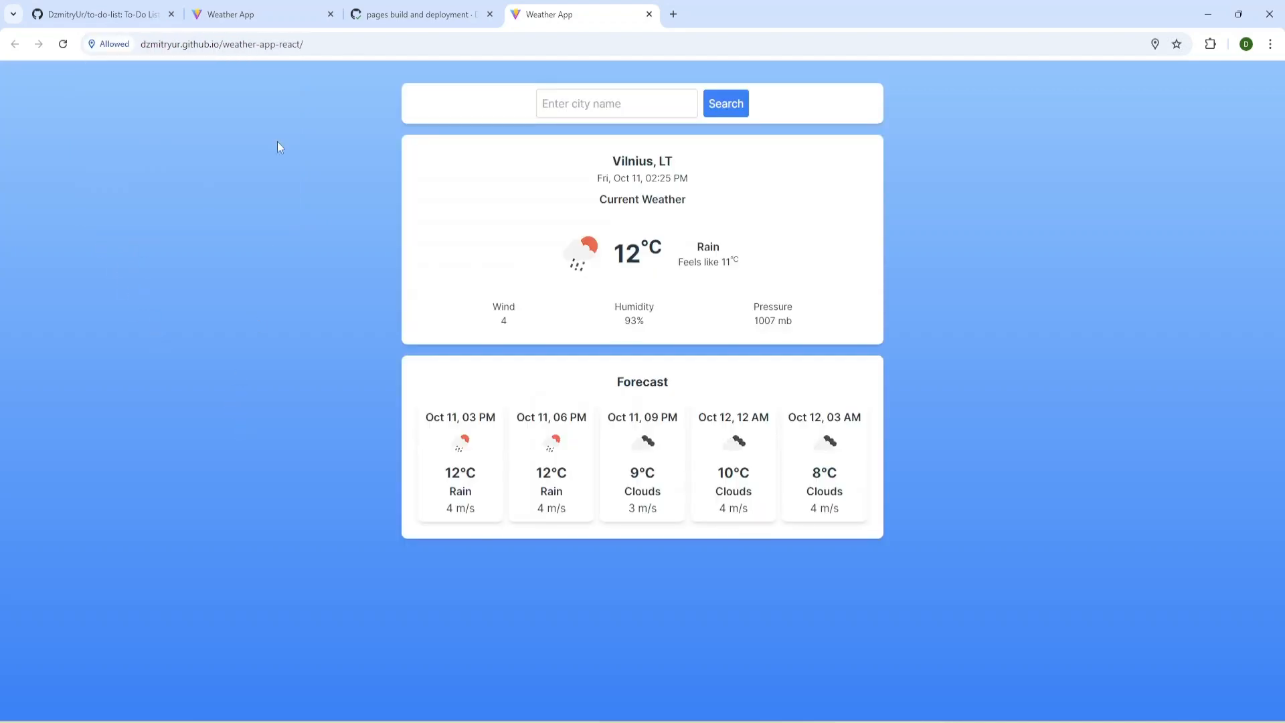
pyautogui.click(616, 103)
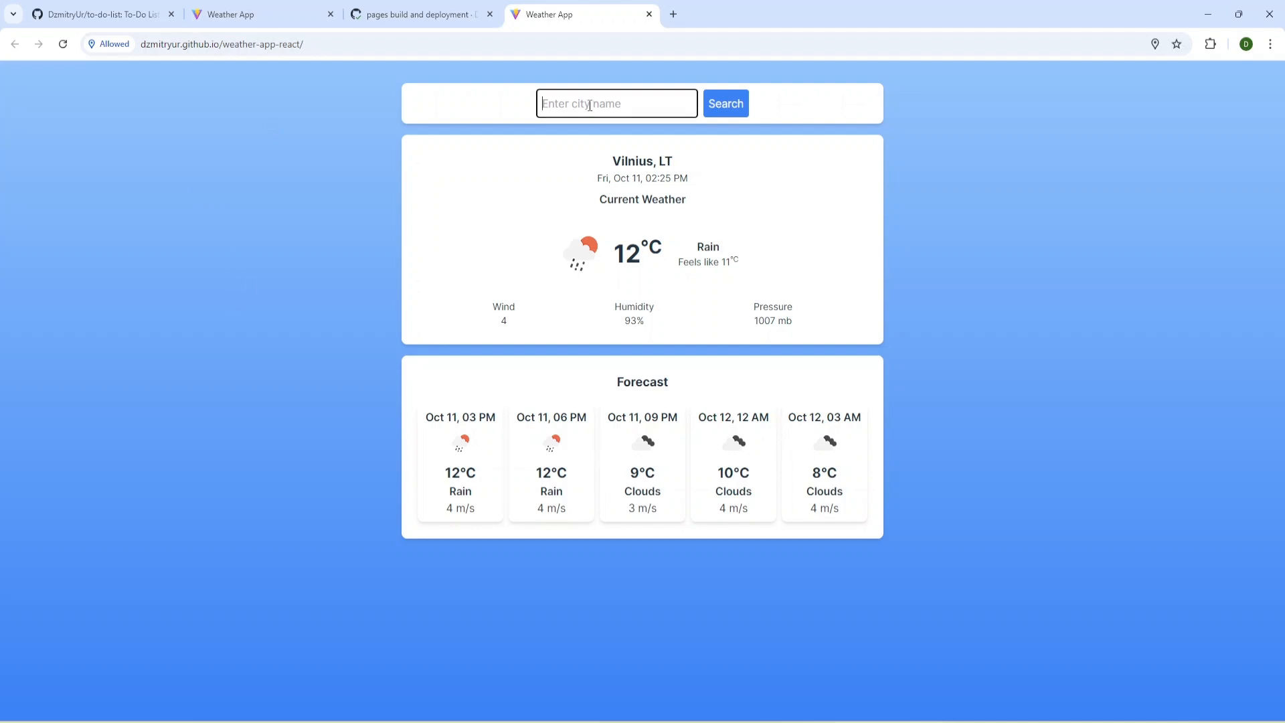
pyautogui.write('Londo')
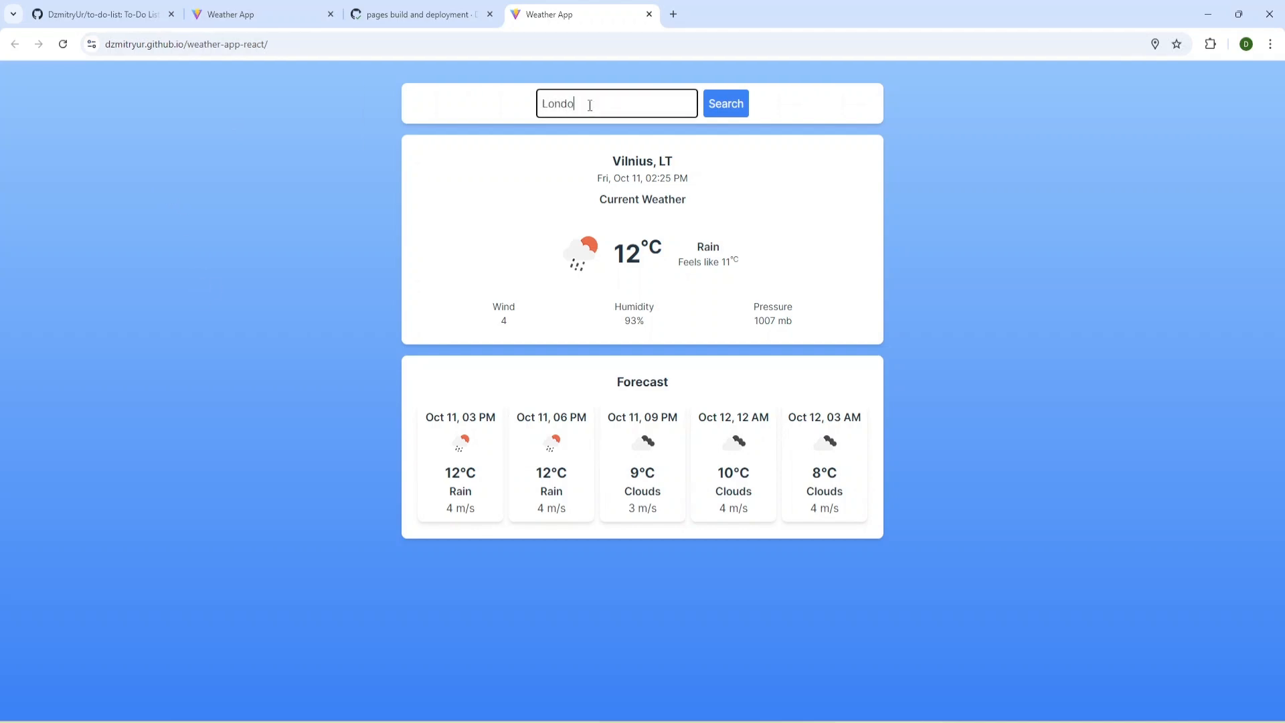
pyautogui.click(724, 103)
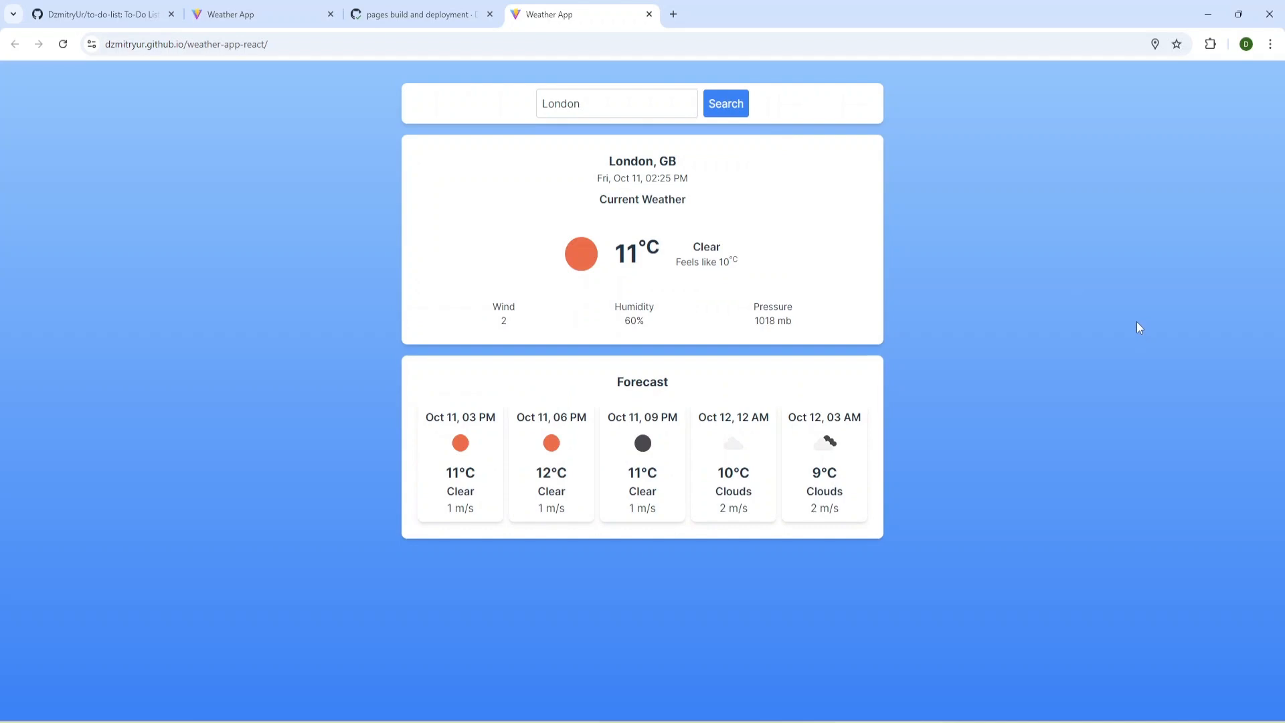
pyautogui.moveTo(646, 249)
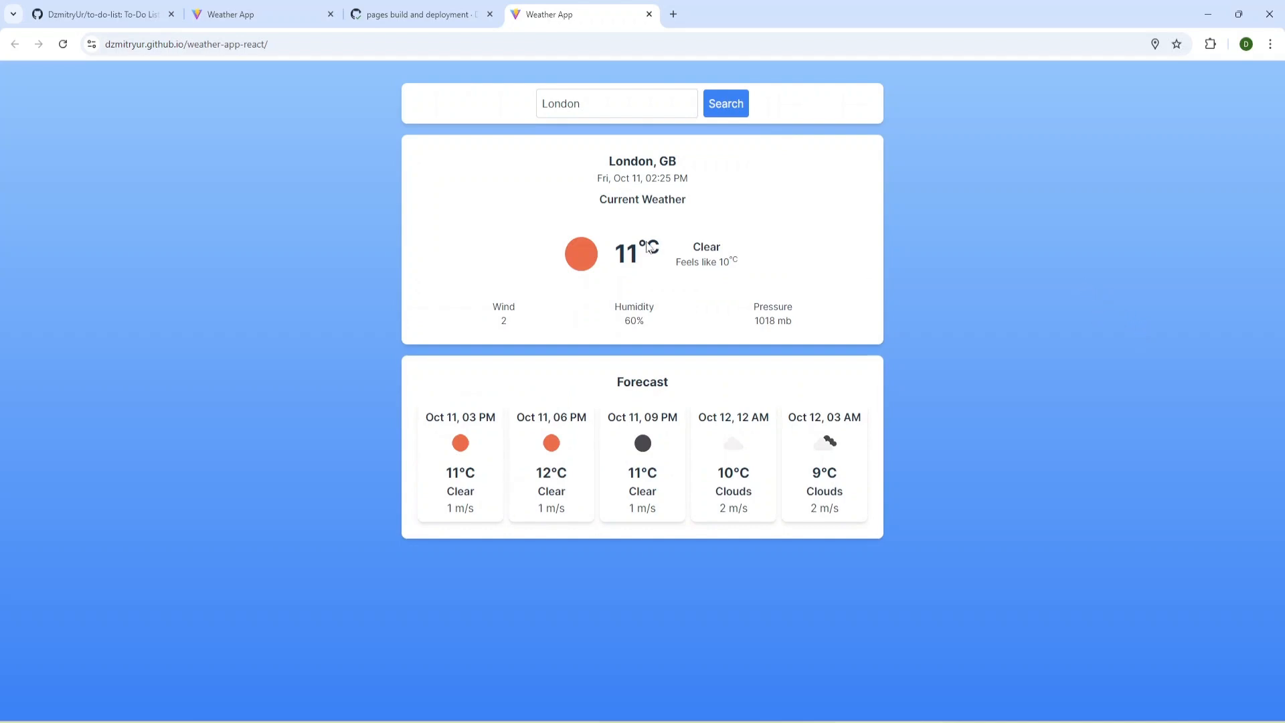
pyautogui.moveTo(549, 148)
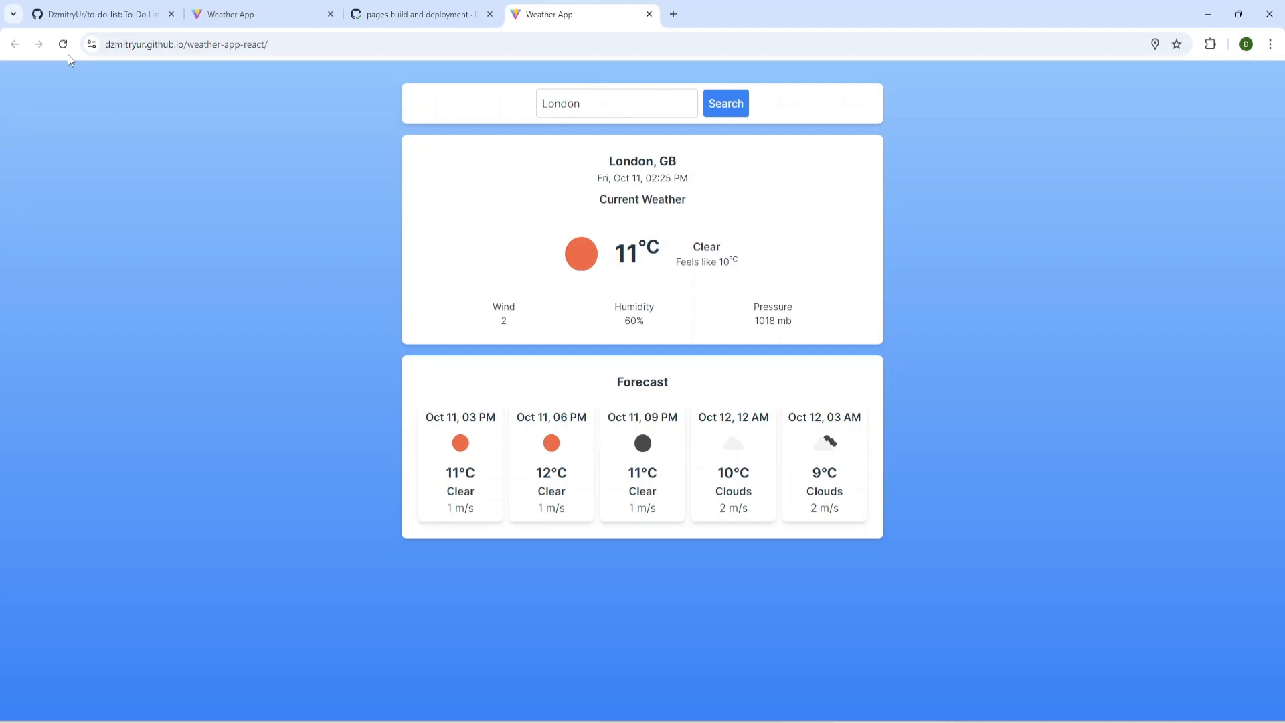
# Reset the site's location permission and choose 'Allow while visiting the site' on reload
pyautogui.click(724, 103)
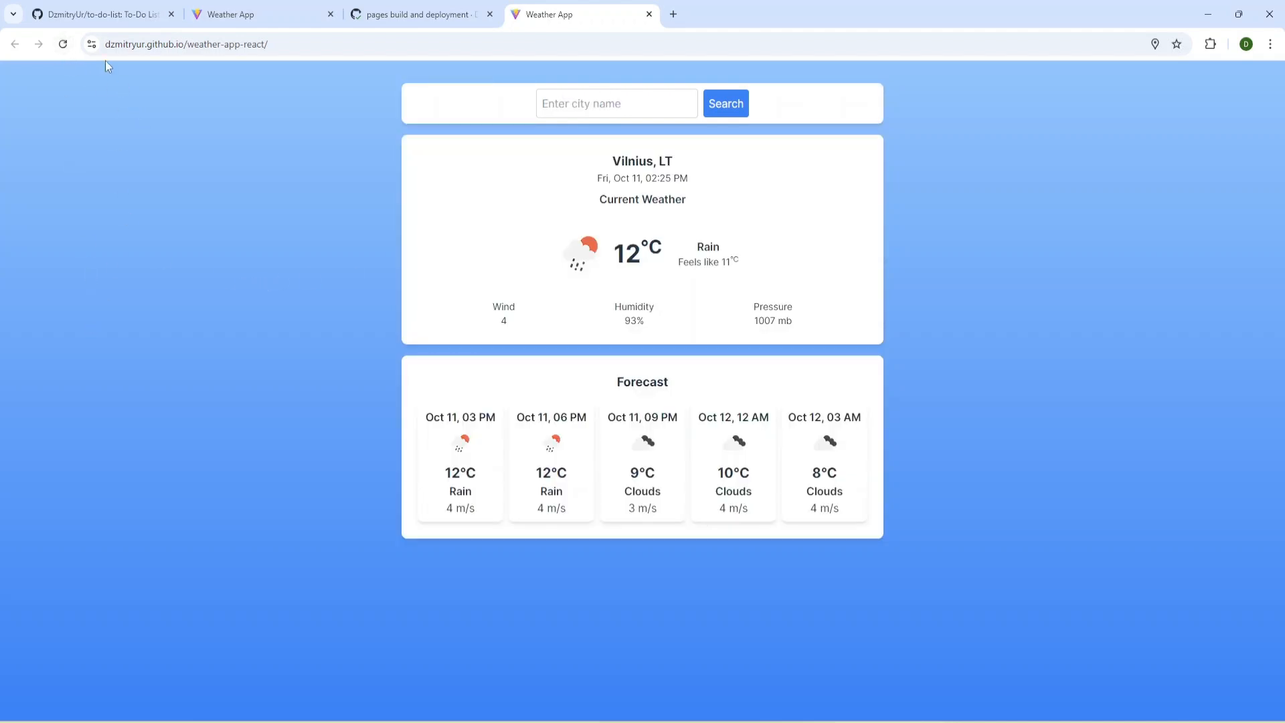
pyautogui.click(91, 44)
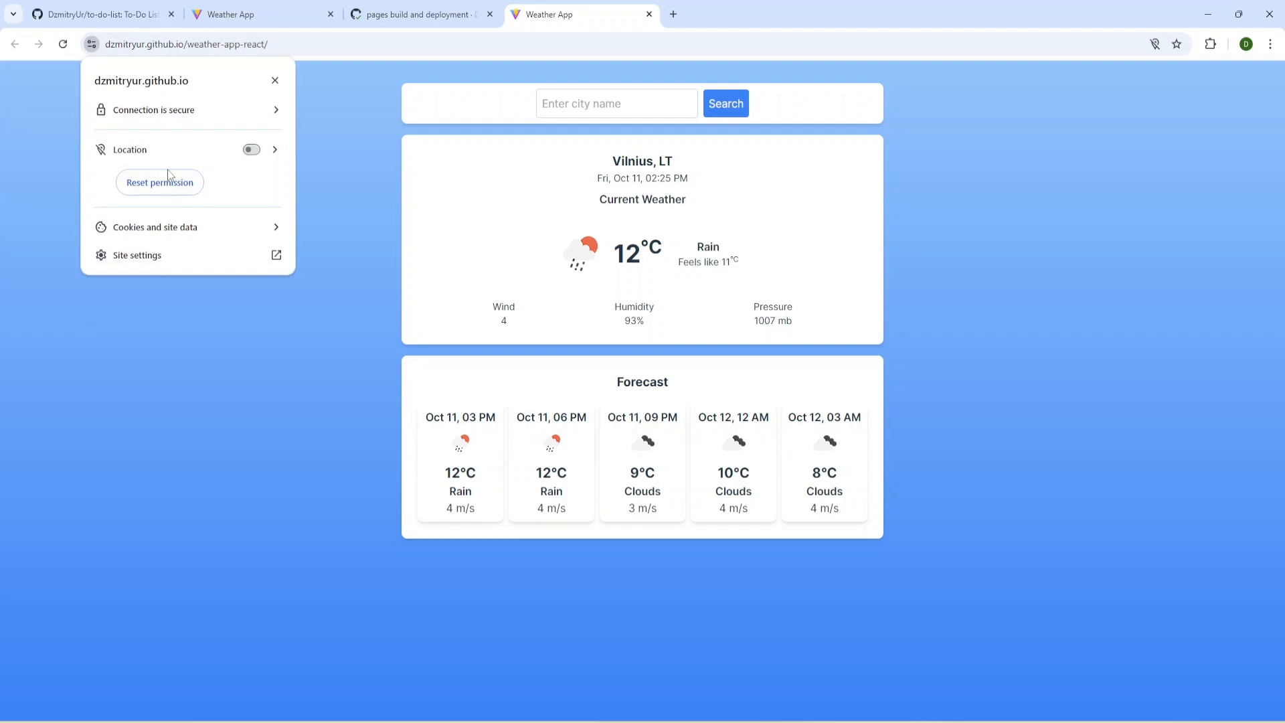
pyautogui.click(160, 182)
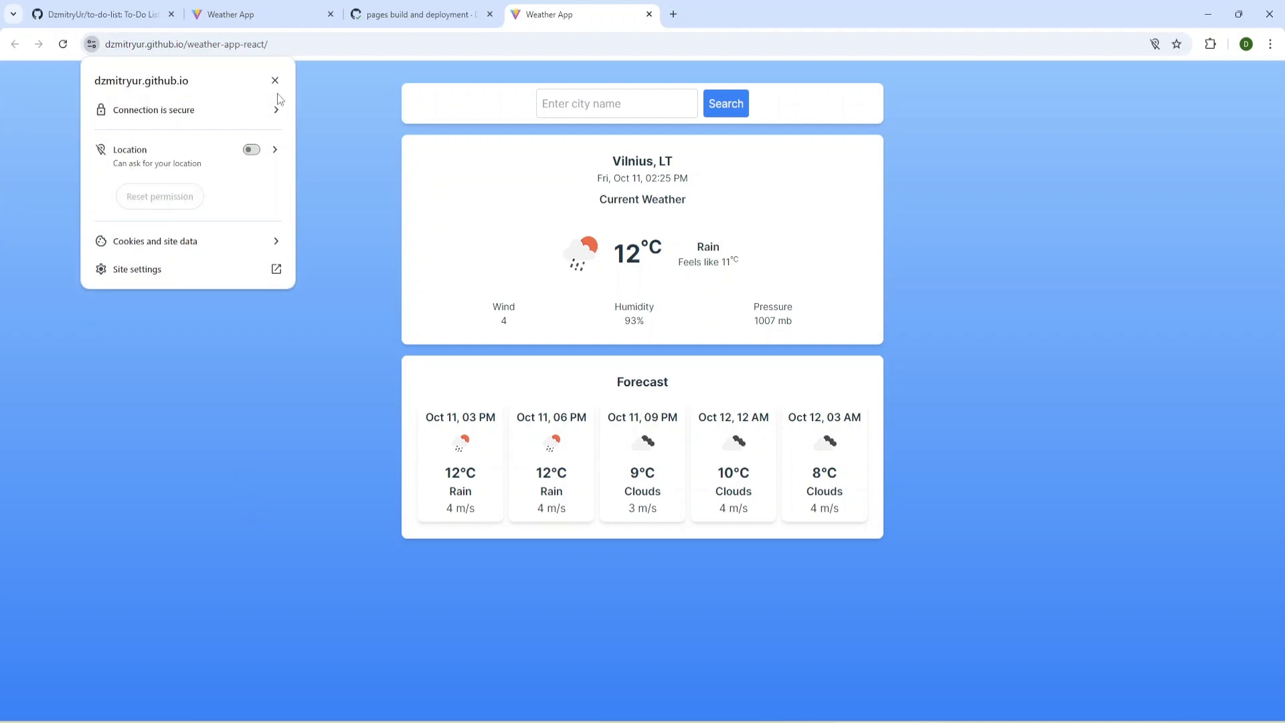
pyautogui.click(250, 148)
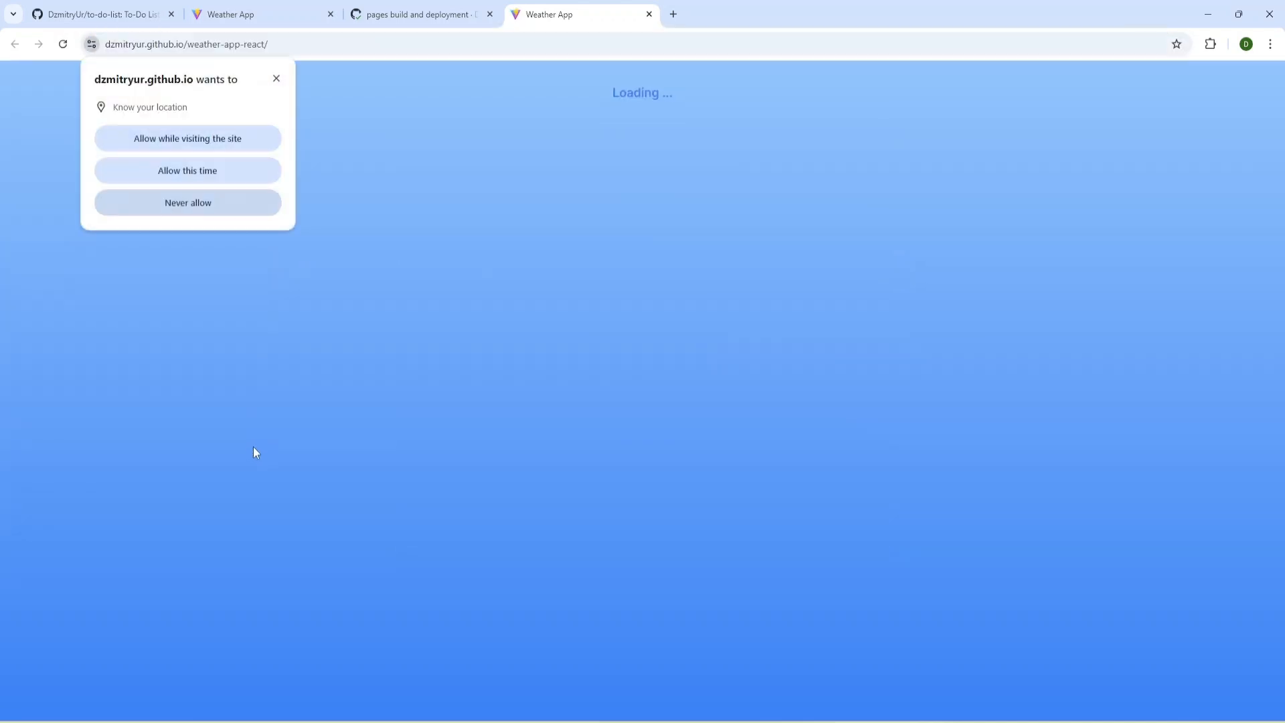
pyautogui.moveTo(188, 138)
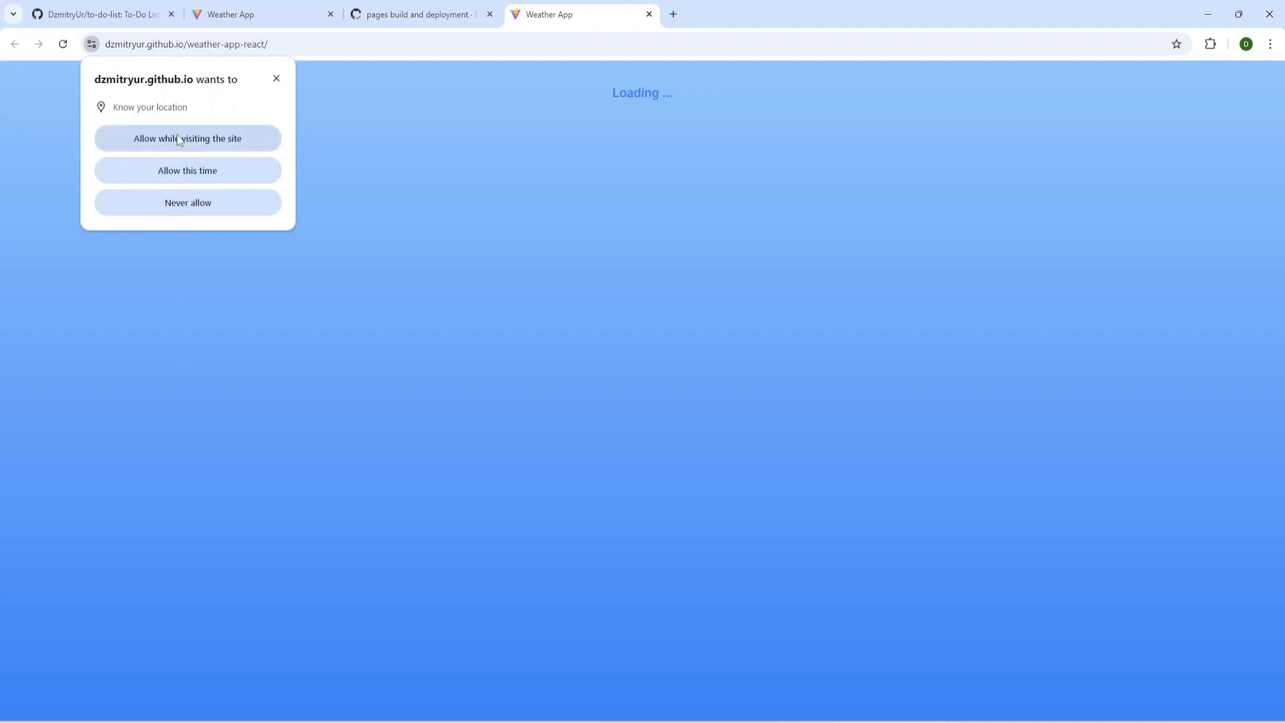
pyautogui.click(187, 202)
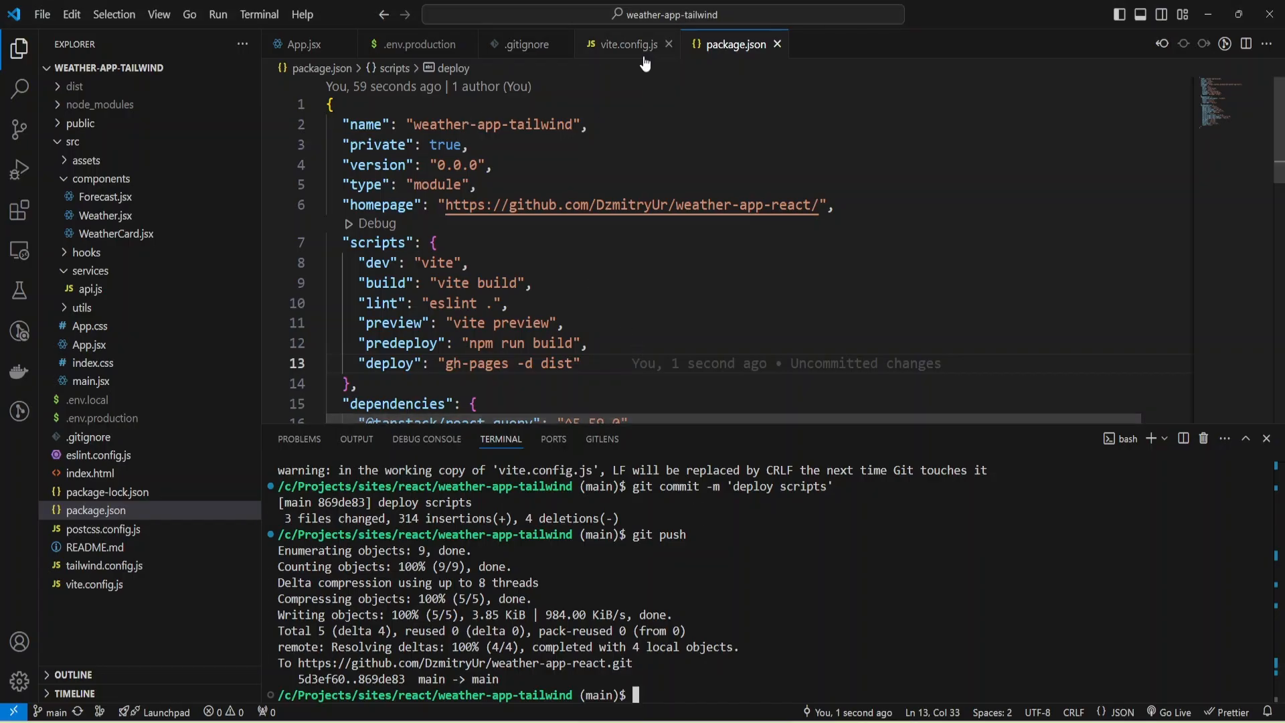
pyautogui.moveTo(599, 585)
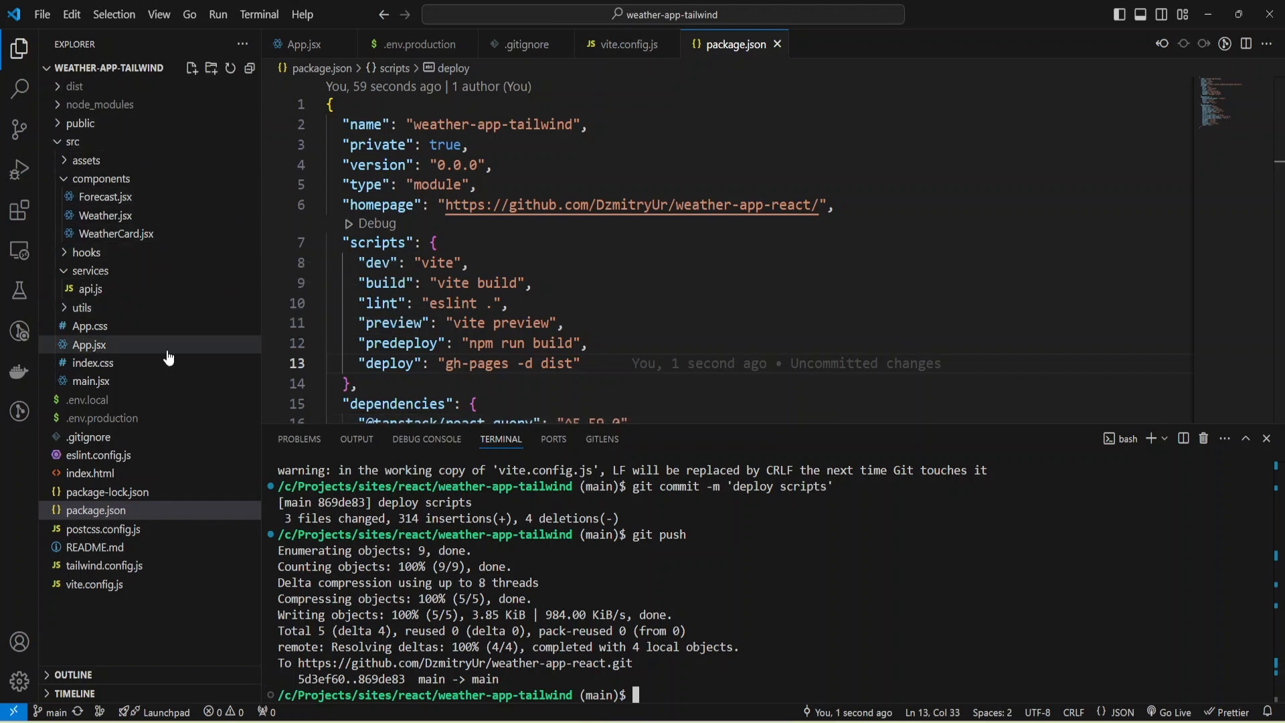
# Delete the if (error) block in Weather.jsx and return to App.jsx to trim the useQuery import
pyautogui.click(305, 43)
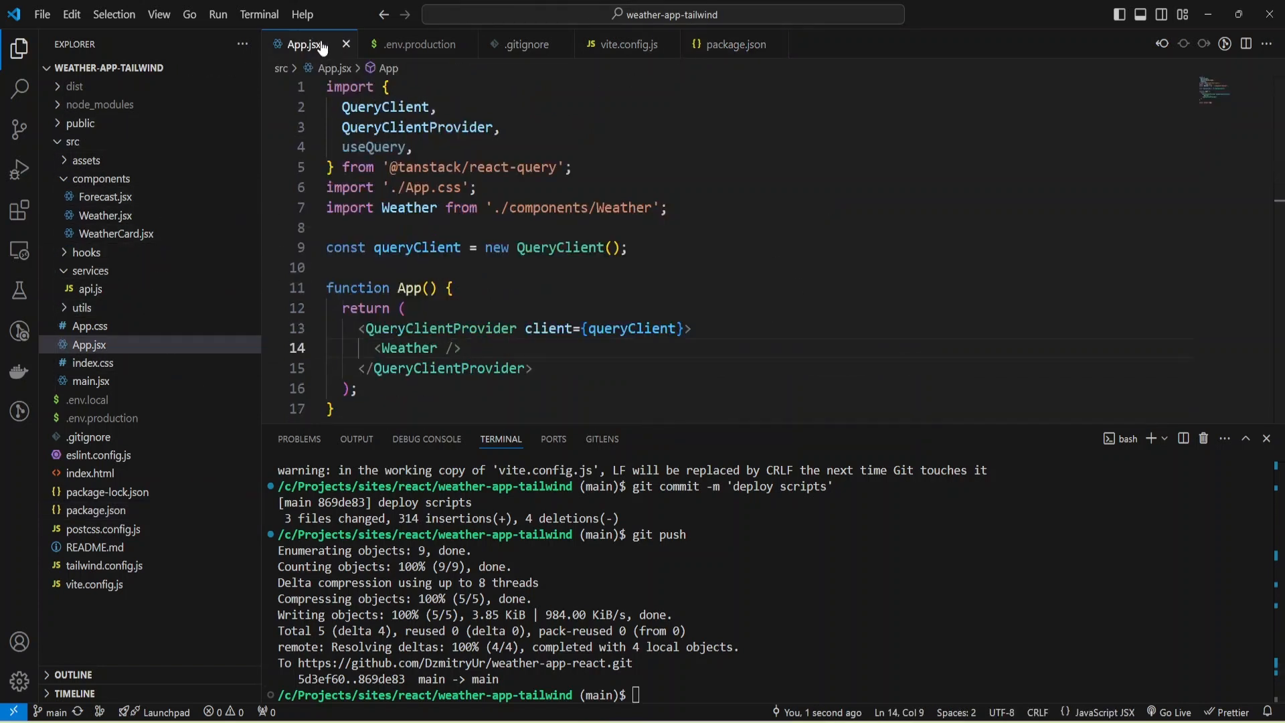
pyautogui.doubleClick(407, 348)
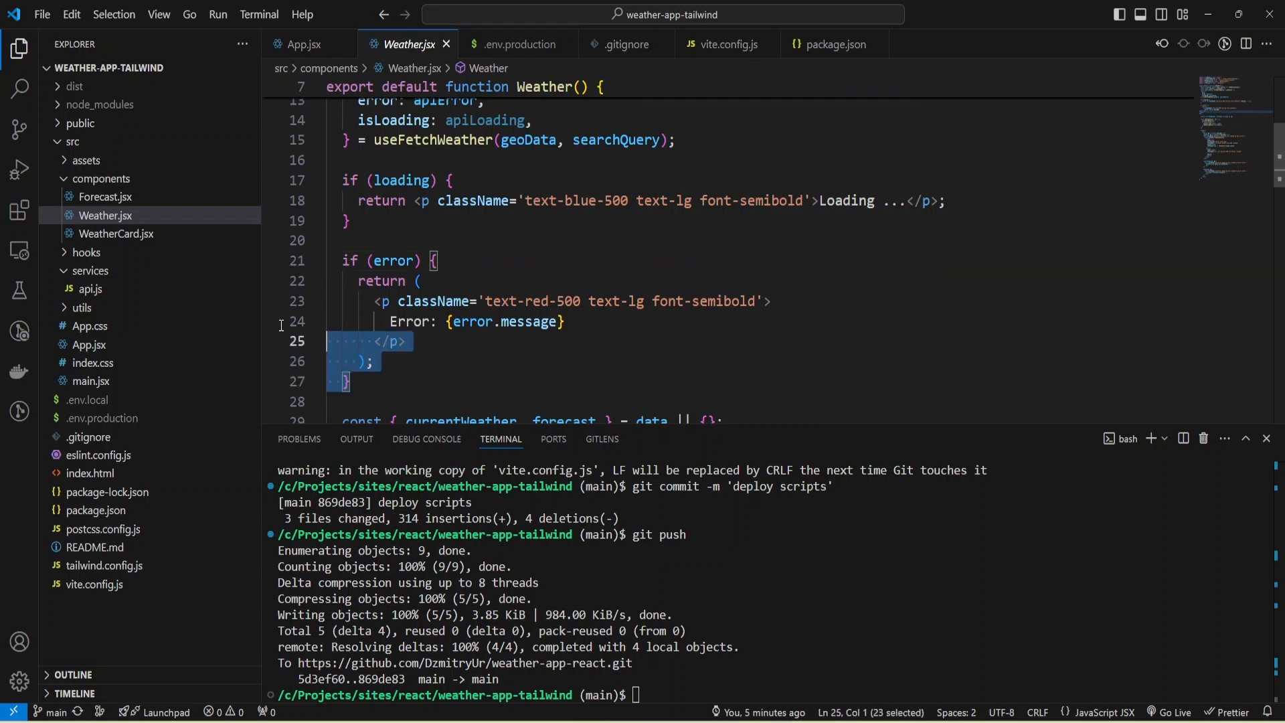
pyautogui.press('Delete')
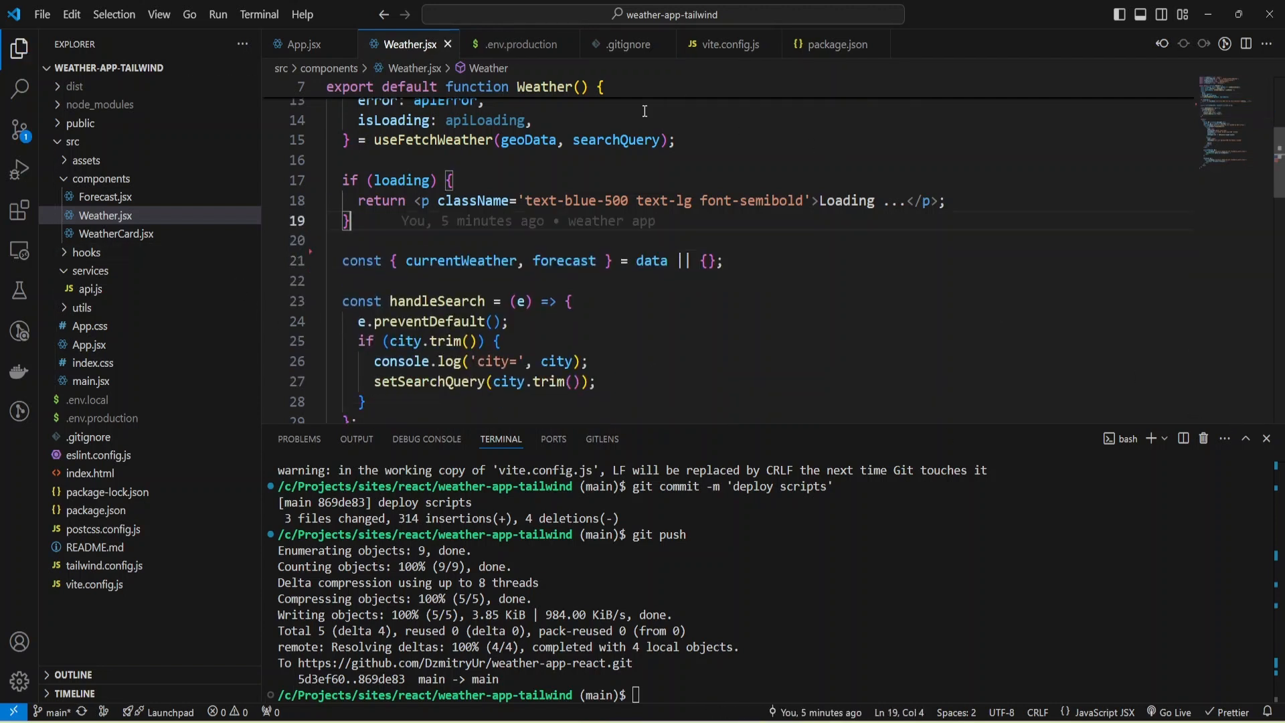
pyautogui.click(304, 44)
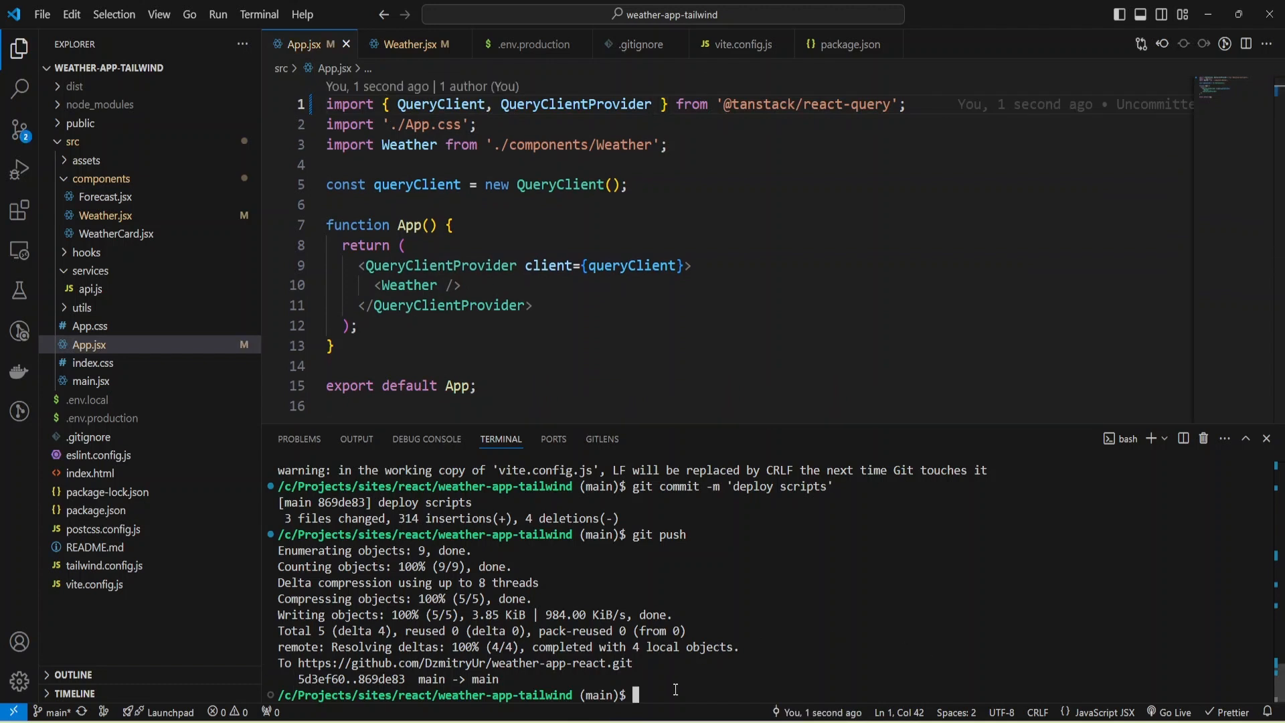
pyautogui.moveTo(655, 693)
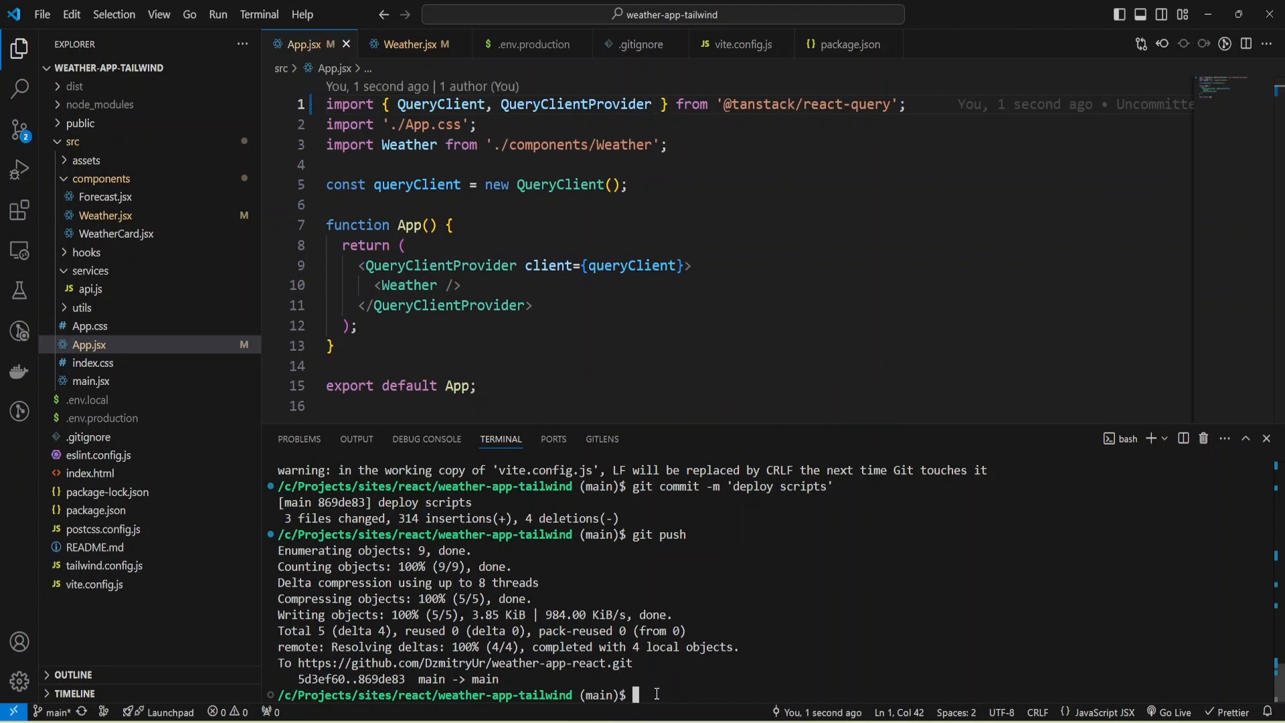
# Run npm run deploy so gh-pages rebuilds the app and reports Published
pyautogui.write('git push')
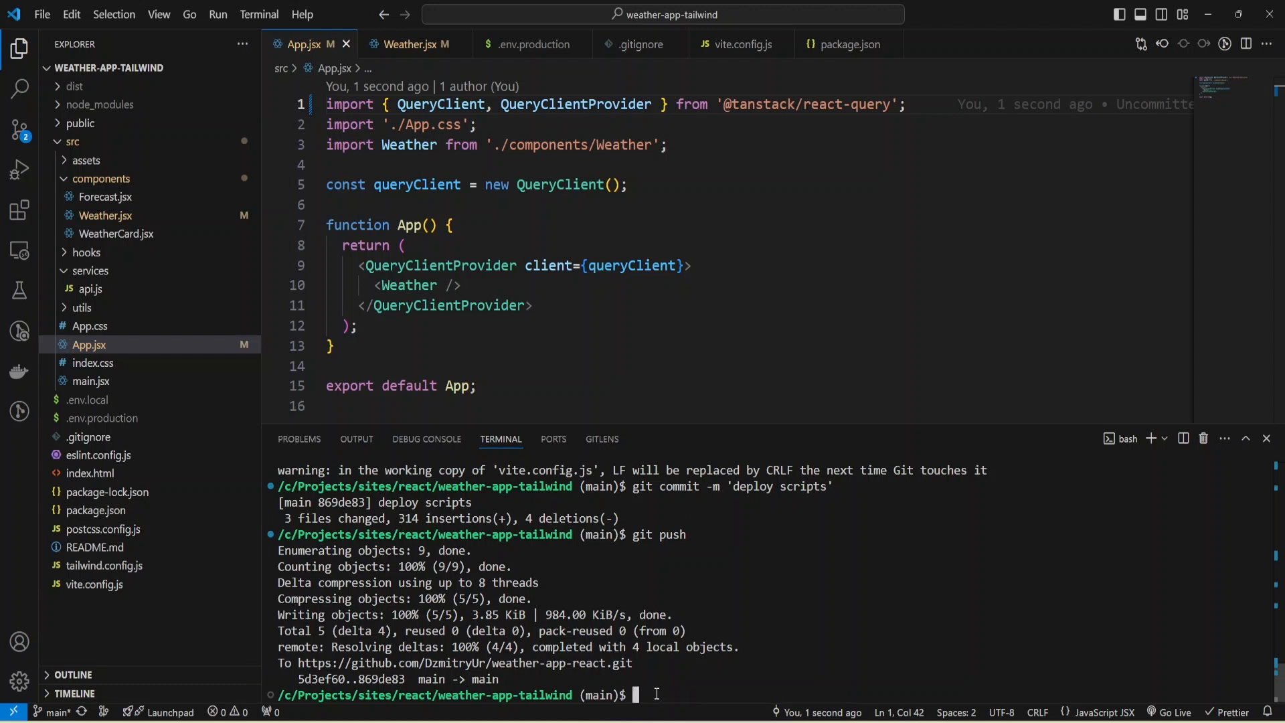
pyautogui.write('npm run deploy')
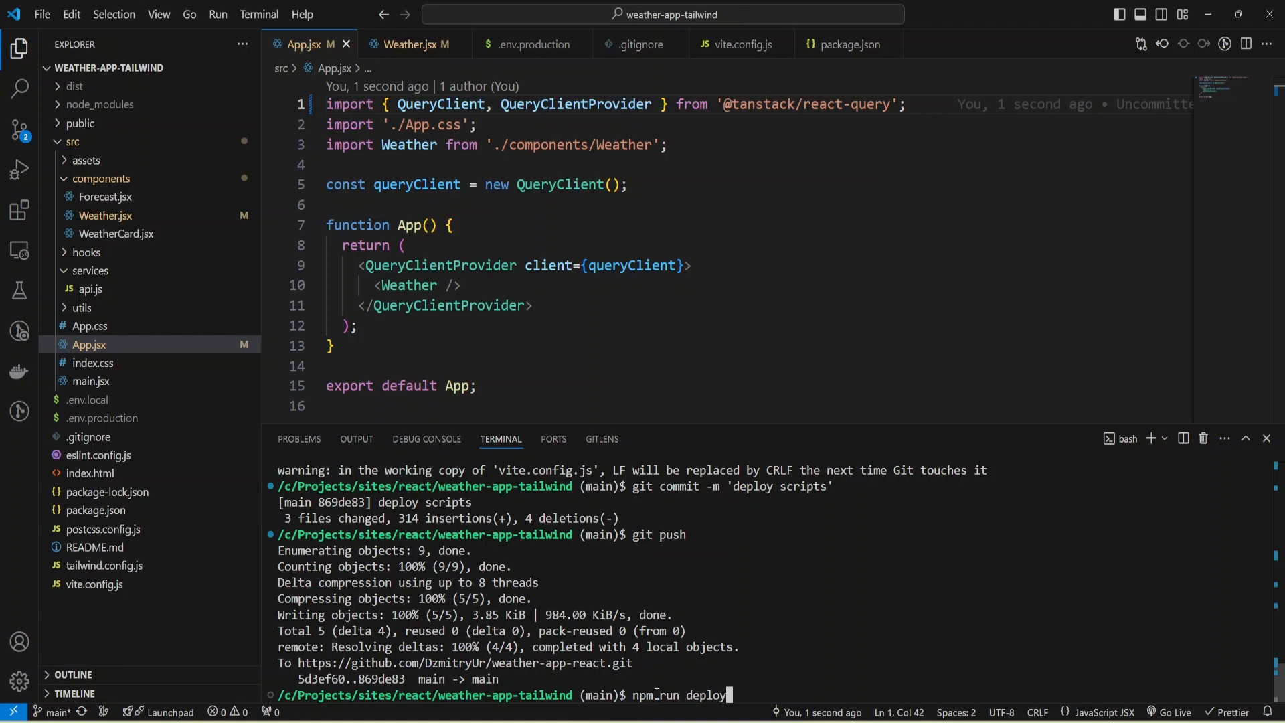
pyautogui.press('Return')
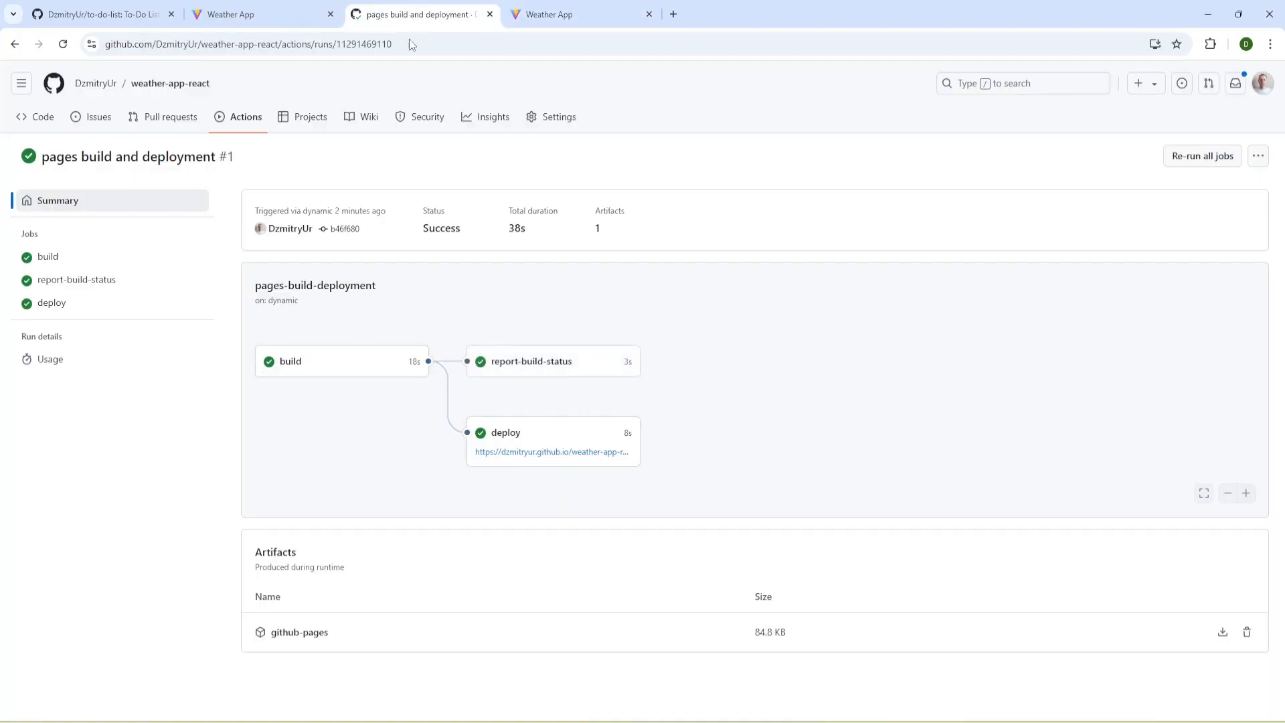
pyautogui.click(244, 116)
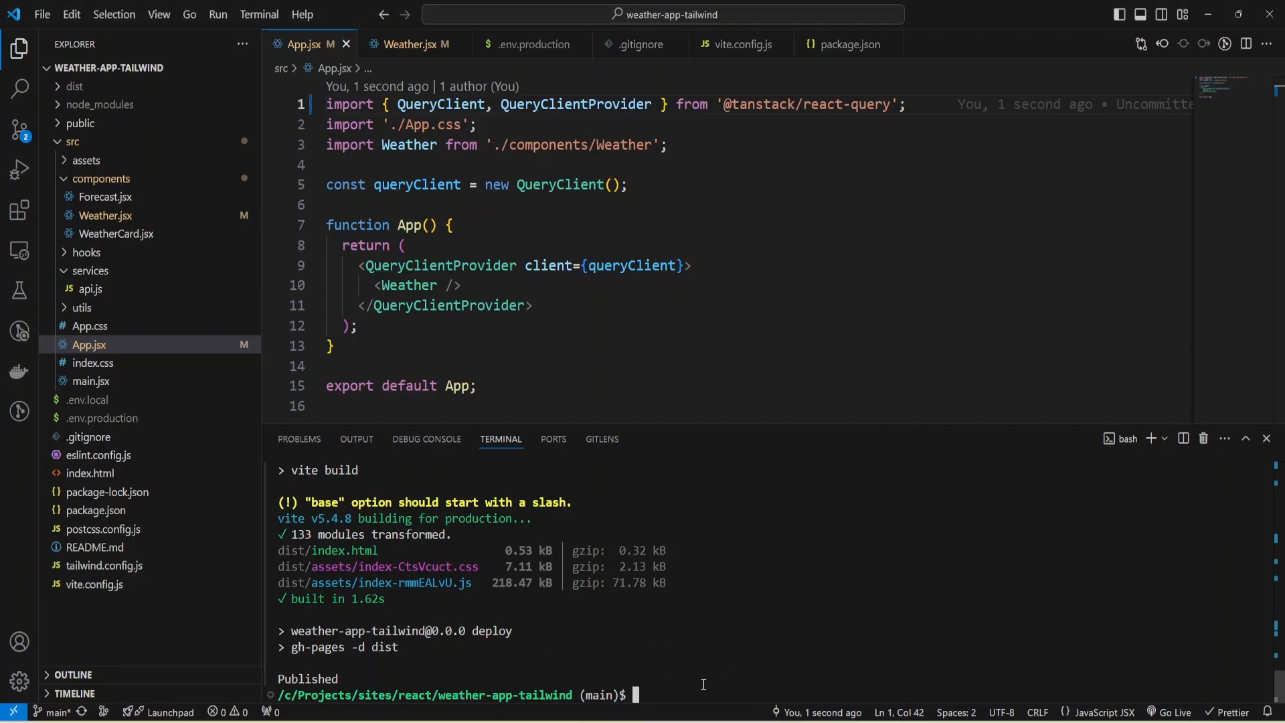
pyautogui.moveTo(691, 689)
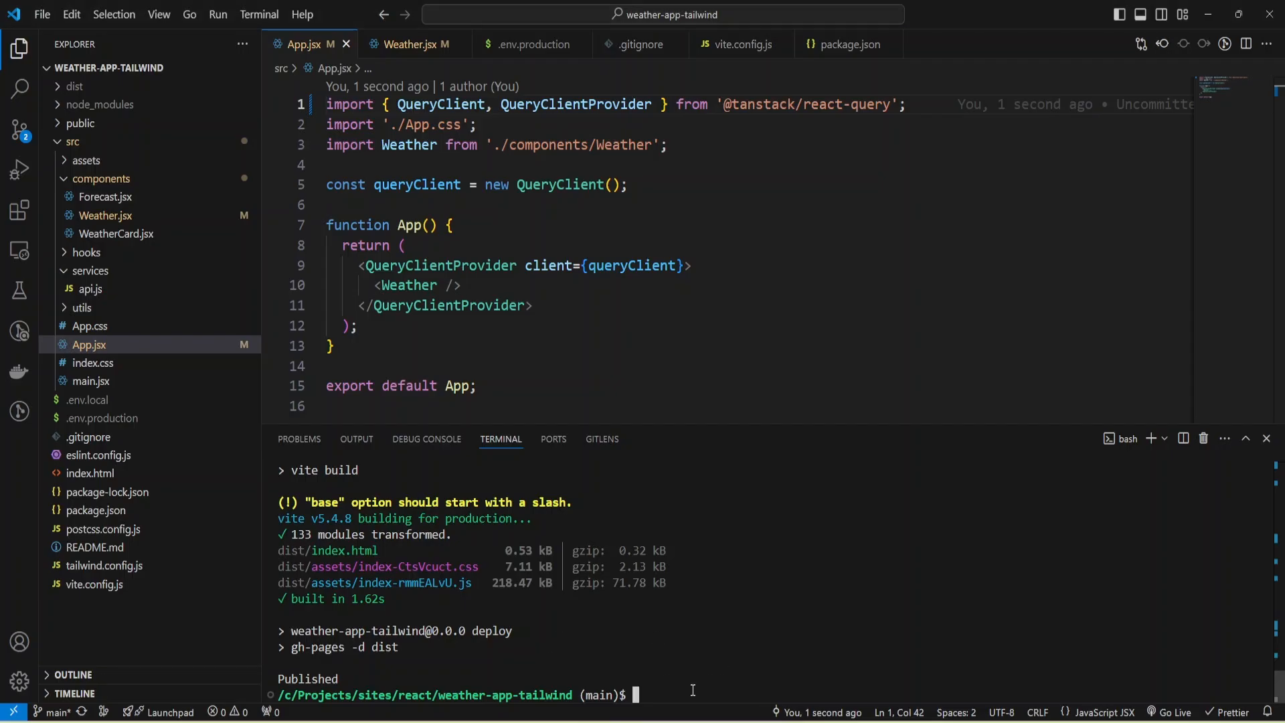
# Stage all files, commit 'fix error message', and push to the remote repository
pyautogui.write('git')
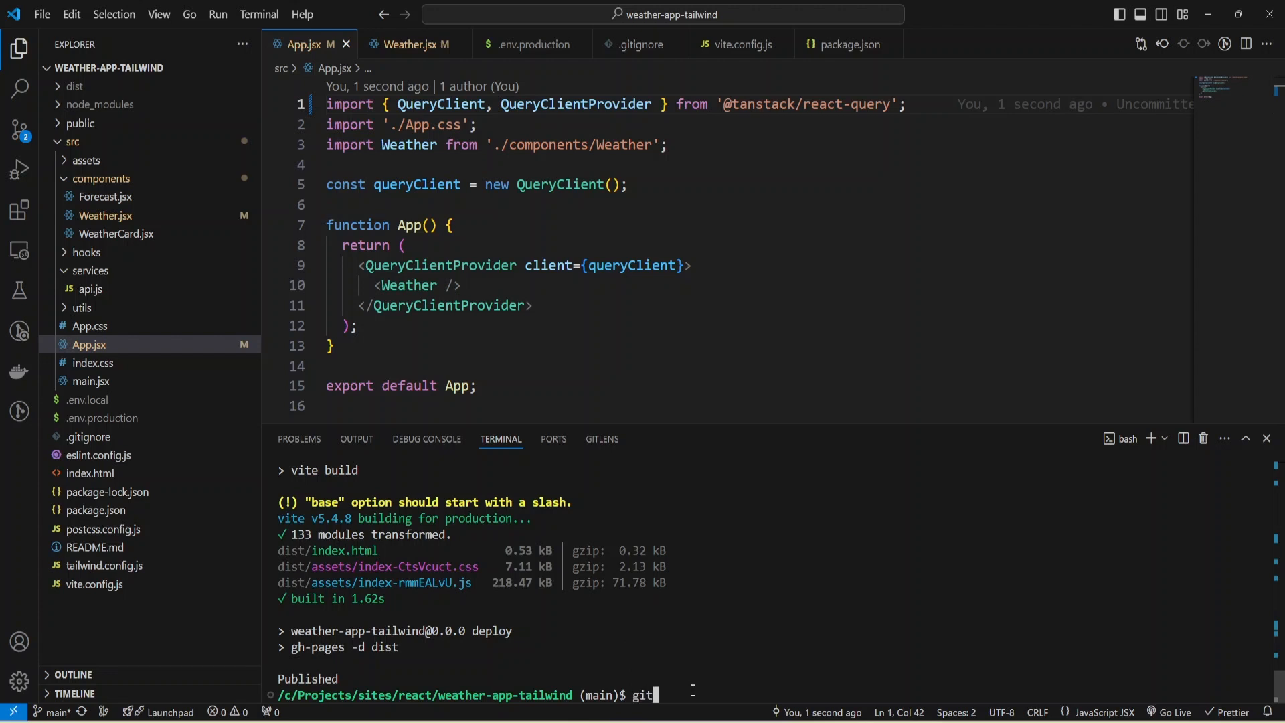
pyautogui.press('Return')
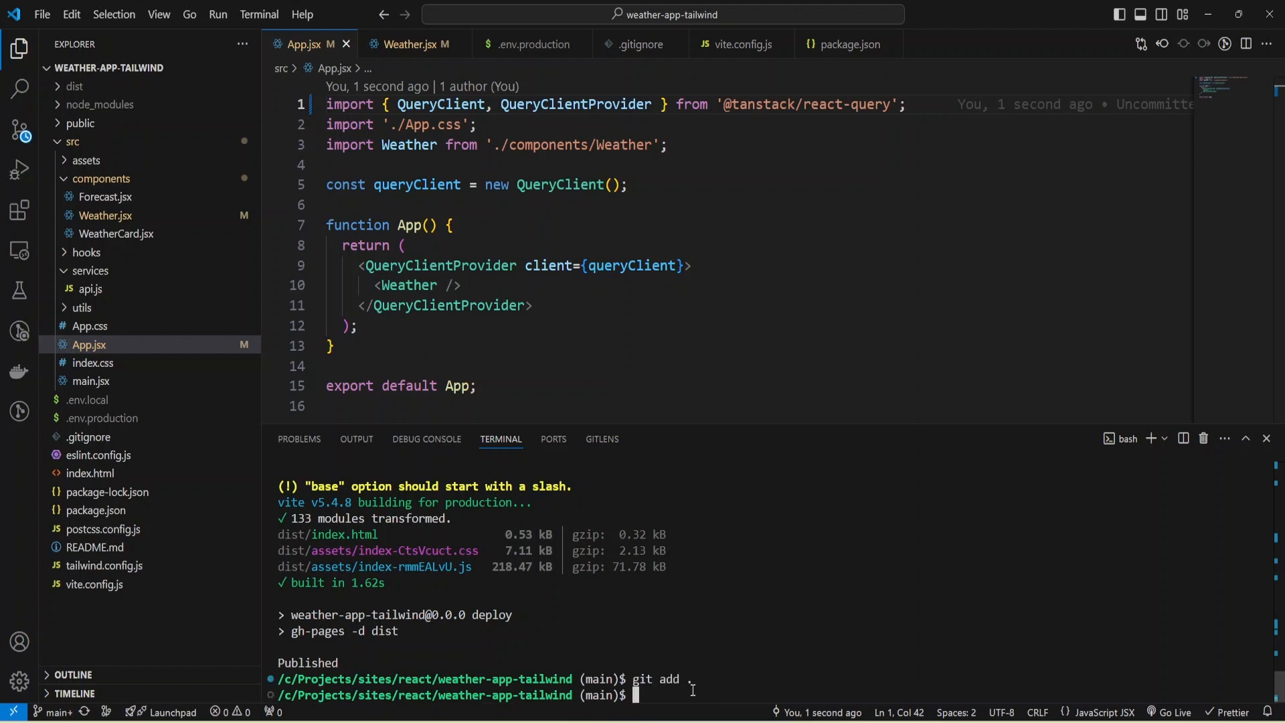
pyautogui.write("git commit -m '")
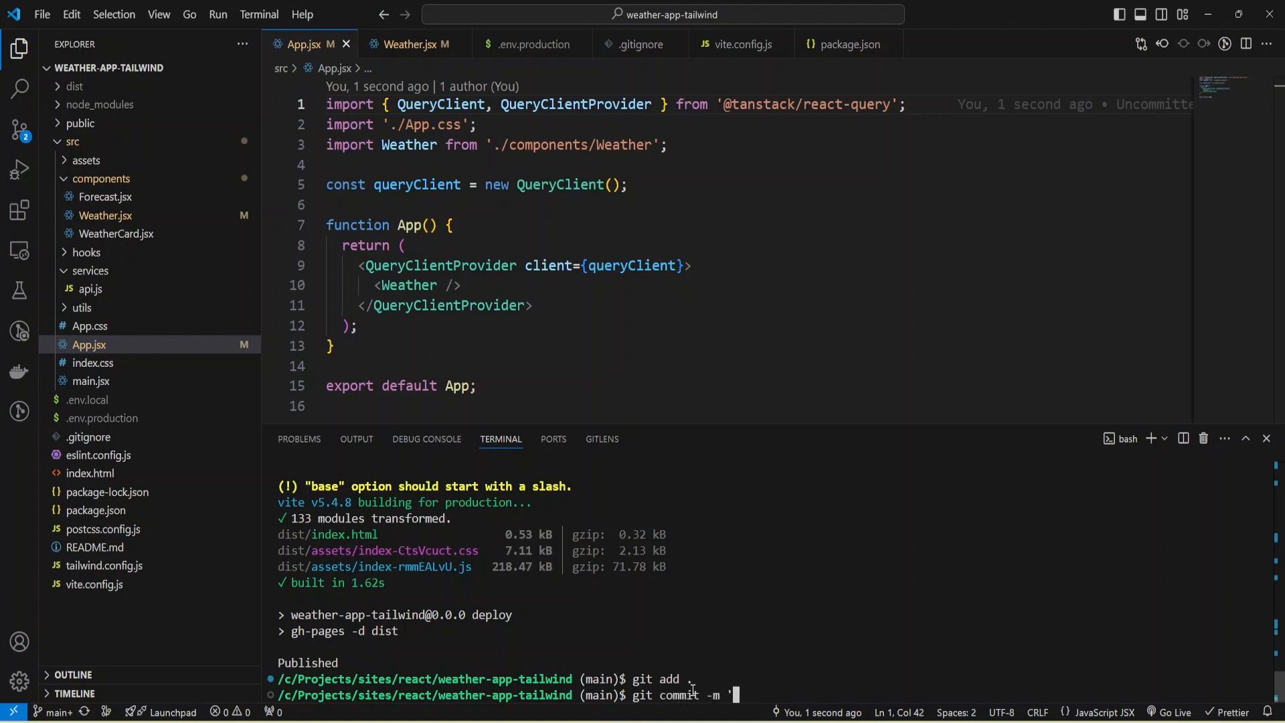
pyautogui.write('fix')
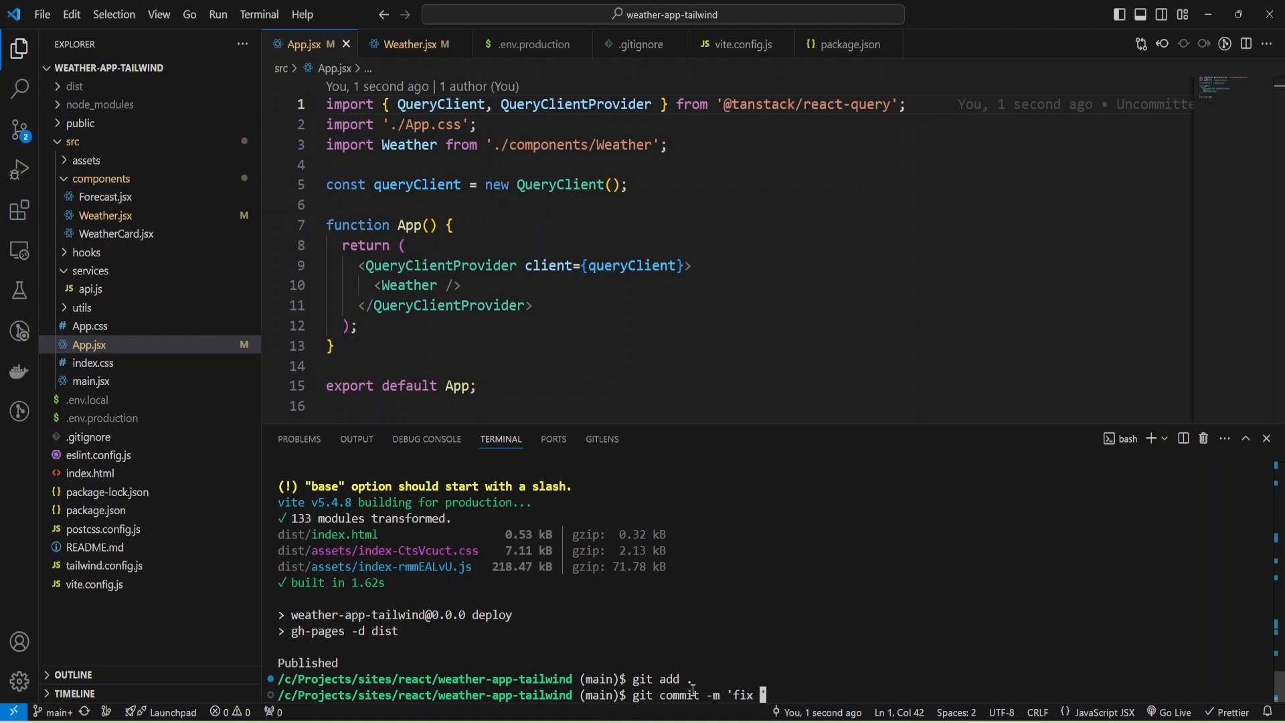
pyautogui.write('error m')
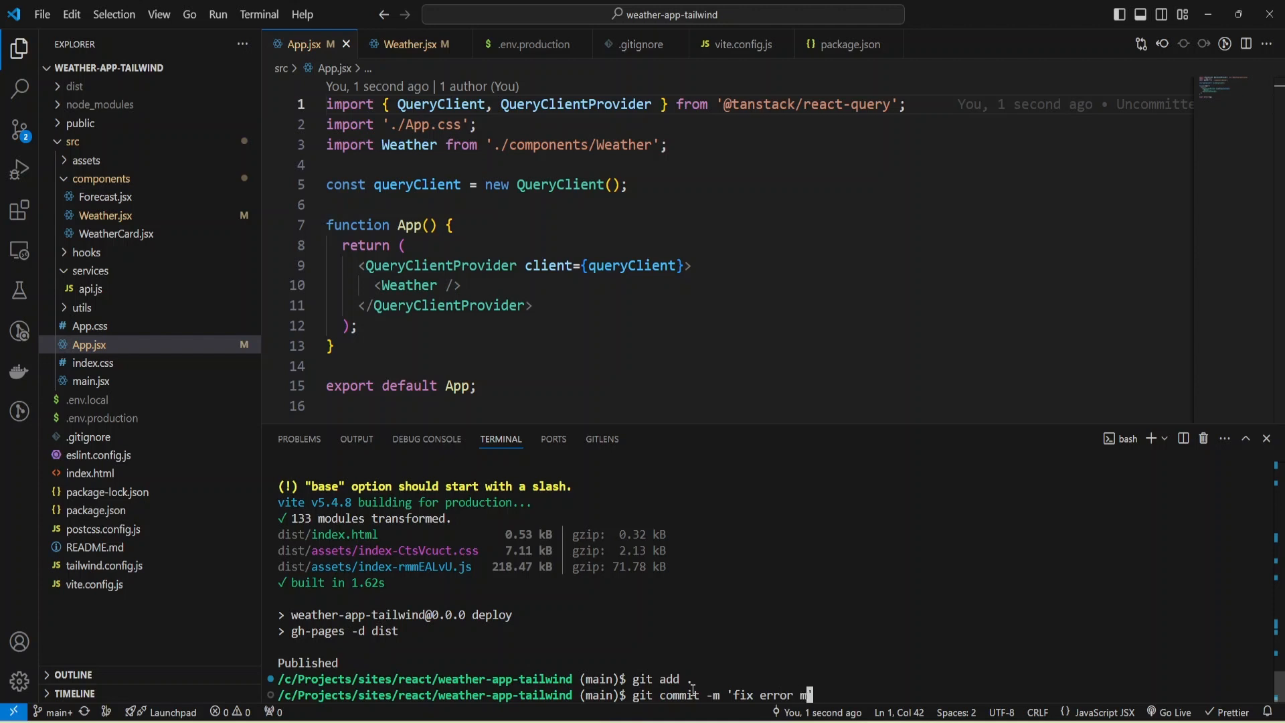
pyautogui.press('Return')
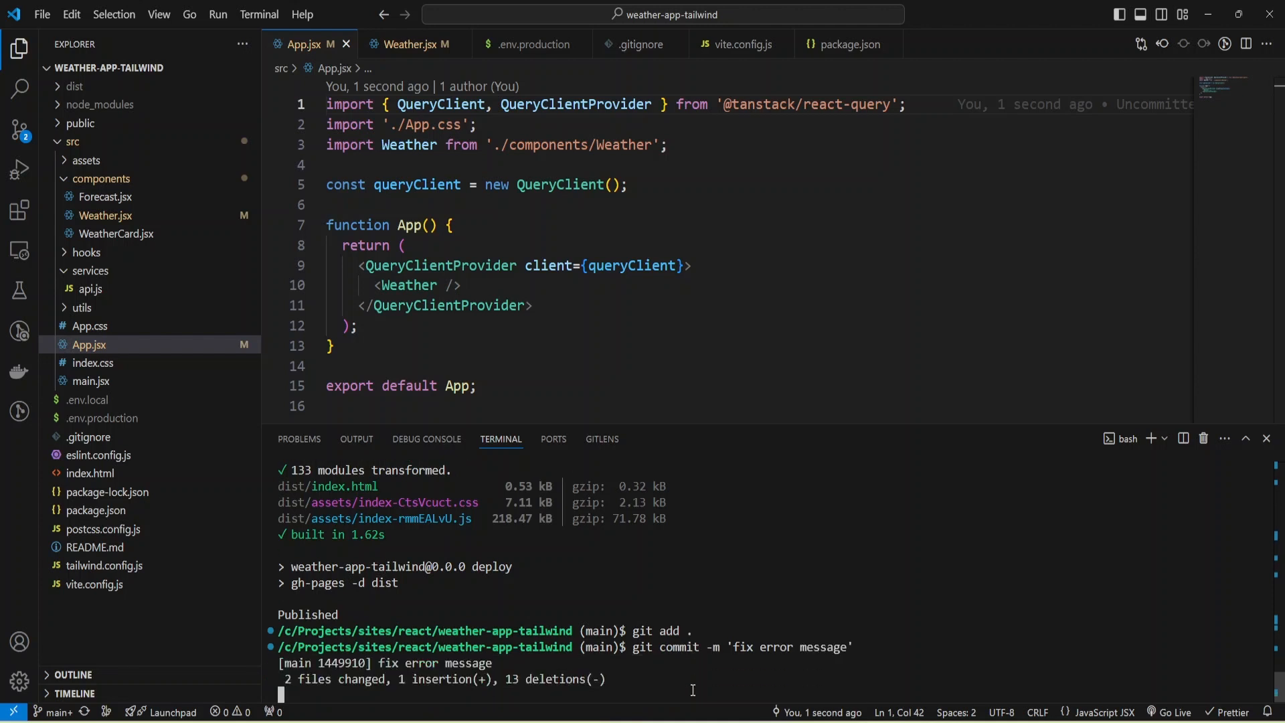
pyautogui.write('git push')
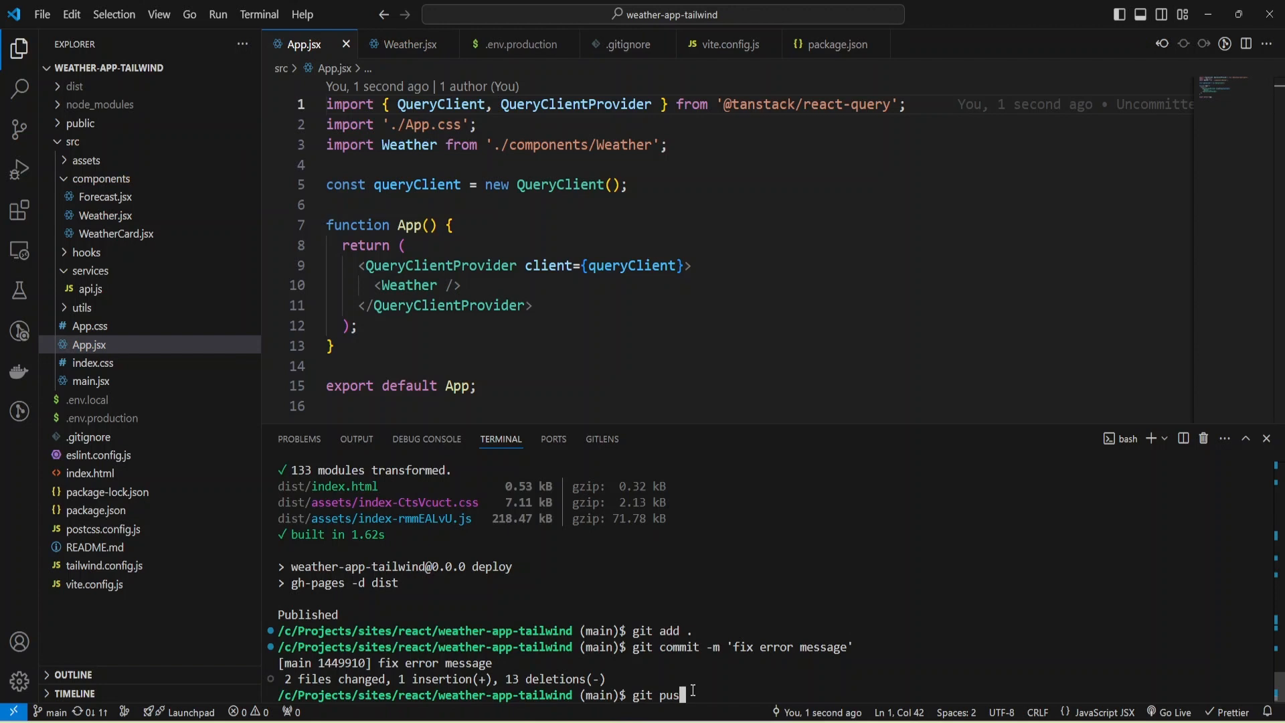
pyautogui.press('Return')
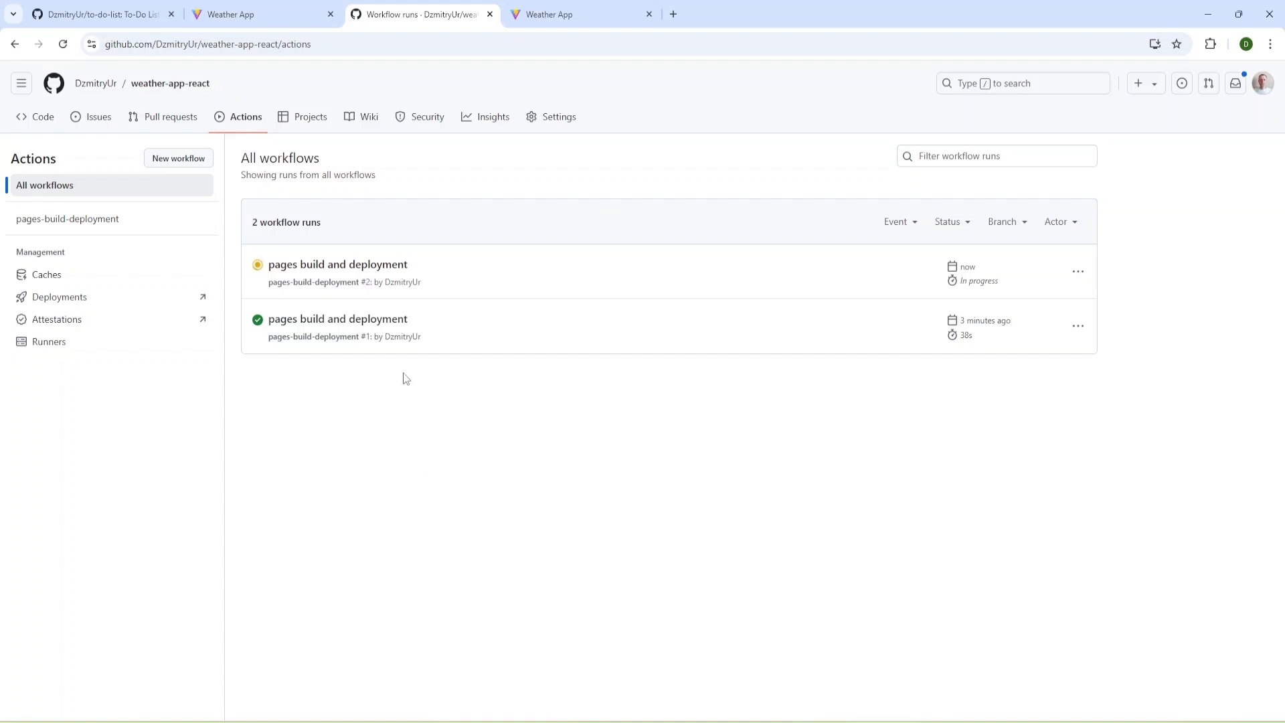
pyautogui.moveTo(400, 398)
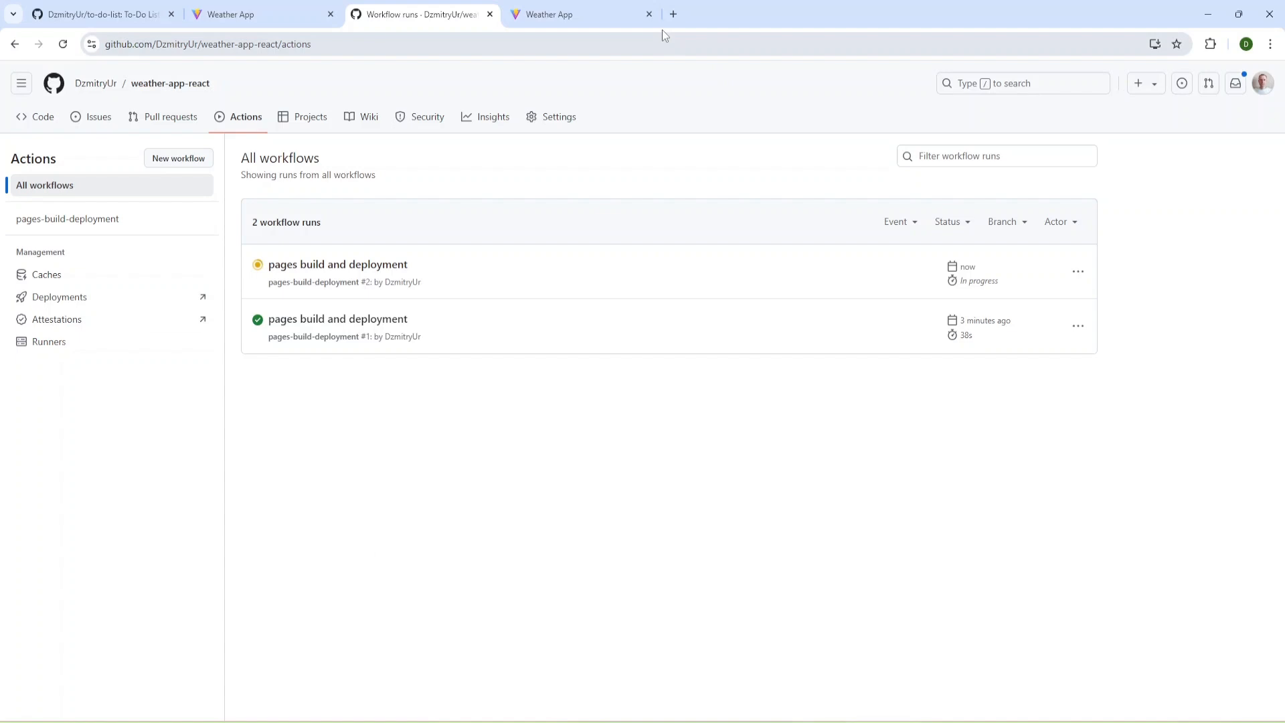
# Close the outdated site tab and open the newly deployed Weather App from the run's URL
pyautogui.click(337, 264)
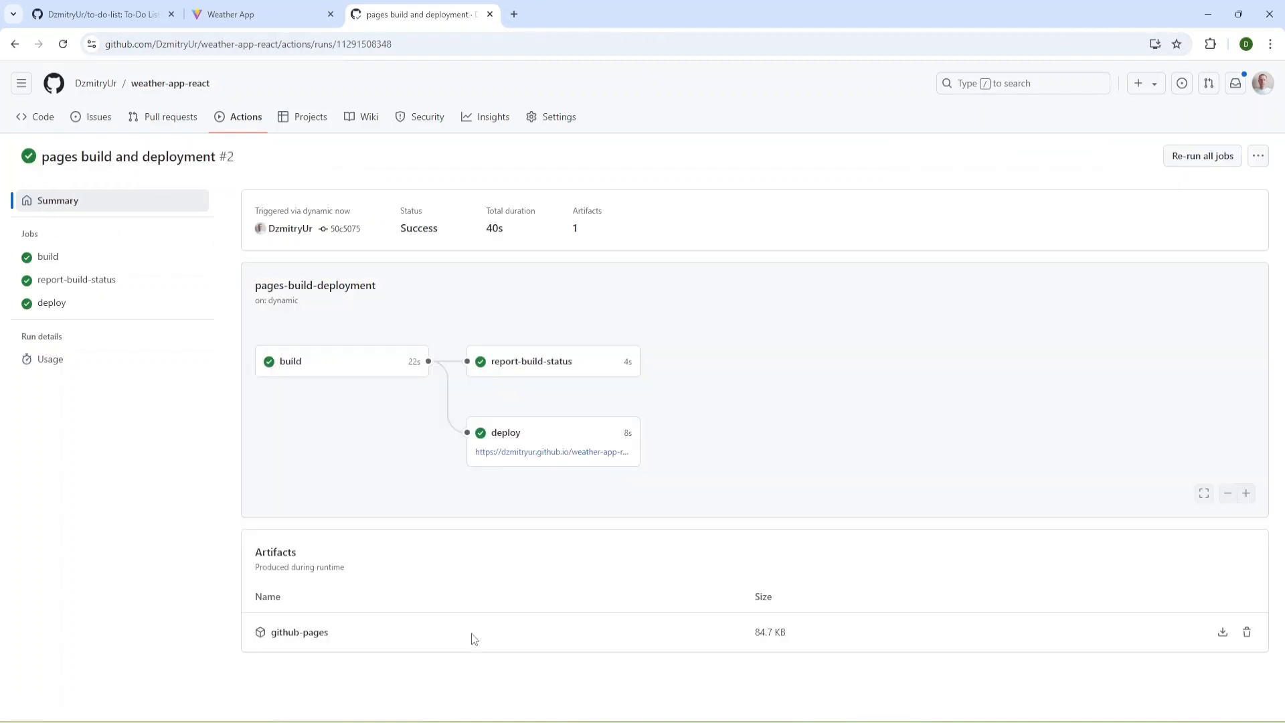
pyautogui.moveTo(537, 451)
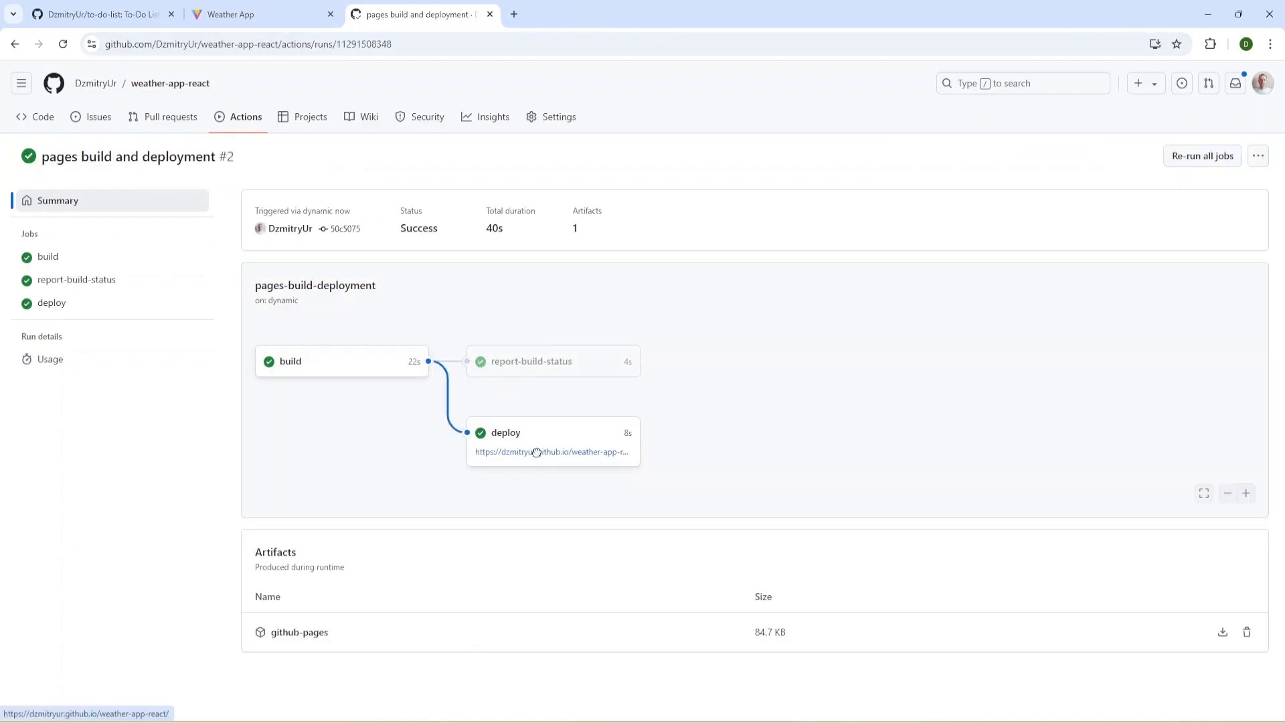
pyautogui.click(549, 451)
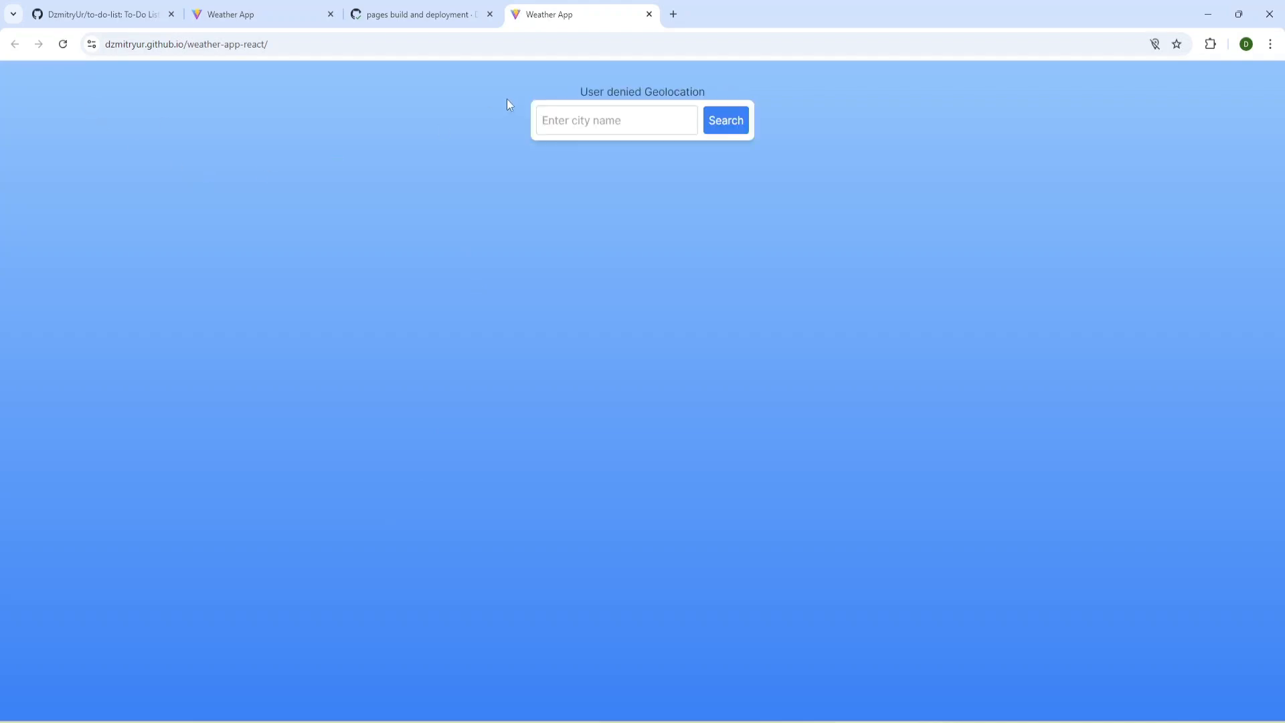
# Search Berlin to load its current weather and five-slot forecast
pyautogui.click(616, 119)
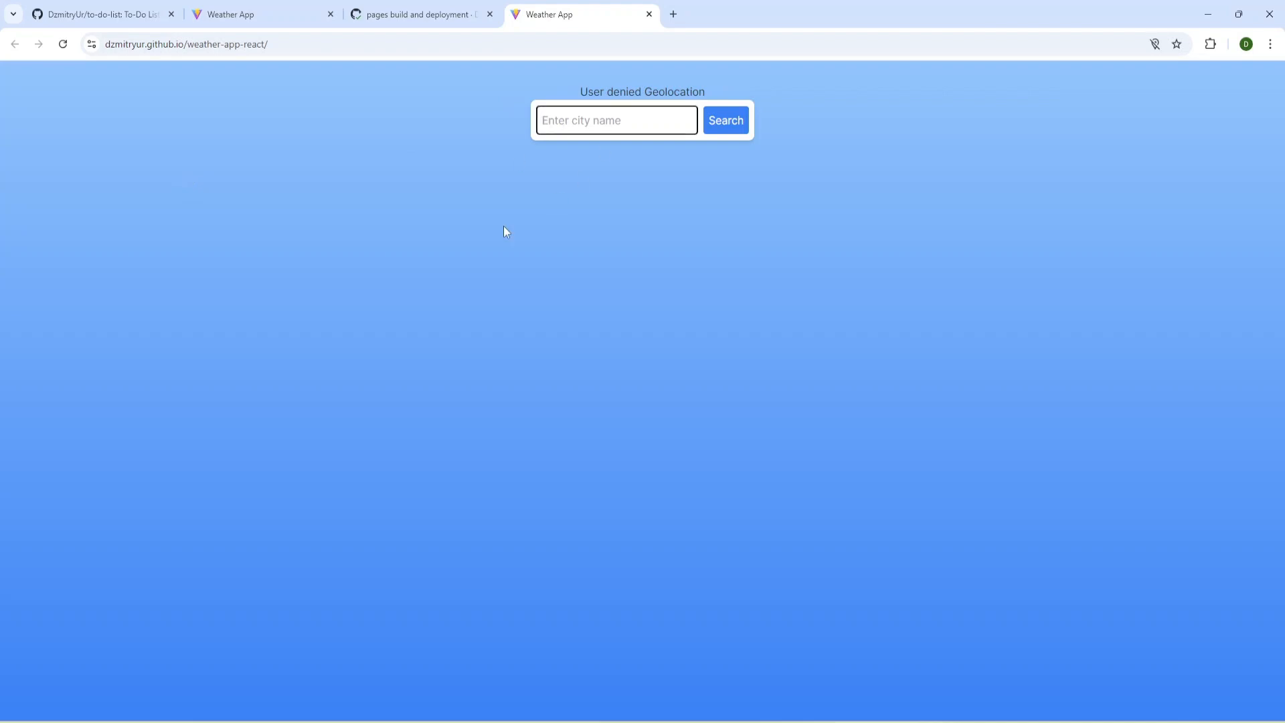
pyautogui.write('Berl')
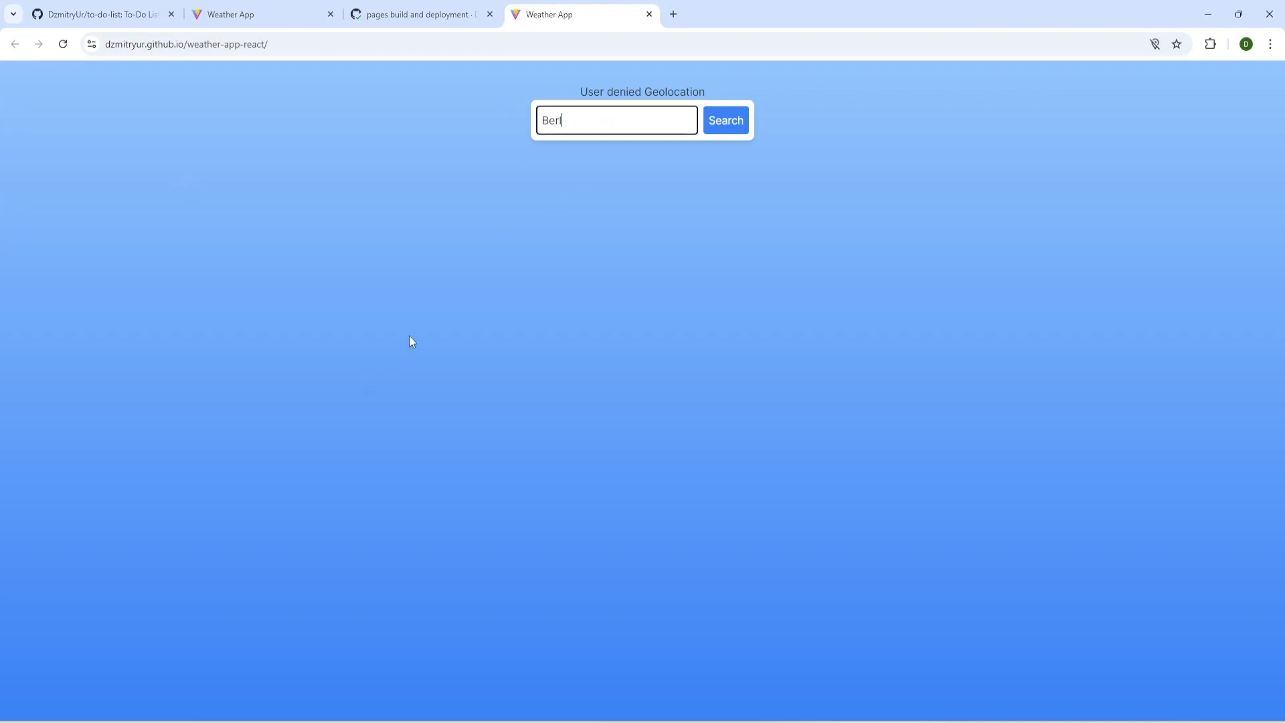
pyautogui.click(724, 120)
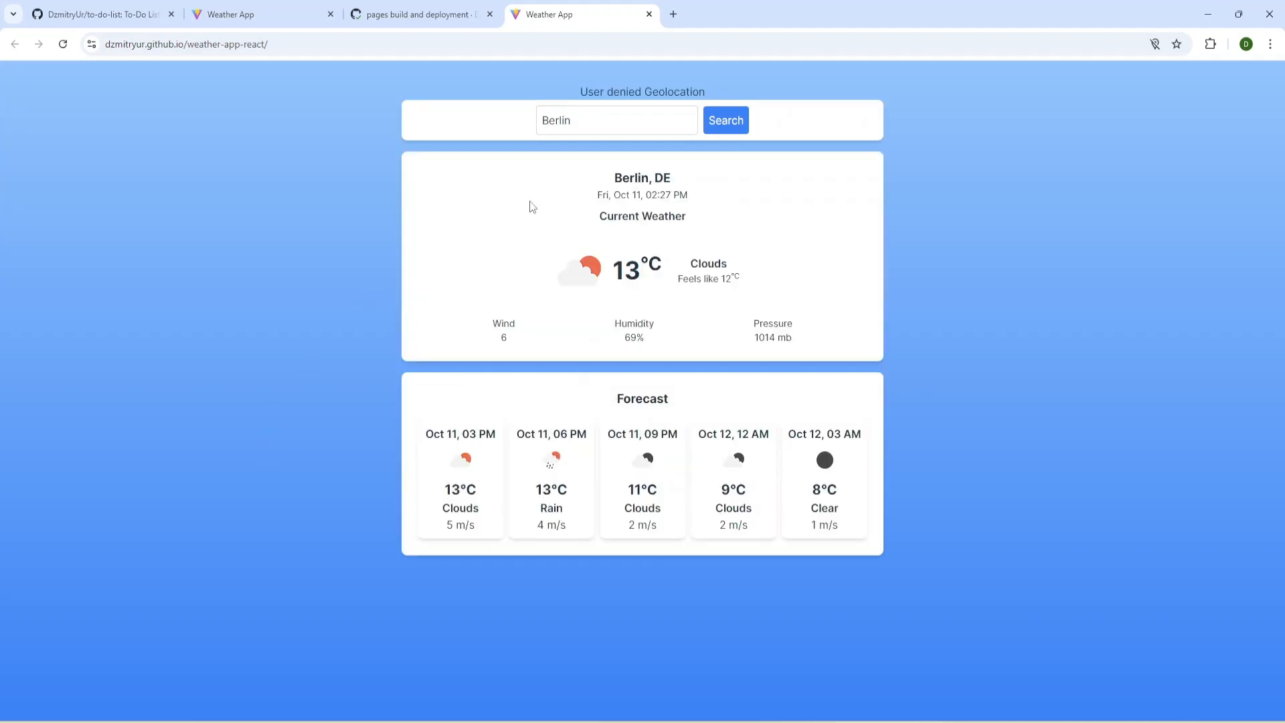
pyautogui.moveTo(626, 258)
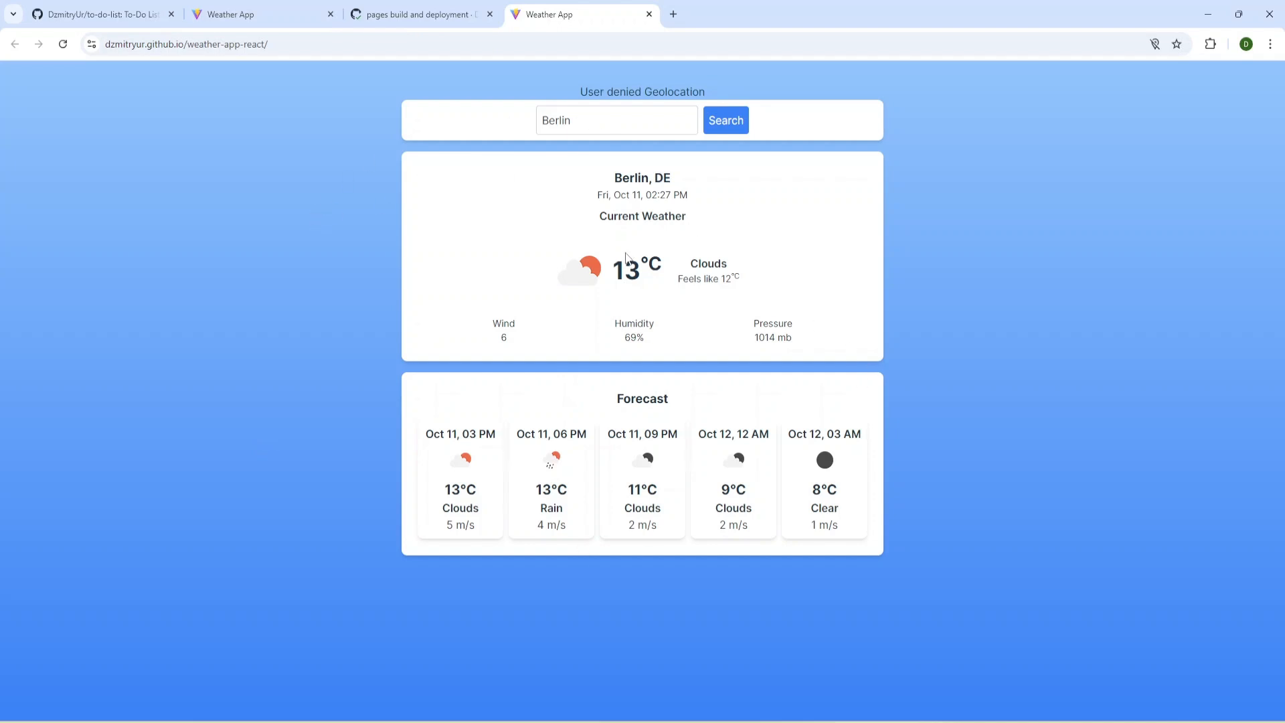
pyautogui.click(62, 43)
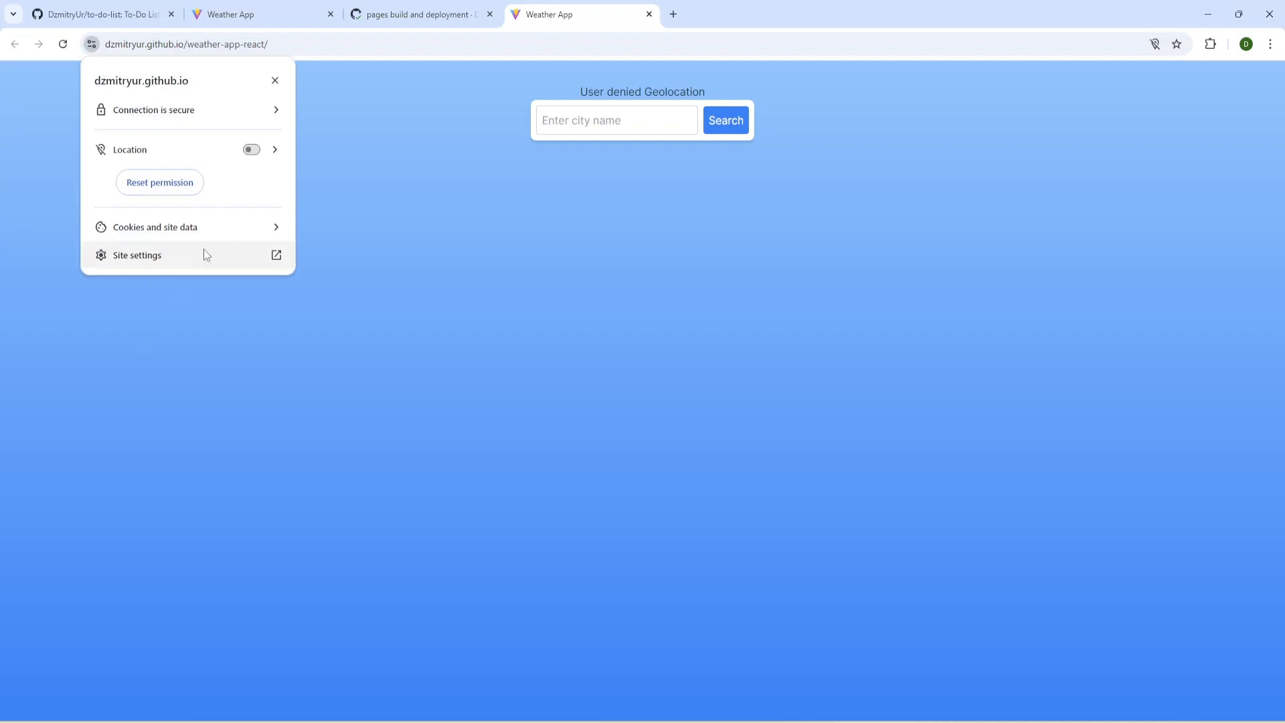
# Turn on Location and reload so Vilnius, LT weather loads, then inspect the full site URL
pyautogui.click(250, 148)
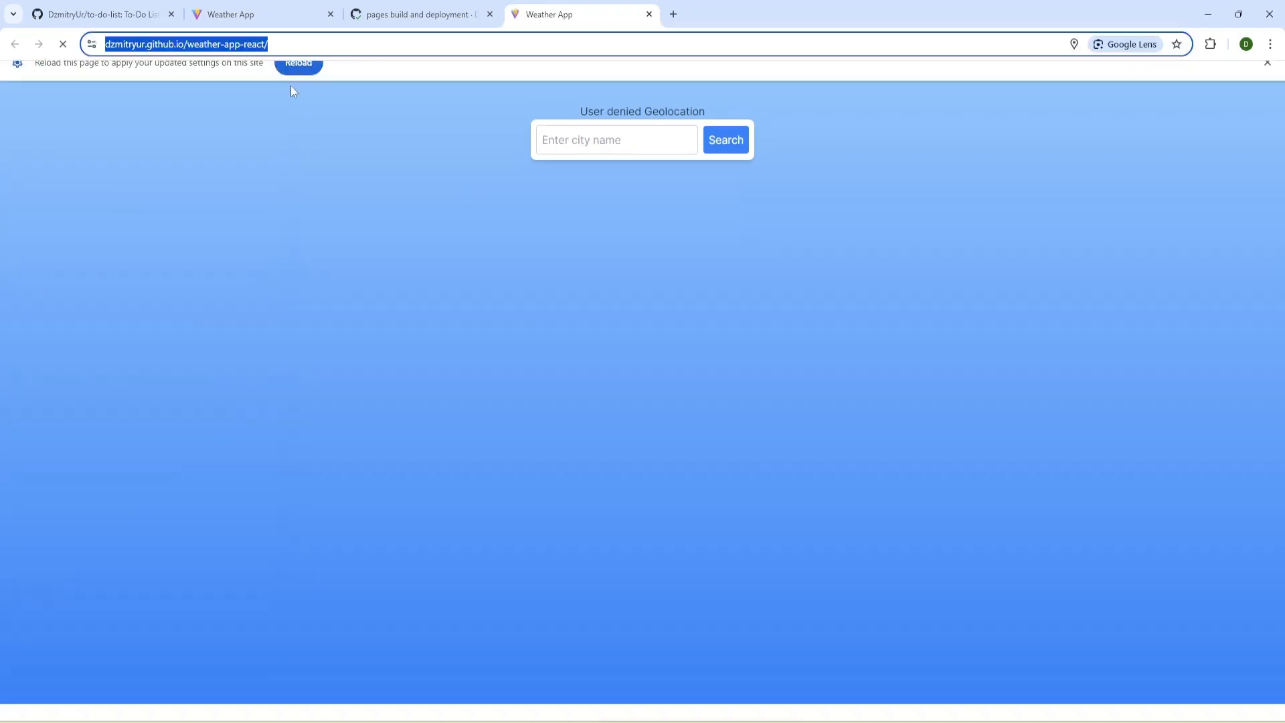
pyautogui.click(298, 63)
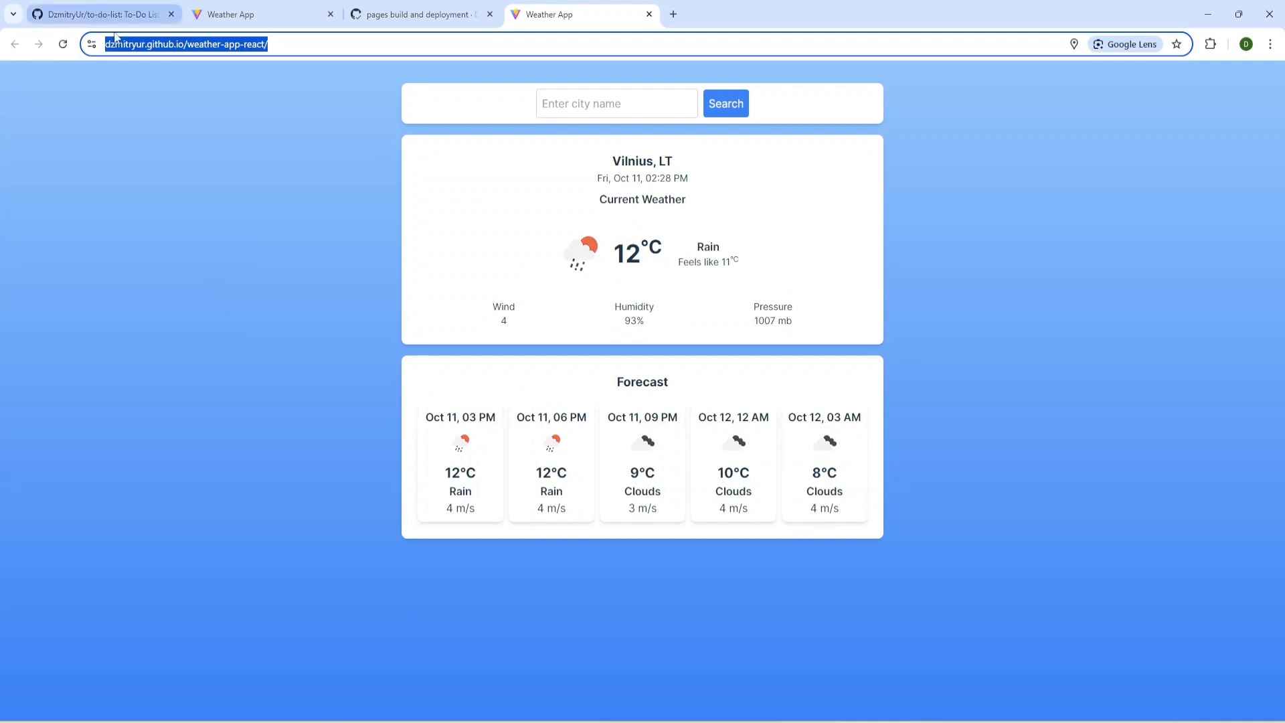
pyautogui.moveTo(261, 259)
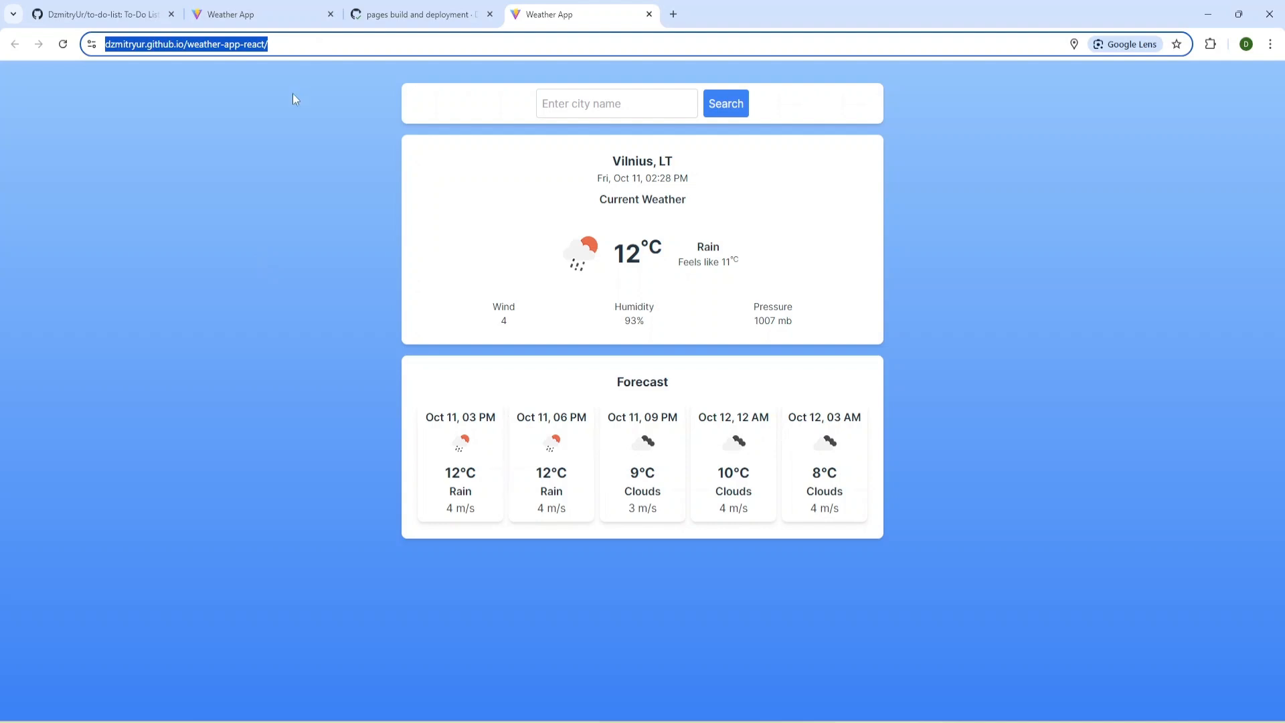
pyautogui.click(139, 76)
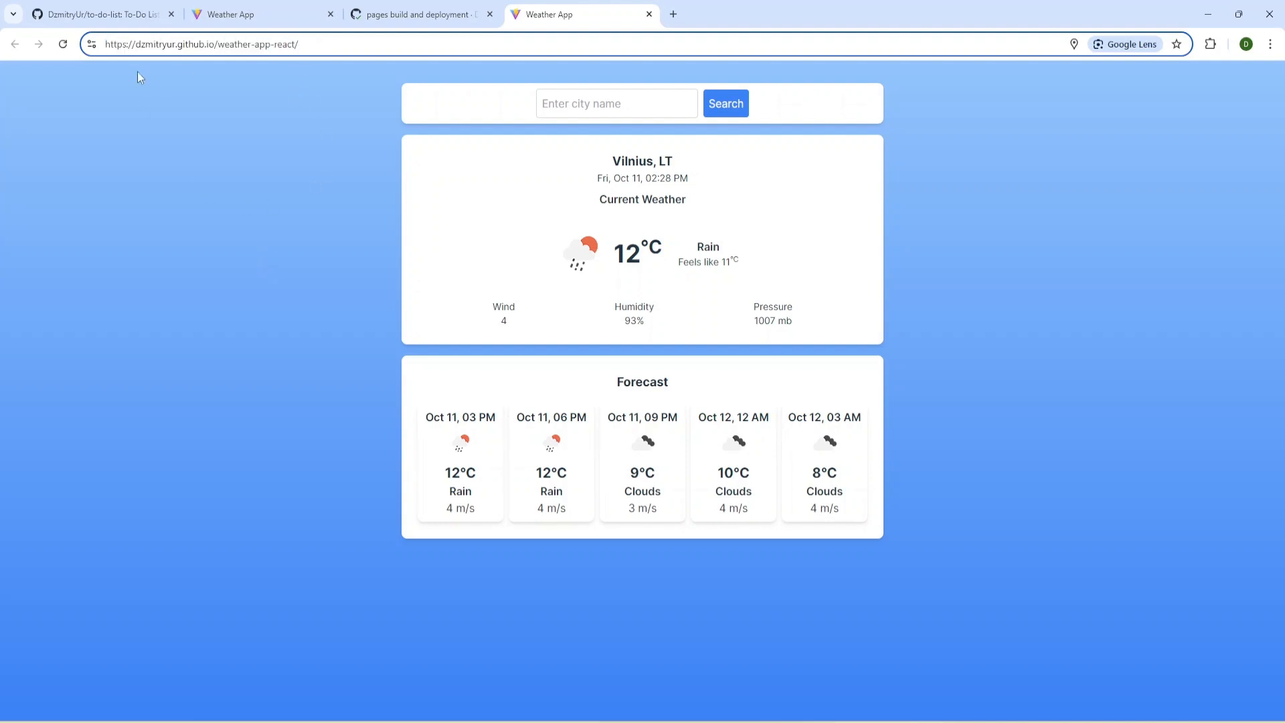
pyautogui.click(205, 44)
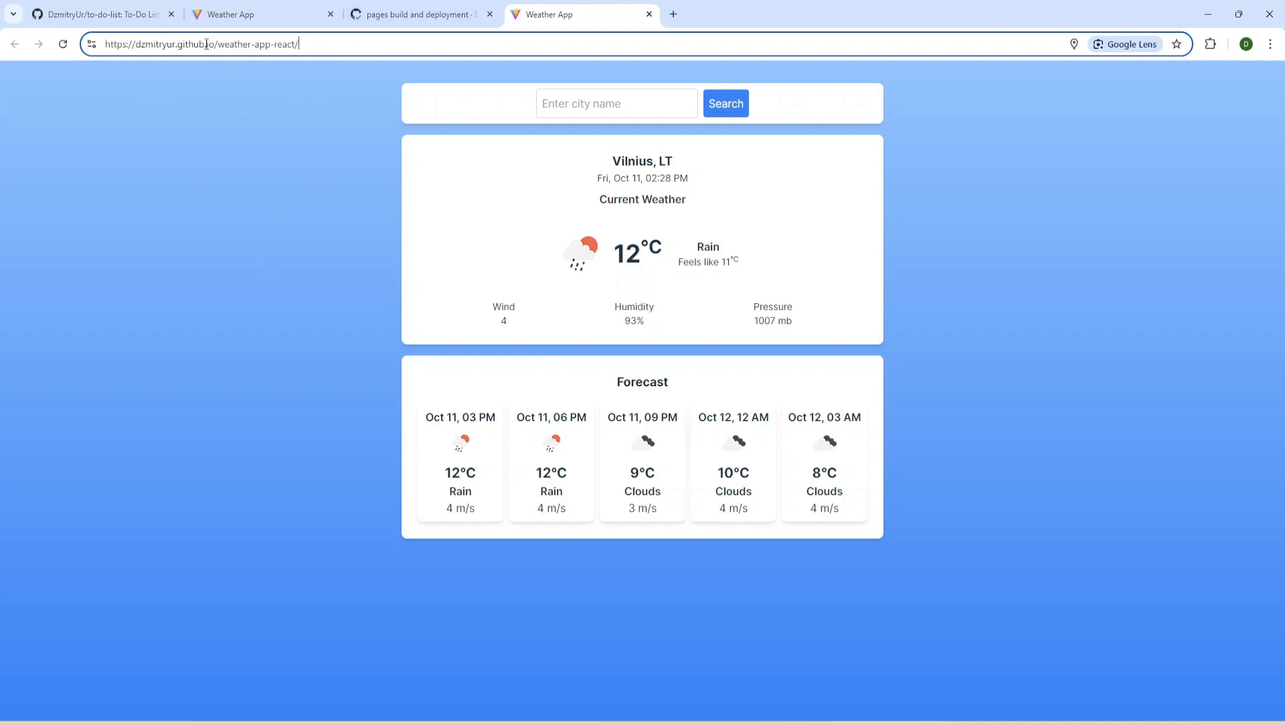
pyautogui.moveTo(255, 310)
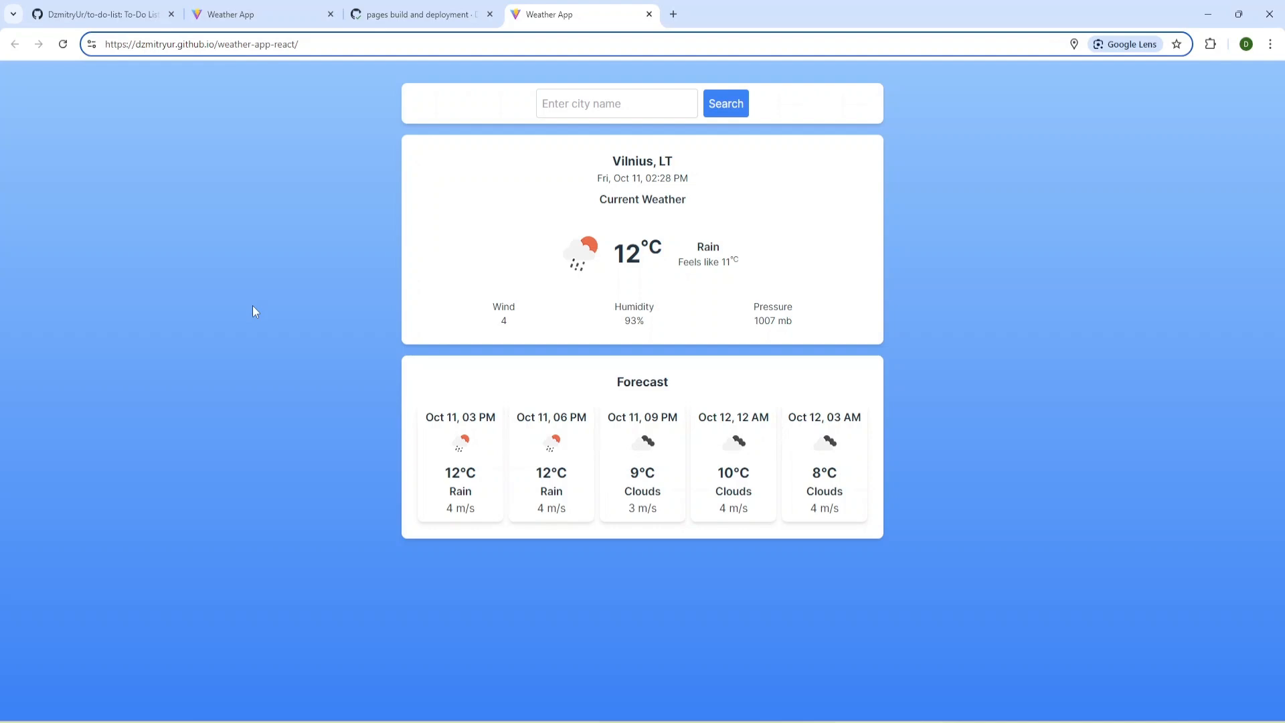
pyautogui.click(201, 44)
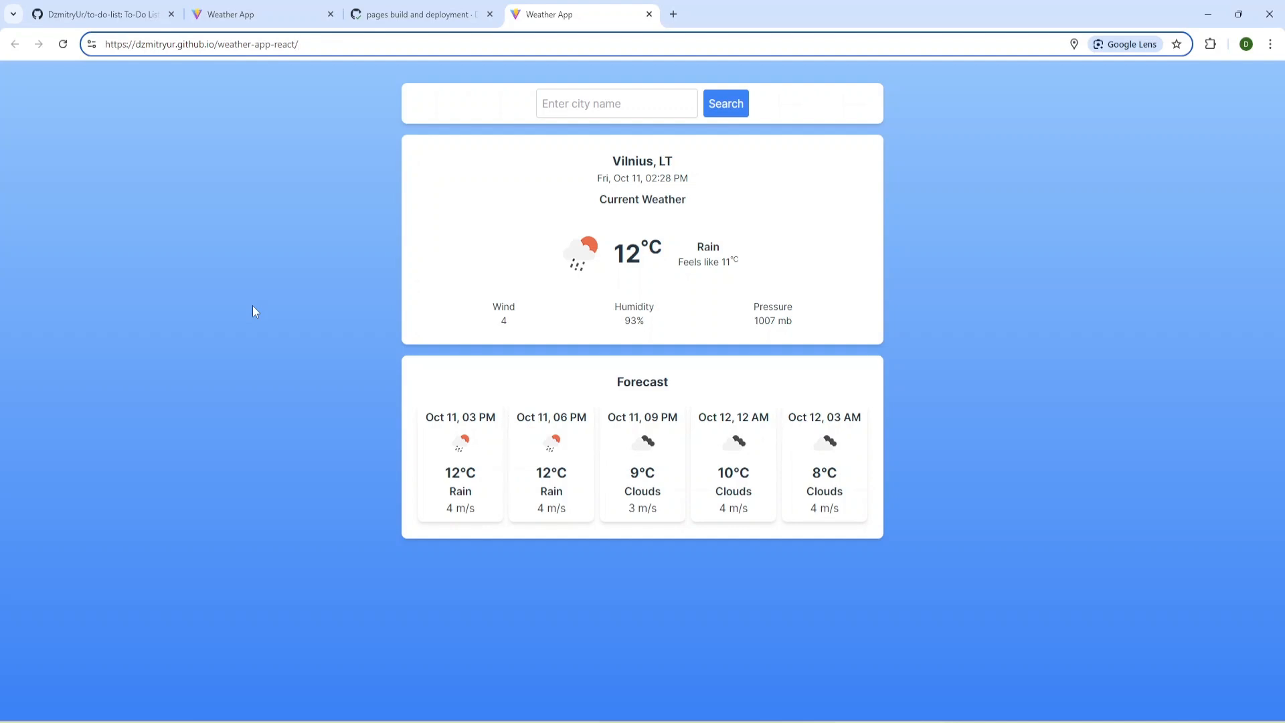
pyautogui.click(200, 44)
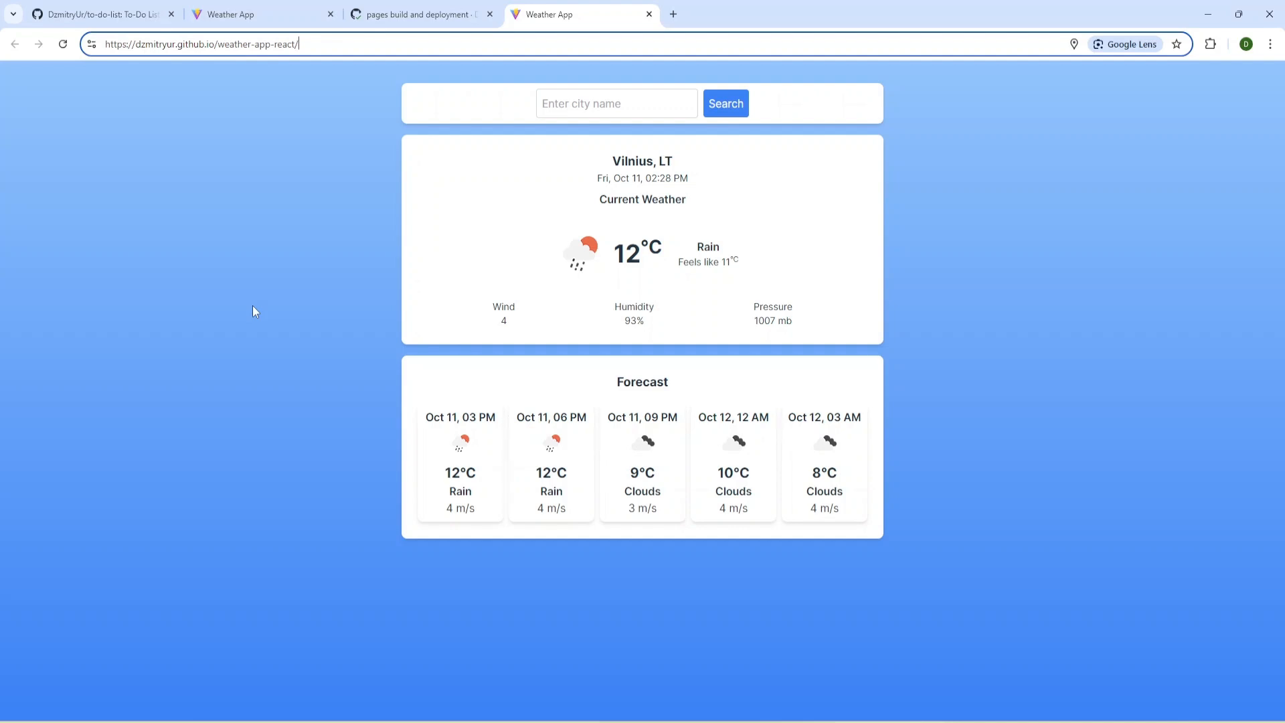